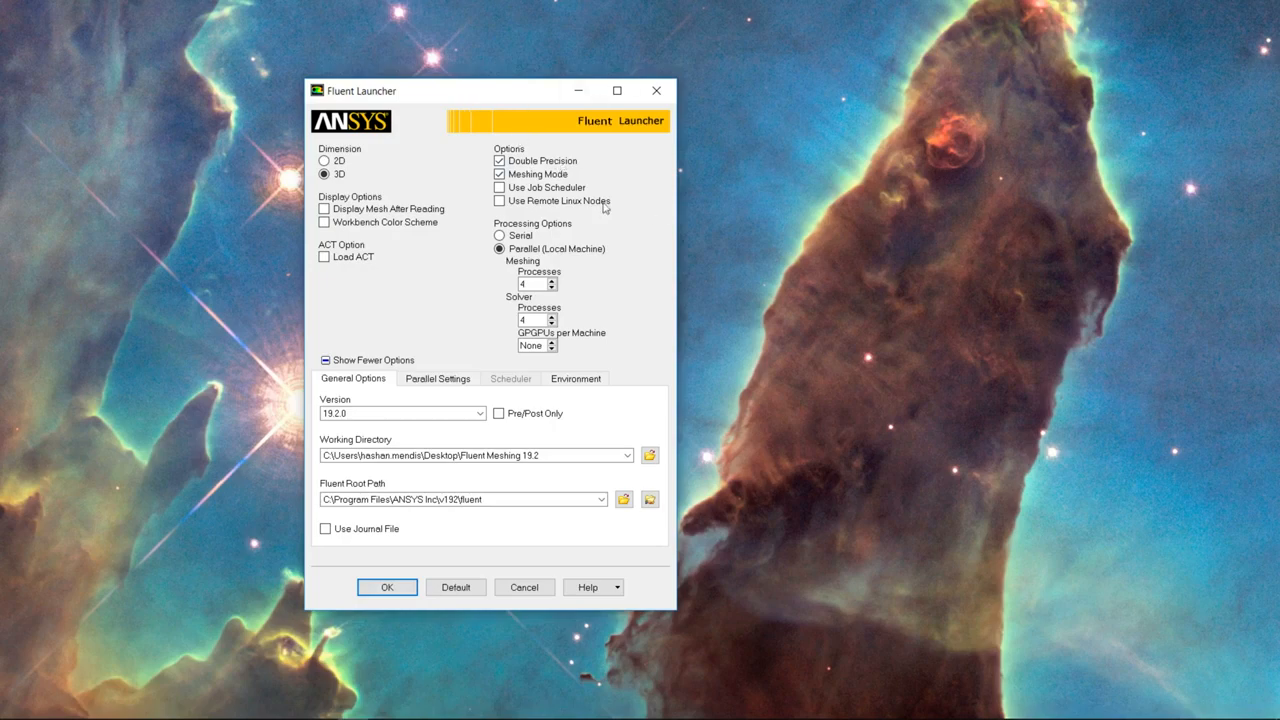
pyautogui.moveTo(568, 165)
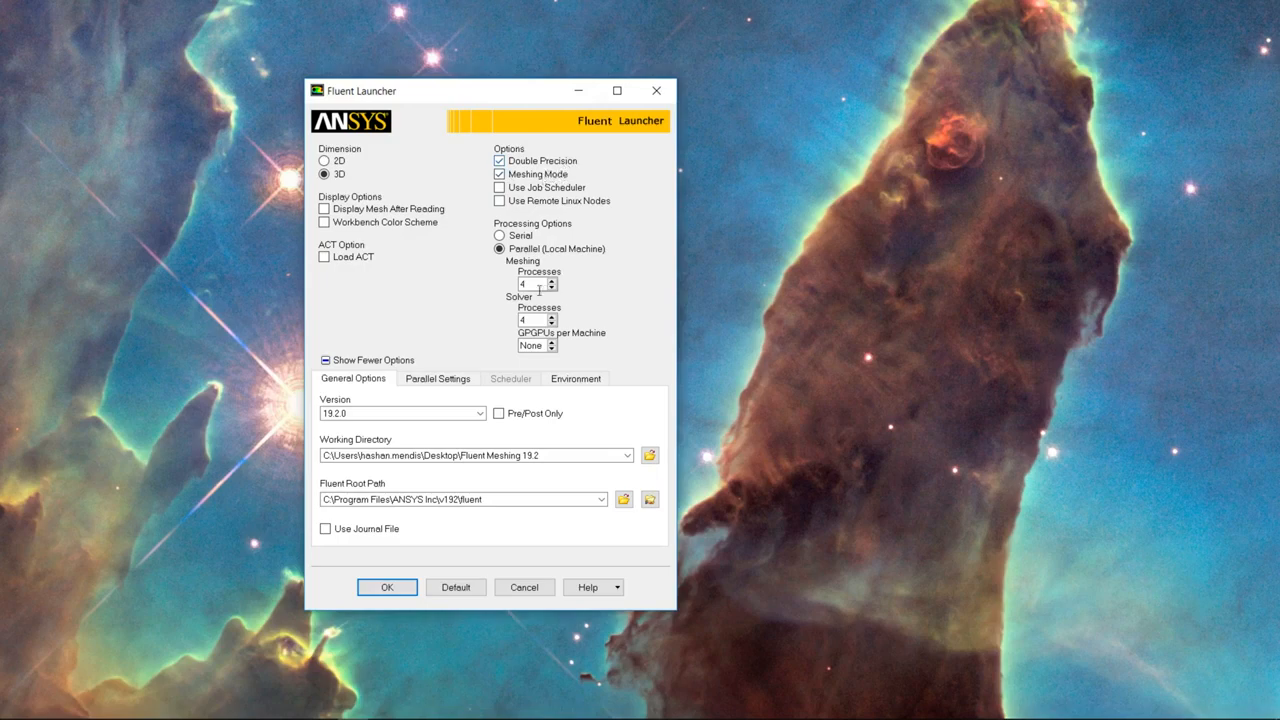
pyautogui.moveTo(521, 439)
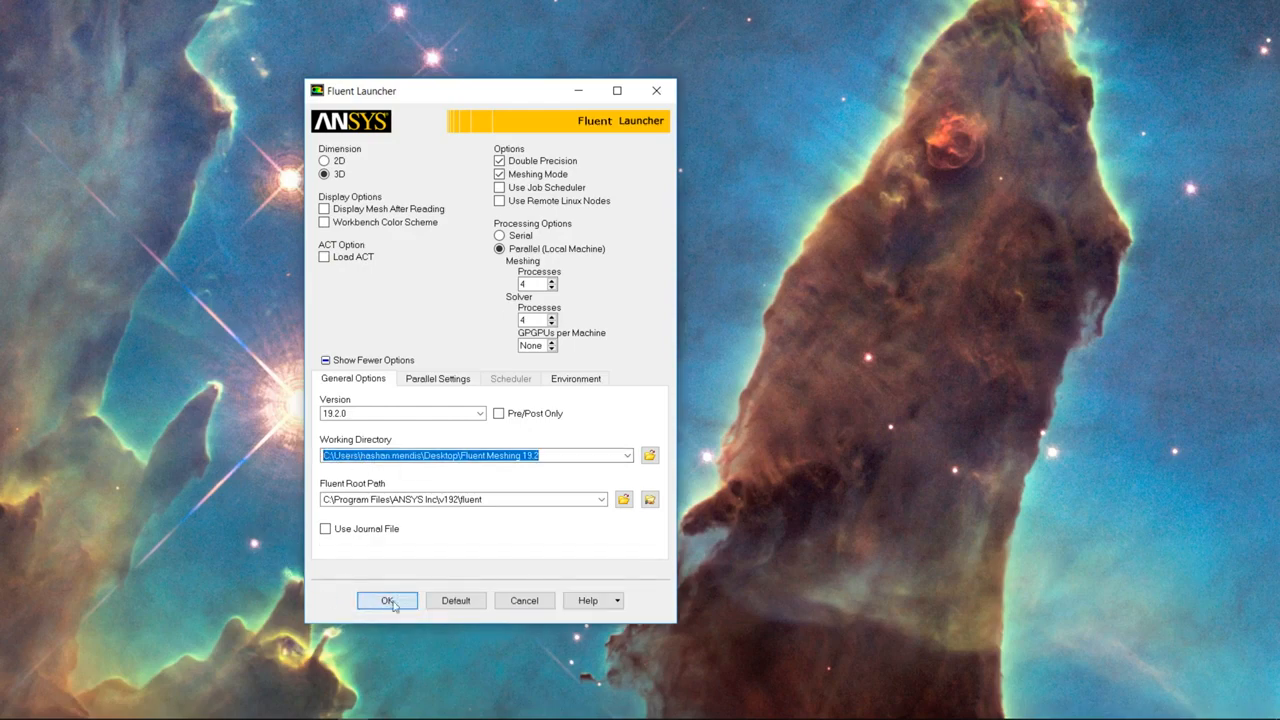
# Step: Launch Fluent Meshing in 3D double precision with 4 parallel processes
pyautogui.click(387, 600)
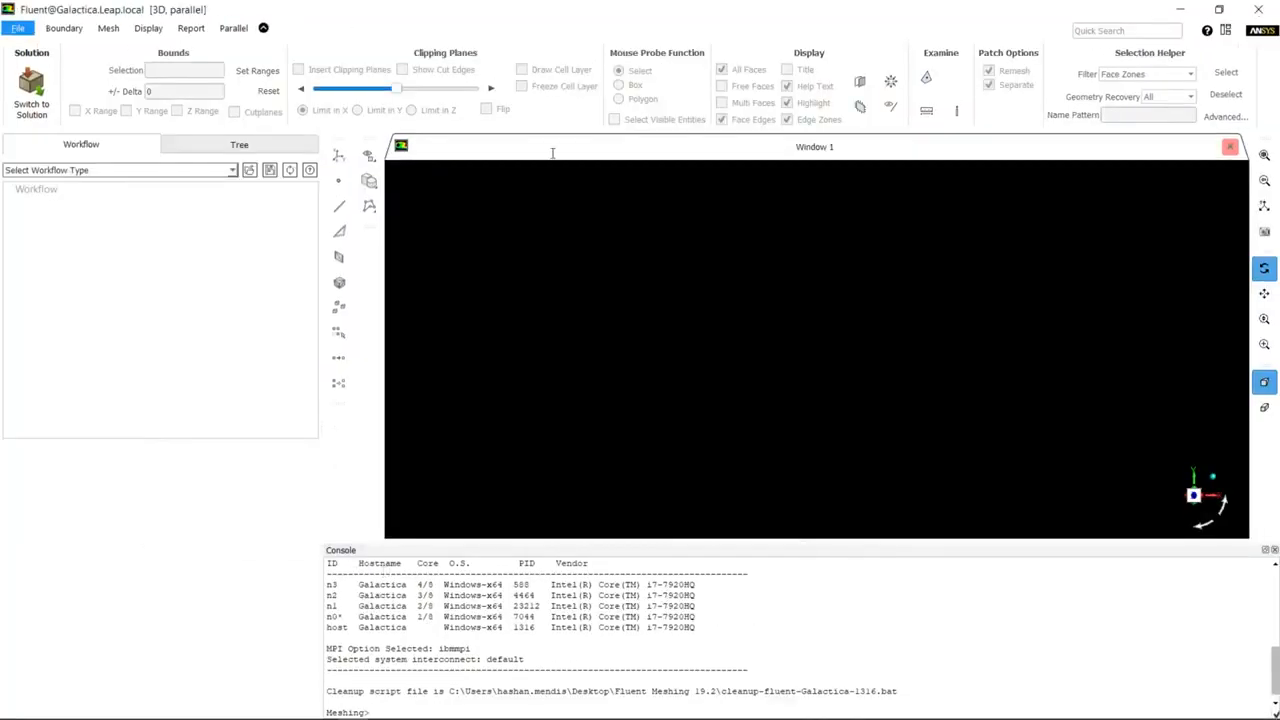
# Step: Choose Watertight Geometry with metre units and browse for the front wing geometry file
pyautogui.click(239, 144)
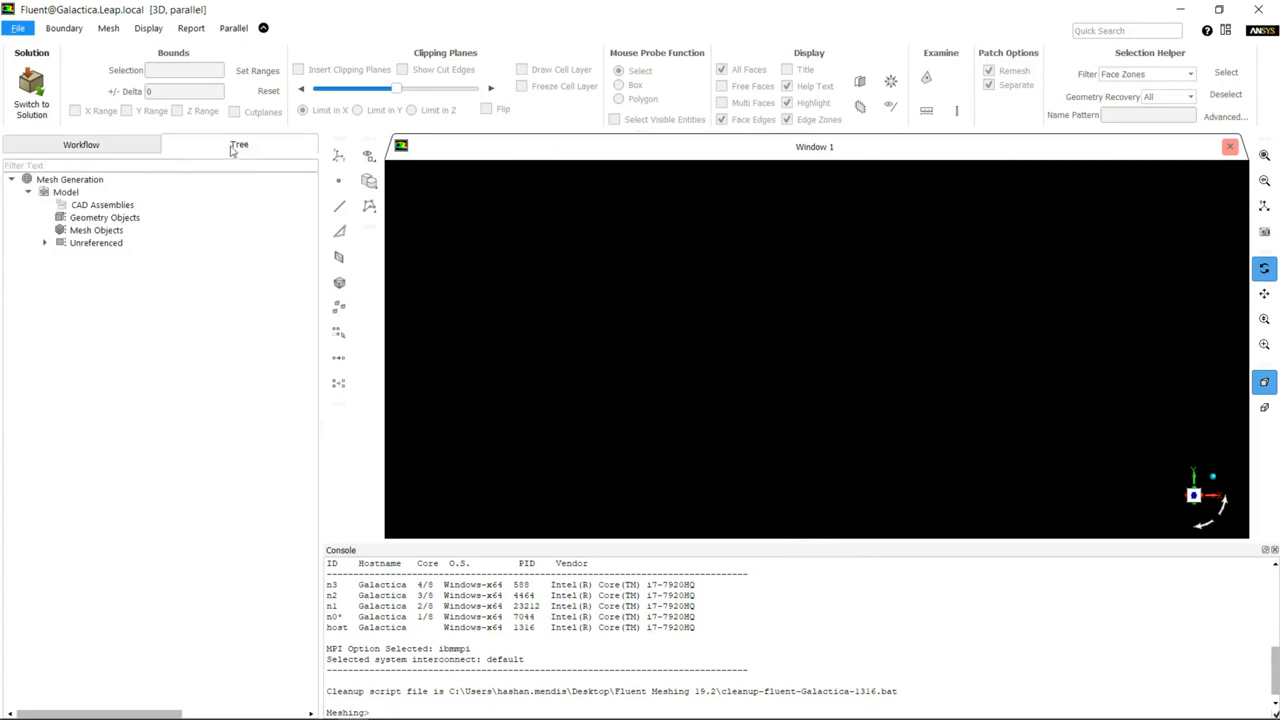
pyautogui.click(81, 144)
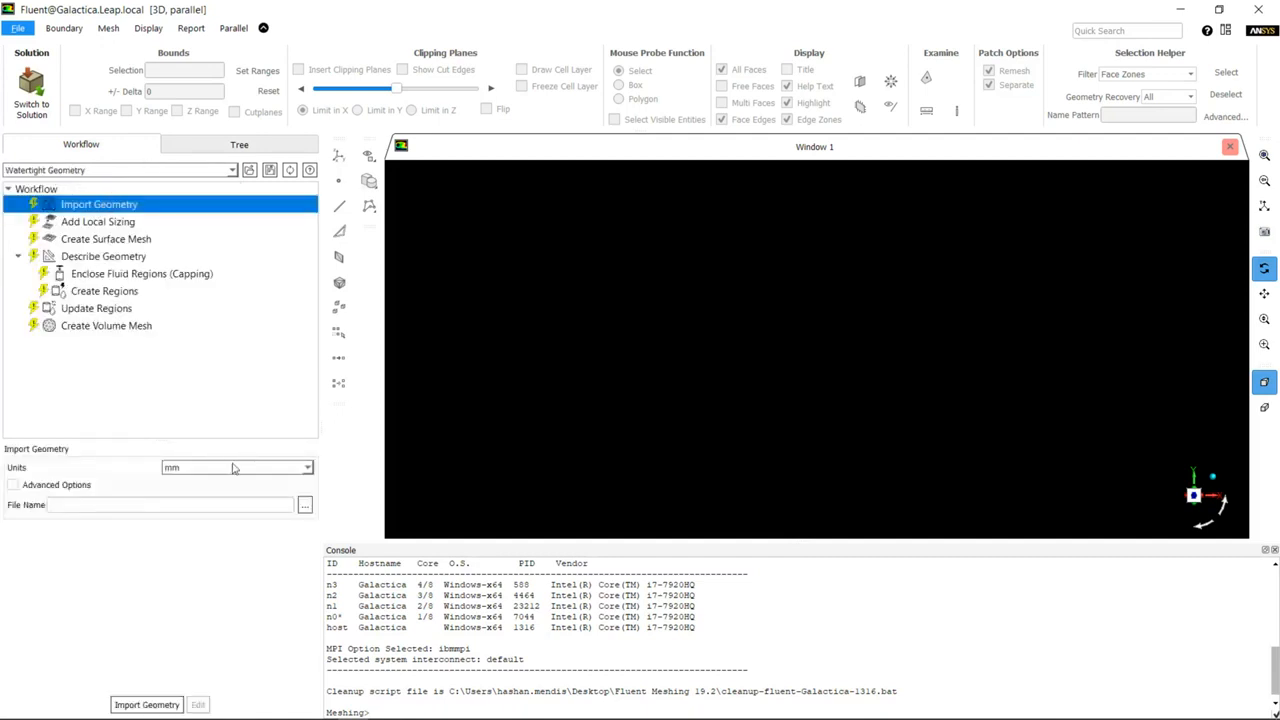
pyautogui.click(235, 467)
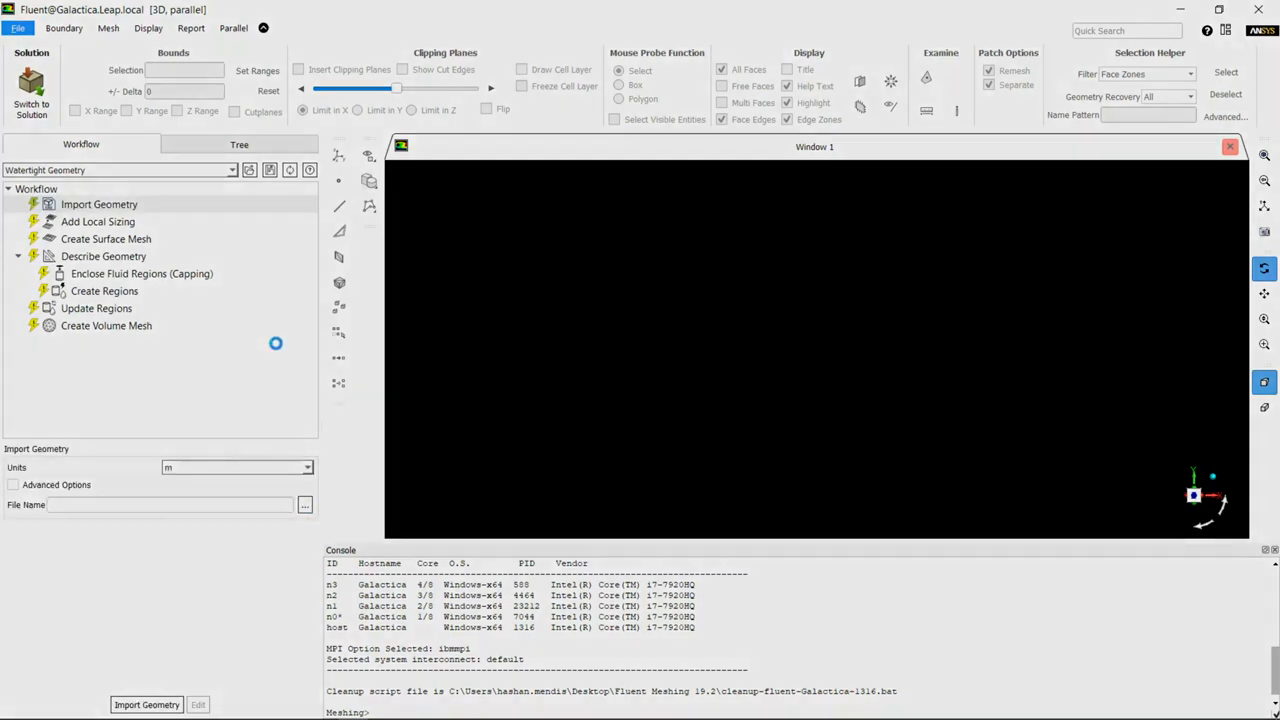
pyautogui.click(146, 704)
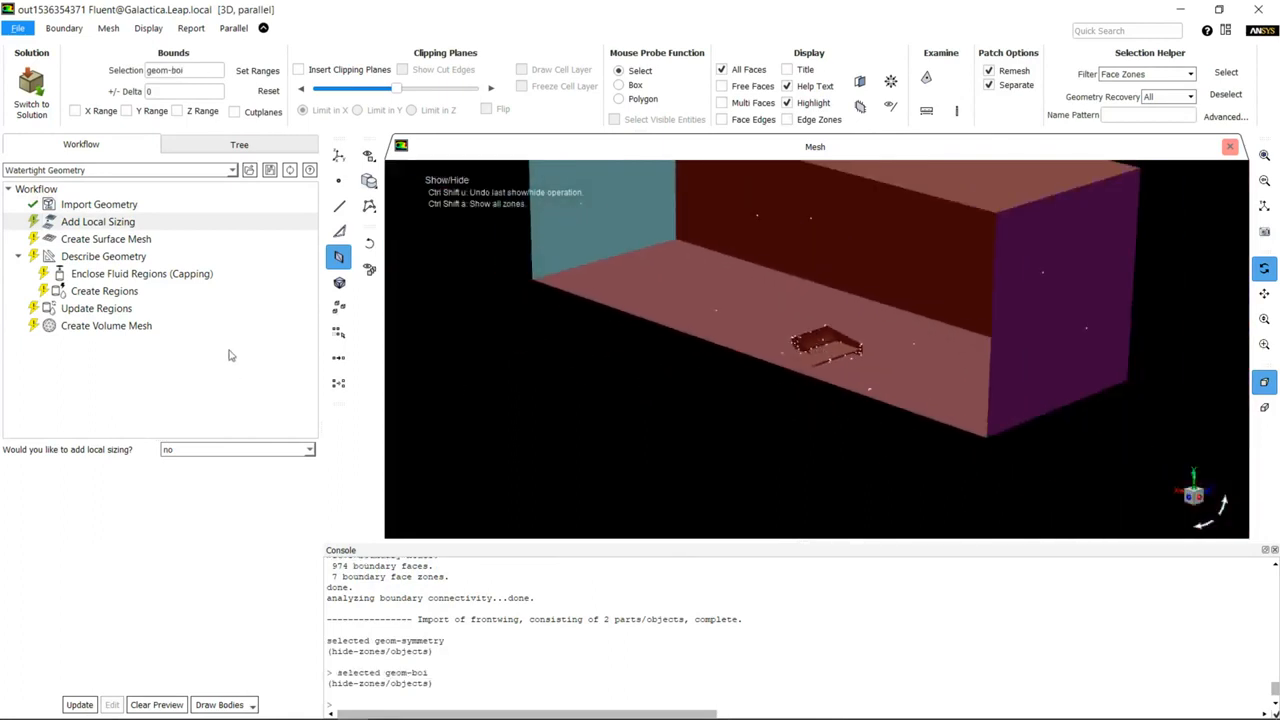
# Step: Add 0.0058 local face sizing on frontwing and a 0.05 body of influence on boi
pyautogui.click(237, 449)
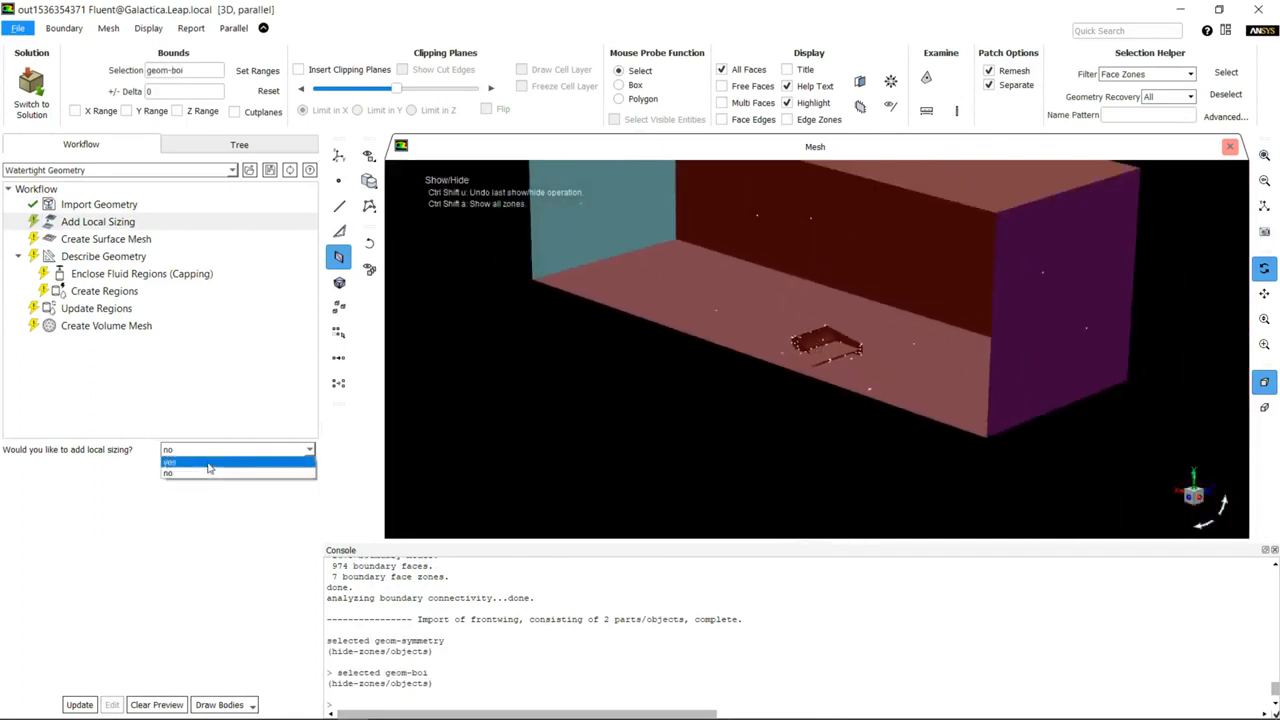
pyautogui.click(170, 461)
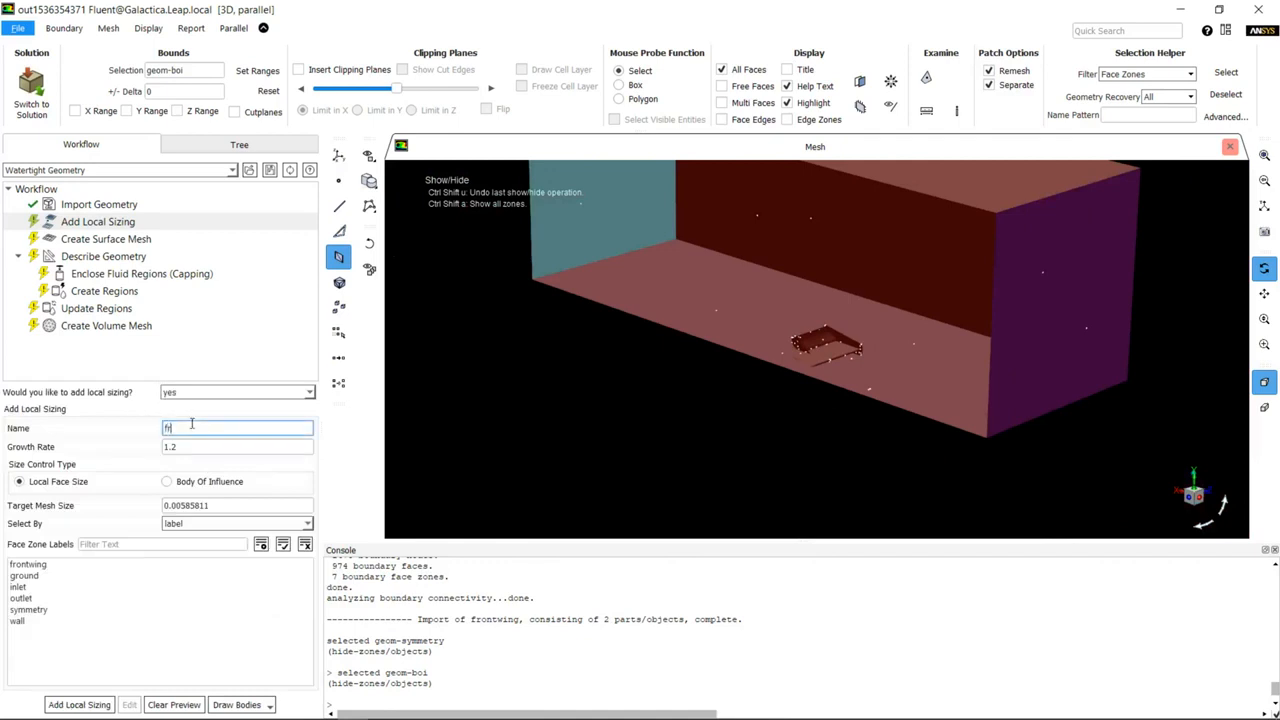
pyautogui.write('frontwing')
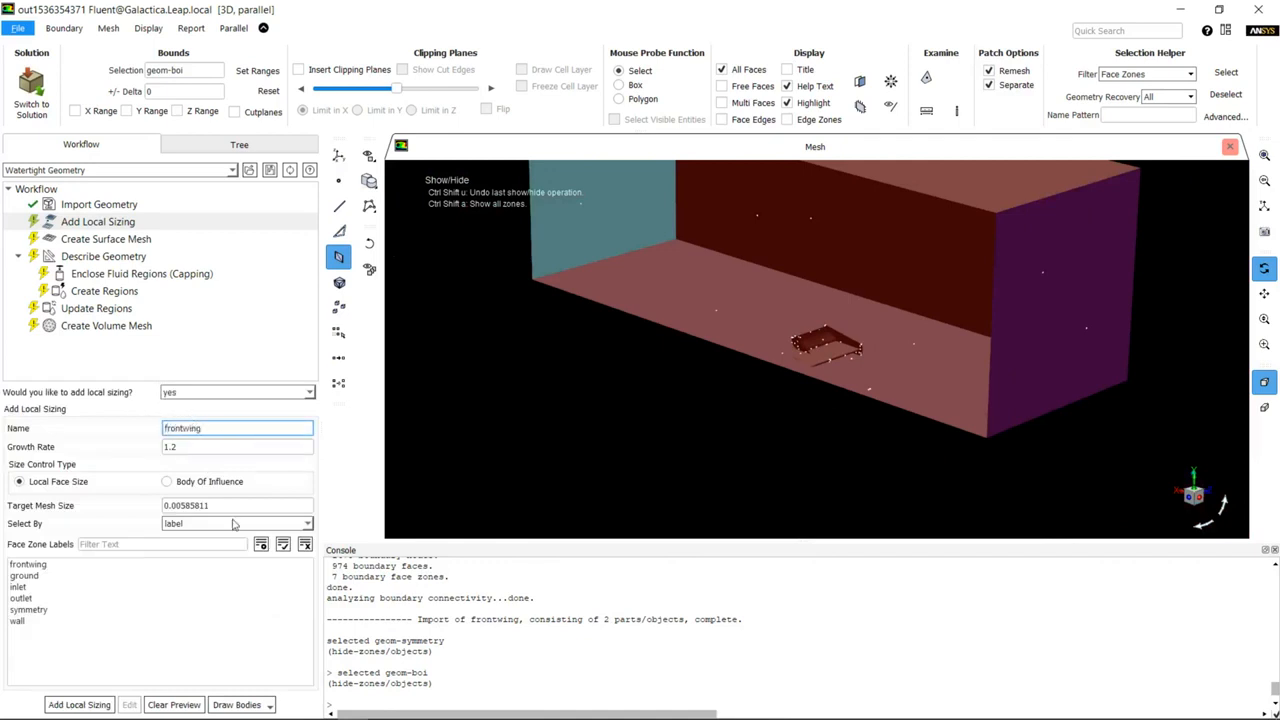
pyautogui.tripleClick(237, 505)
pyautogui.write('0.0058')
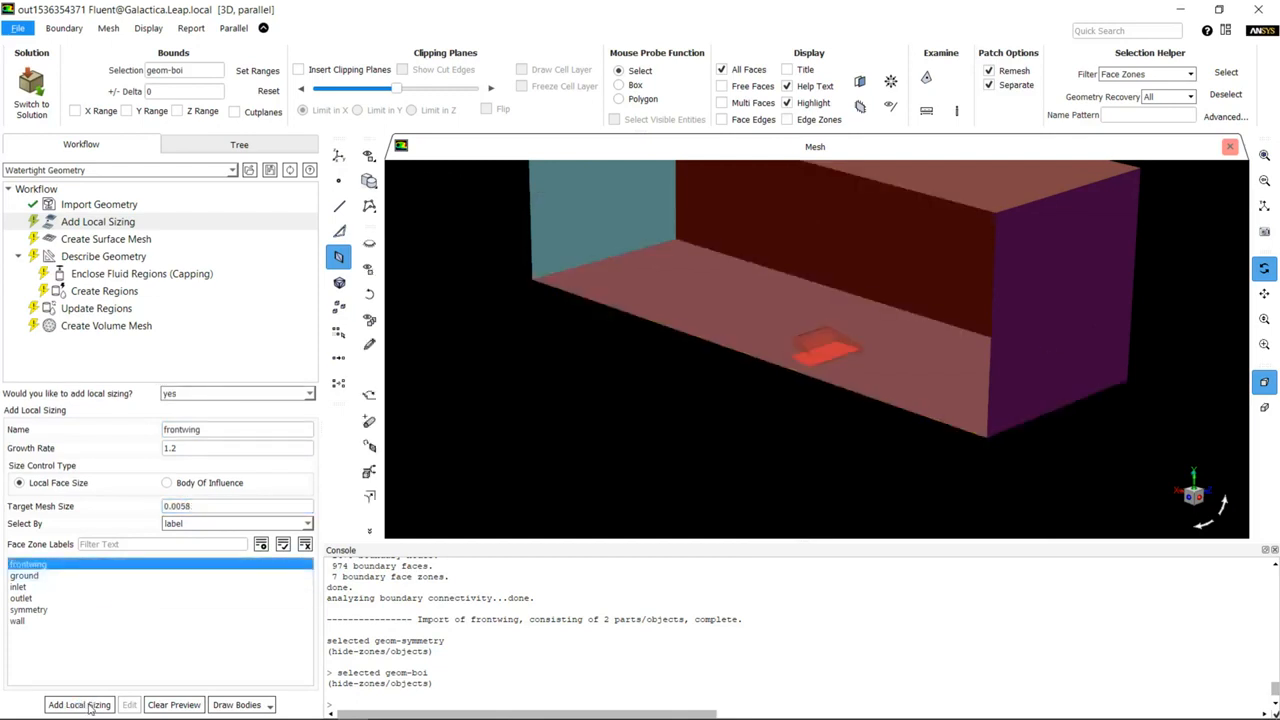
pyautogui.click(79, 704)
pyautogui.write('boi')
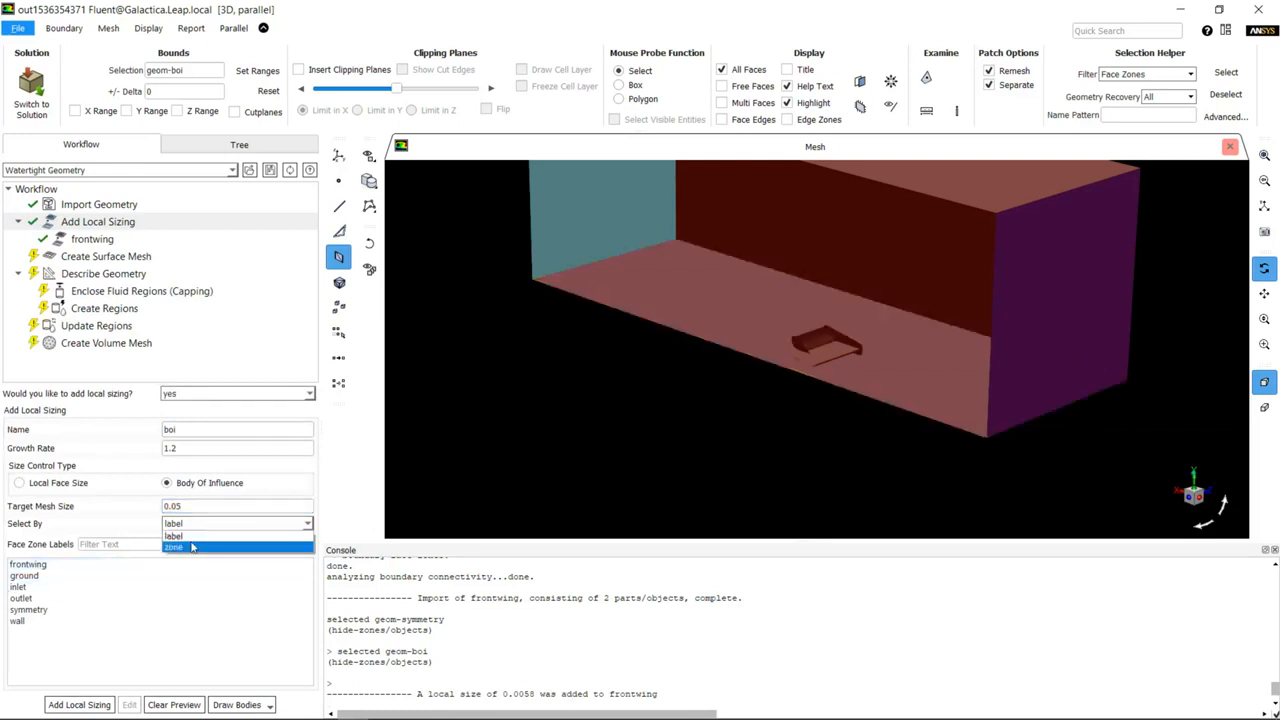
pyautogui.click(173, 547)
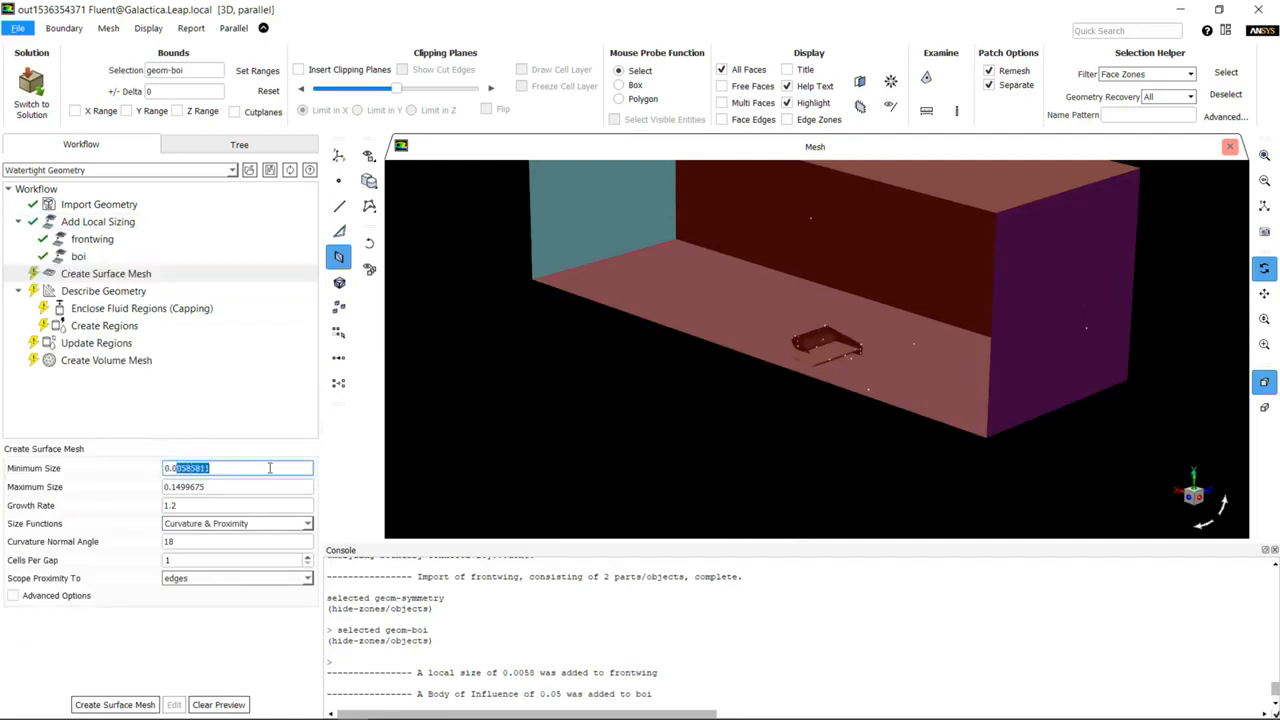
# Step: Create the surface mesh with 0.001 min, 0.15 max, 9° curvature angle, 4 cells per gap
pyautogui.write('0.001')
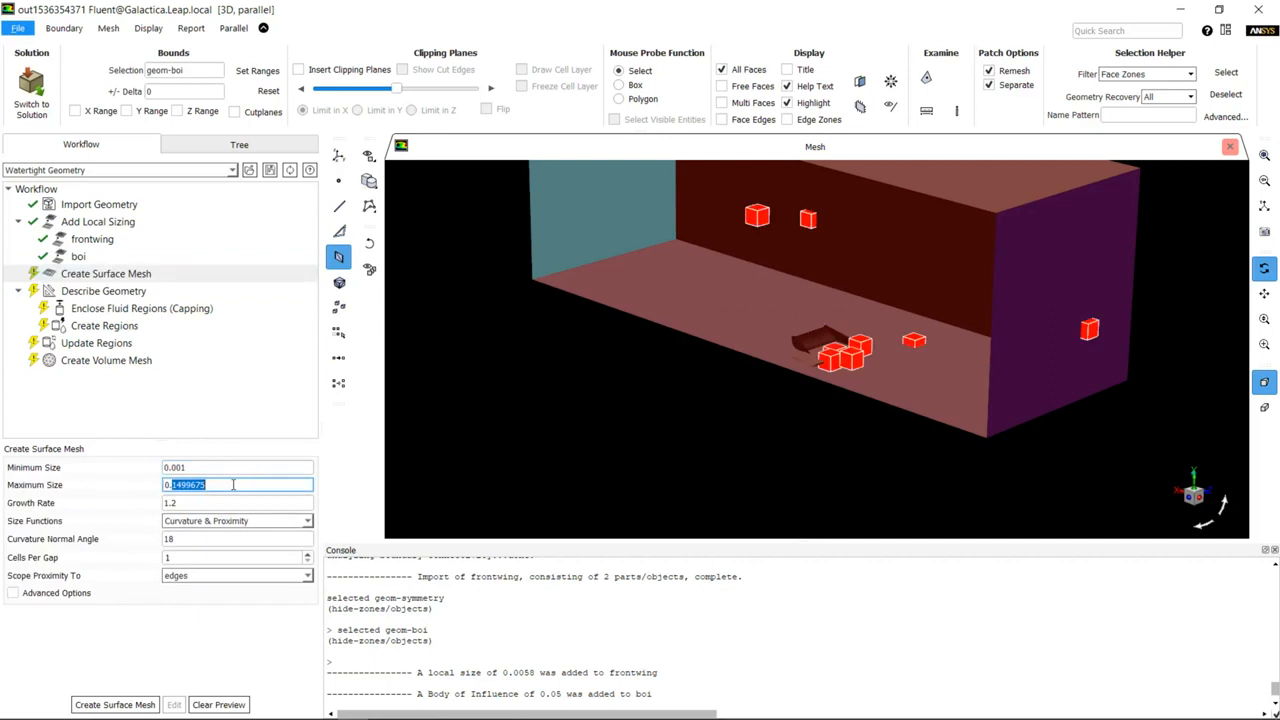
pyautogui.write('0.150')
pyautogui.click(237, 539)
pyautogui.write('9')
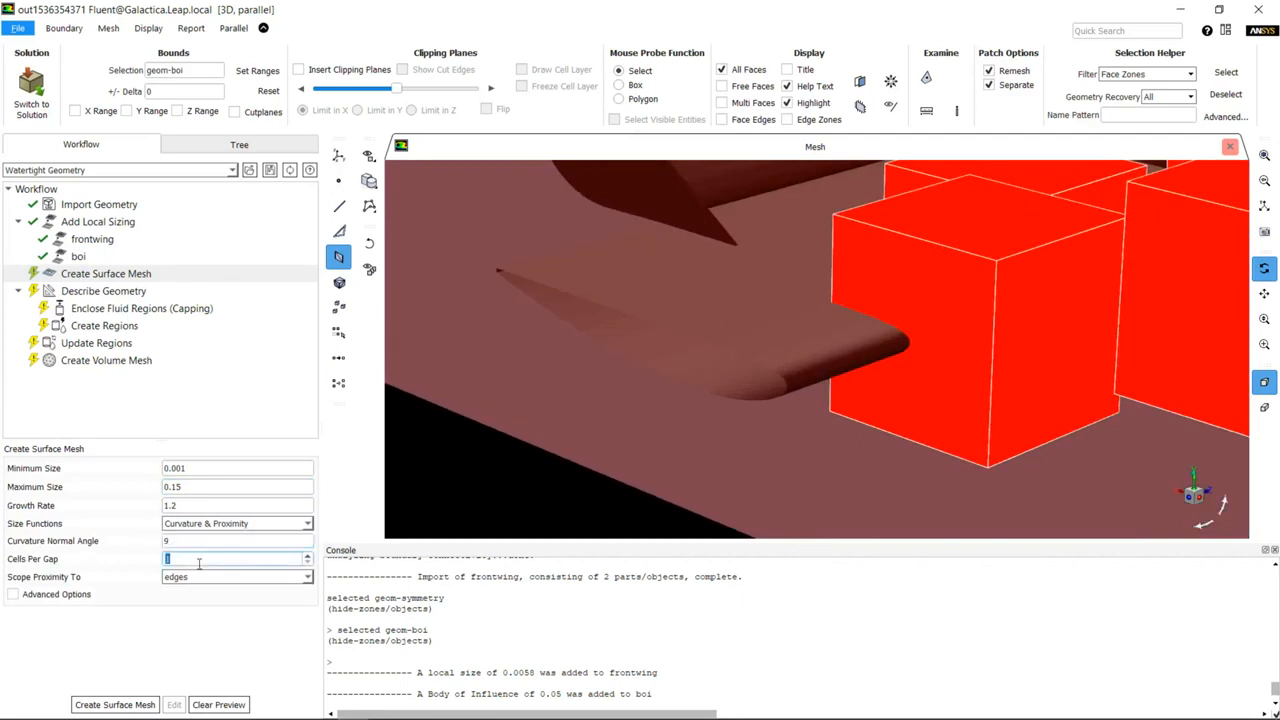
pyautogui.write('4')
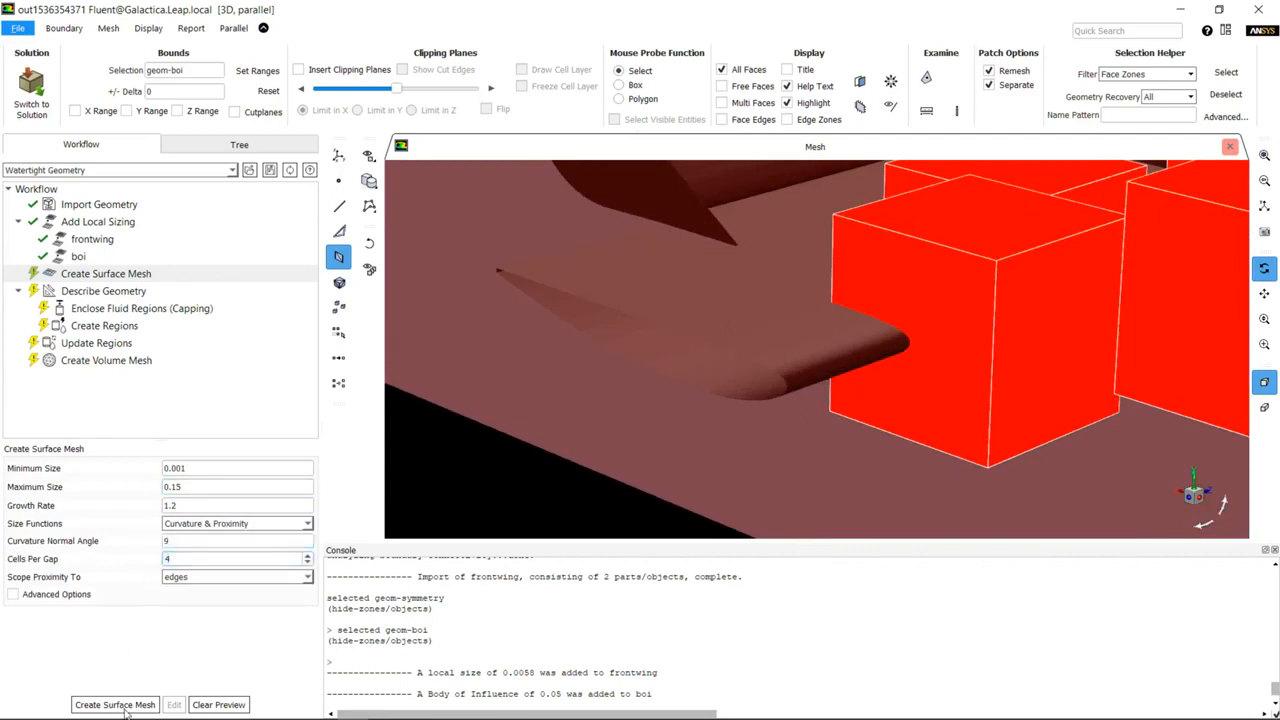
pyautogui.click(114, 704)
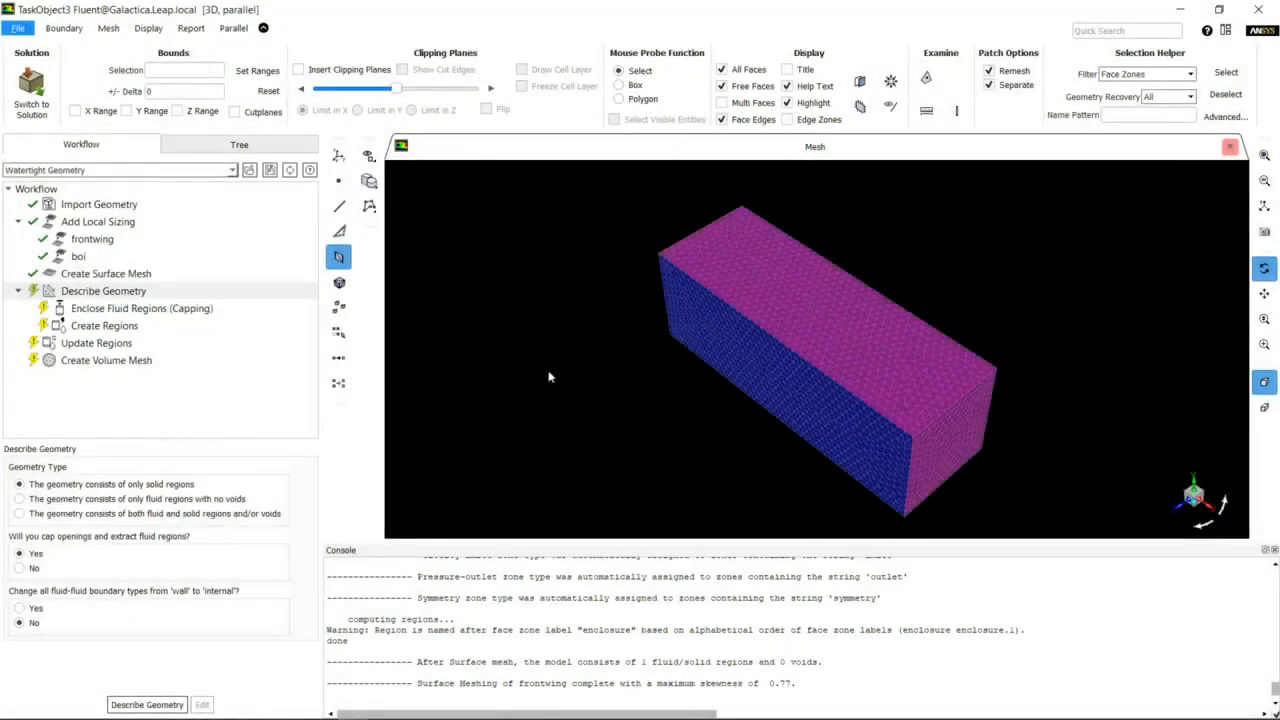
# Step: Inspect the wing surface mesh, then describe the geometry as fluid regions with no voids
pyautogui.moveTo(548, 377); pyautogui.dragTo(718, 430)
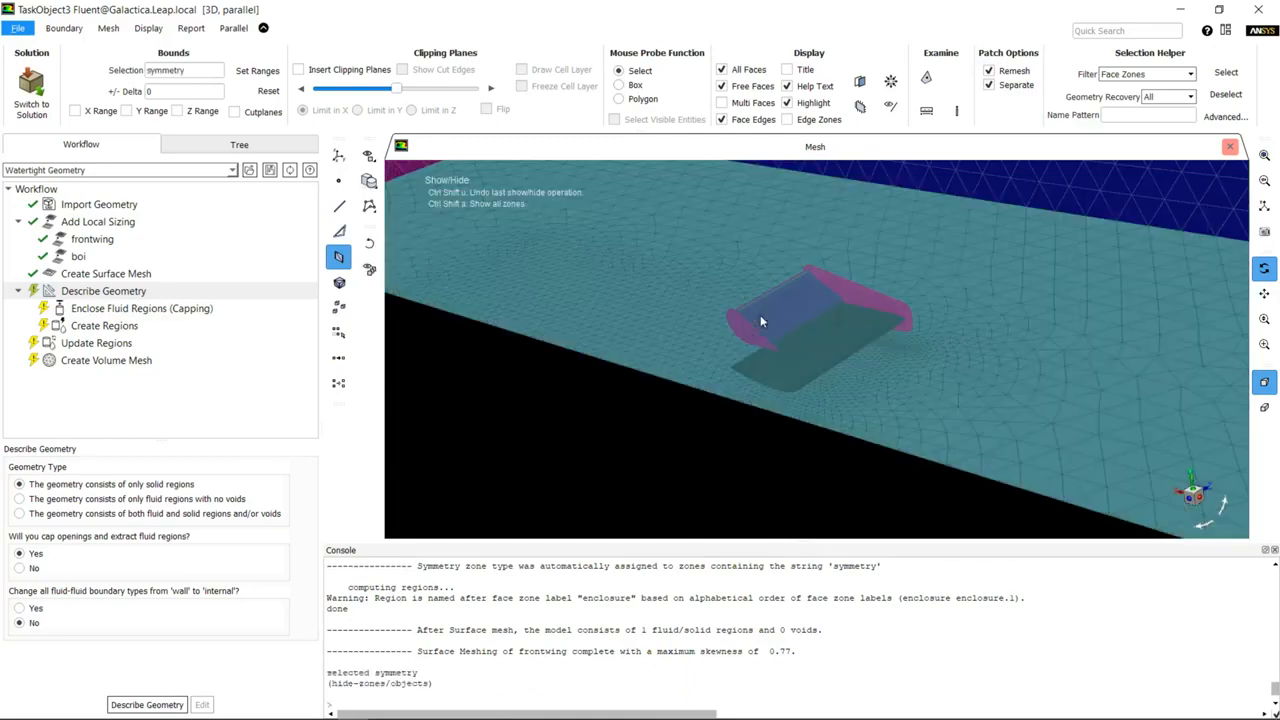
pyautogui.moveTo(760, 320); pyautogui.dragTo(840, 410)
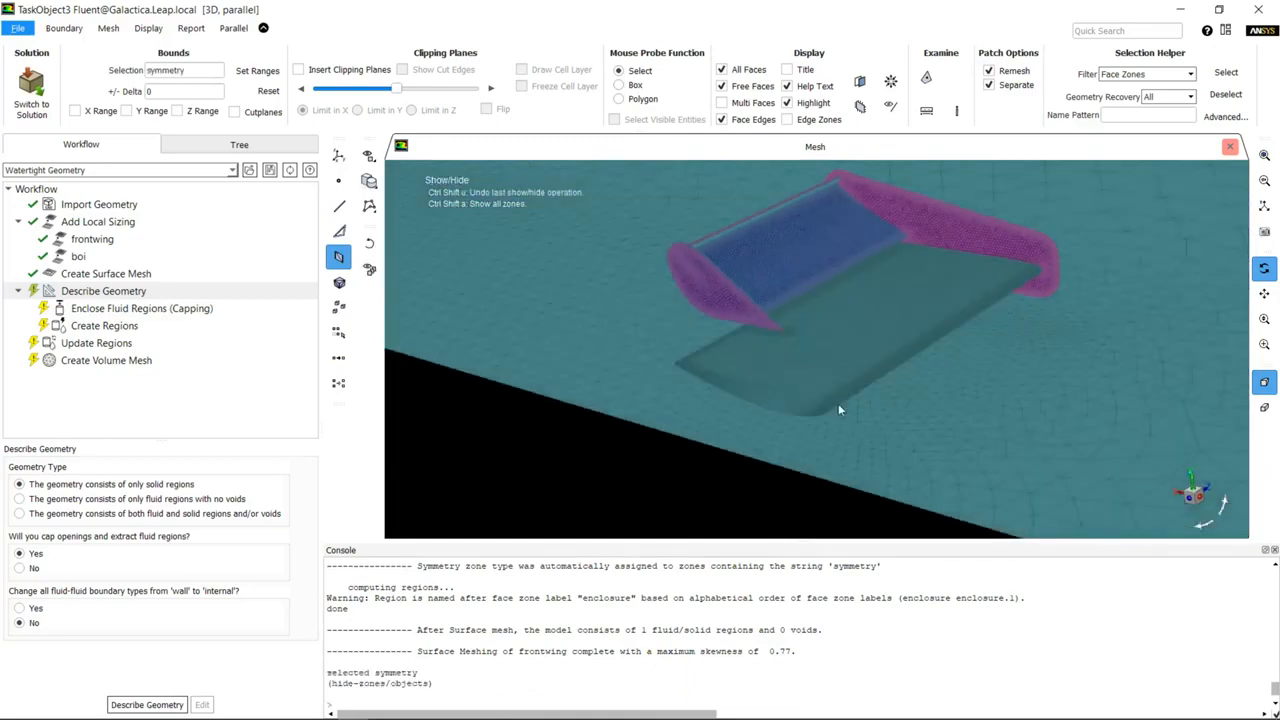
pyautogui.moveTo(840, 410); pyautogui.dragTo(858, 392)
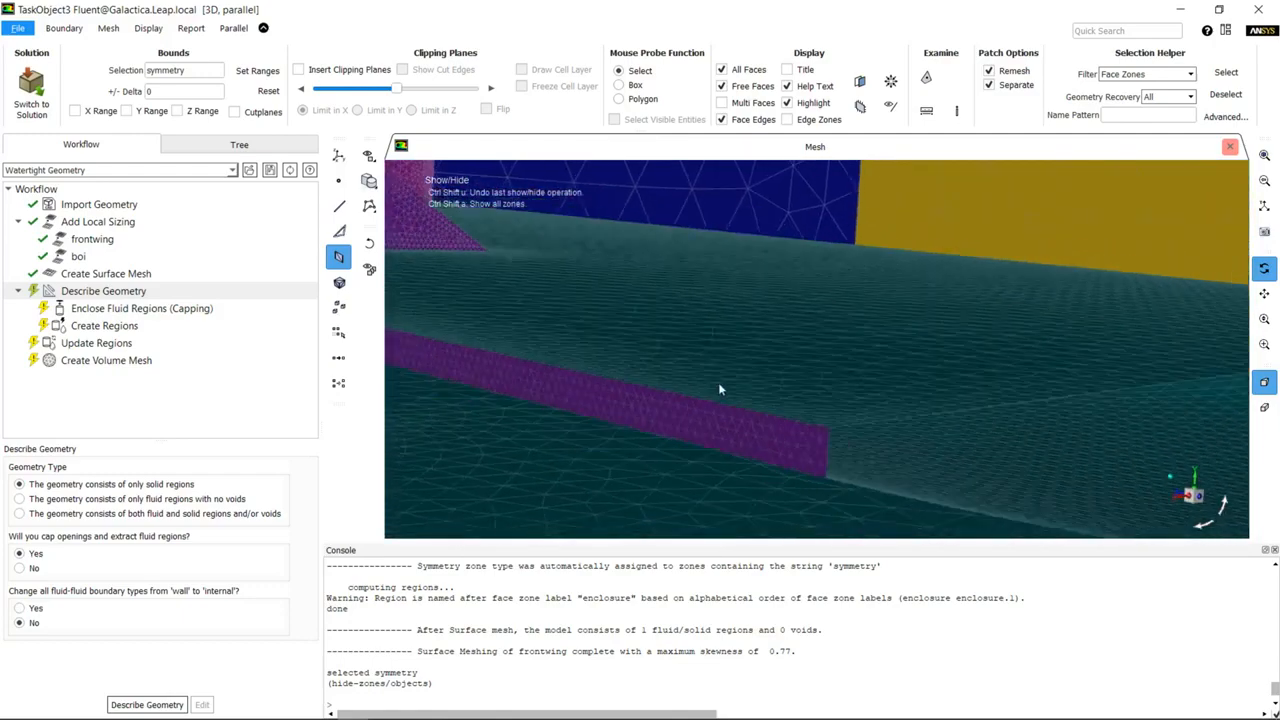
pyautogui.moveTo(720, 390); pyautogui.dragTo(705, 386)
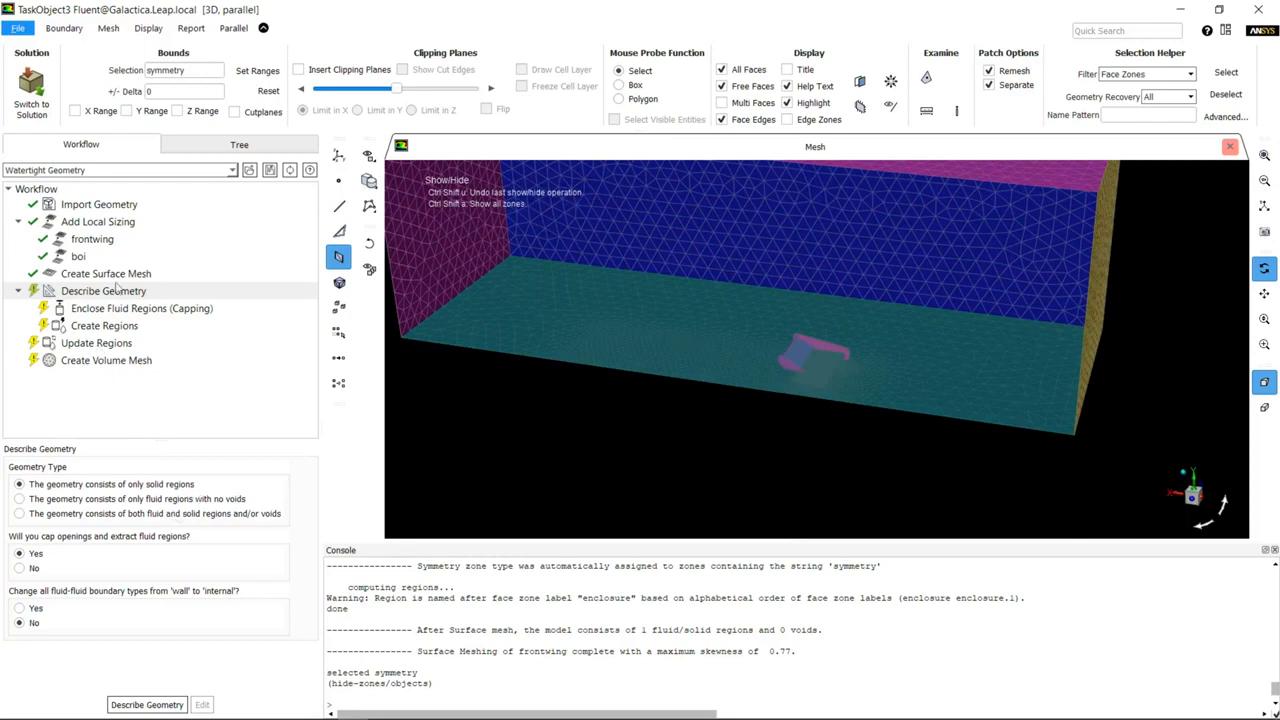
pyautogui.click(20, 499)
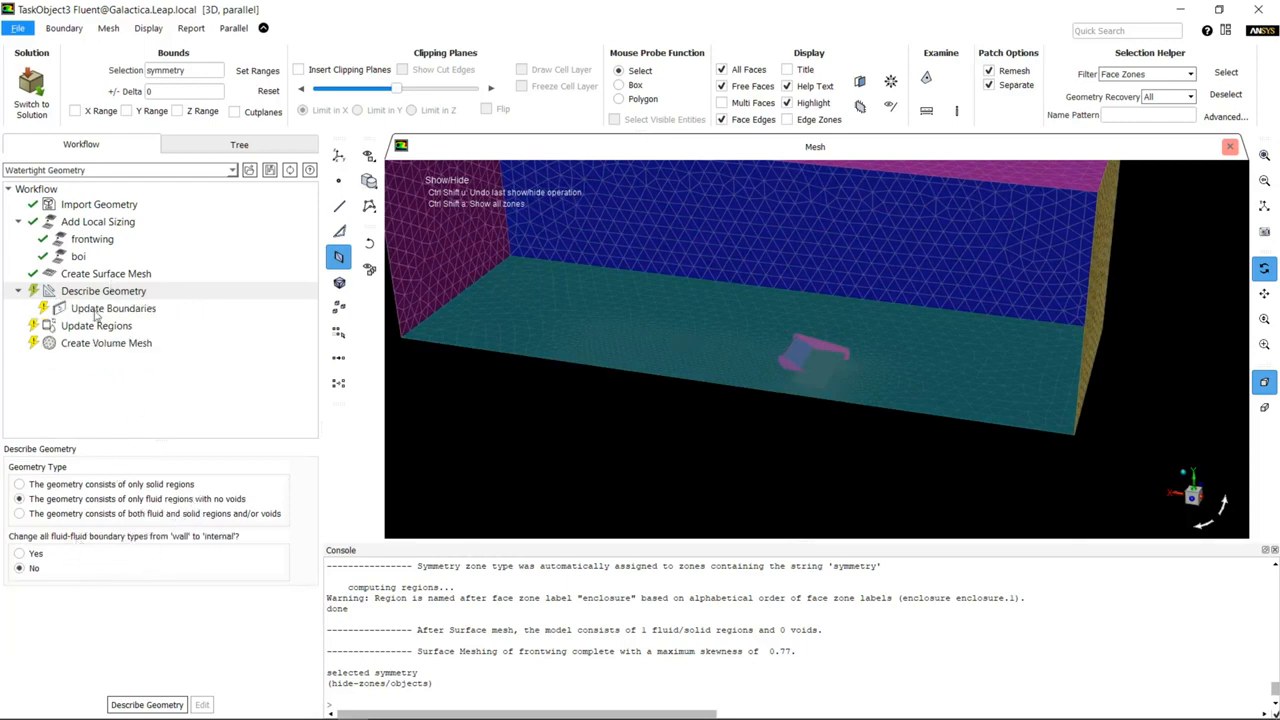
# Step: Confirm the geometry description and review the boundary types, including the wall options
pyautogui.click(113, 308)
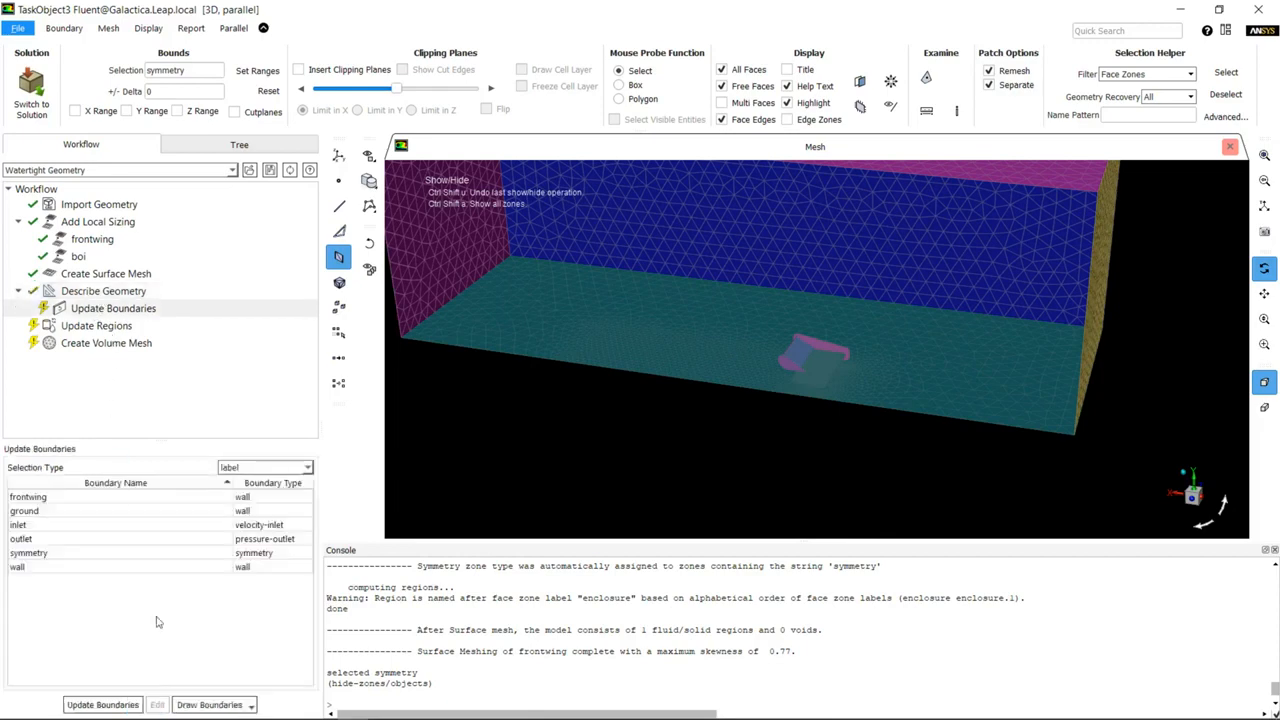
pyautogui.click(240, 524)
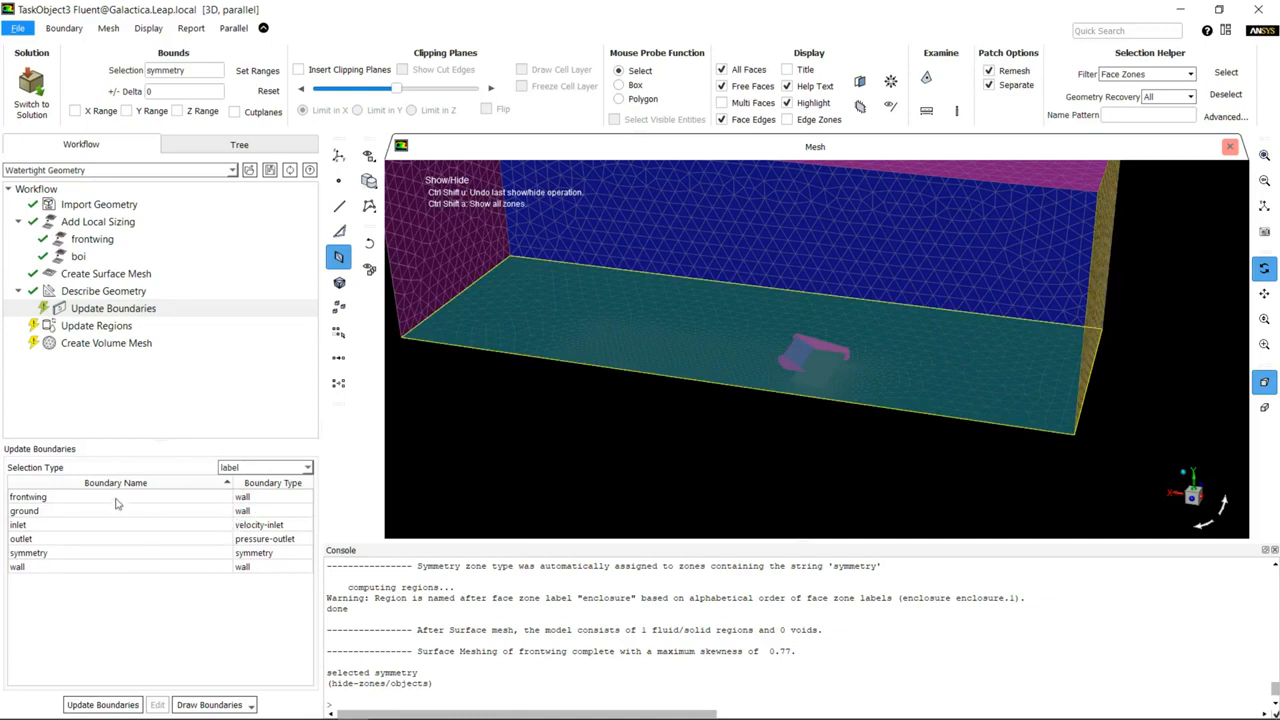
pyautogui.click(28, 497)
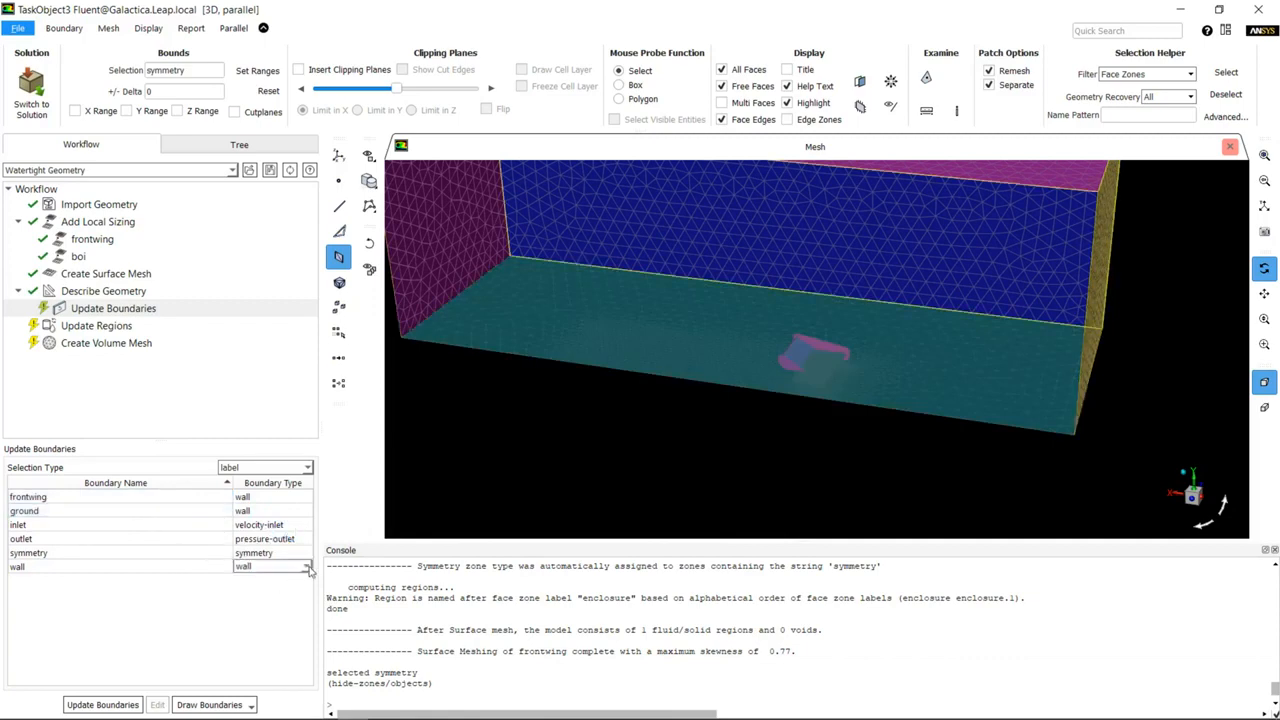
pyautogui.click(300, 567)
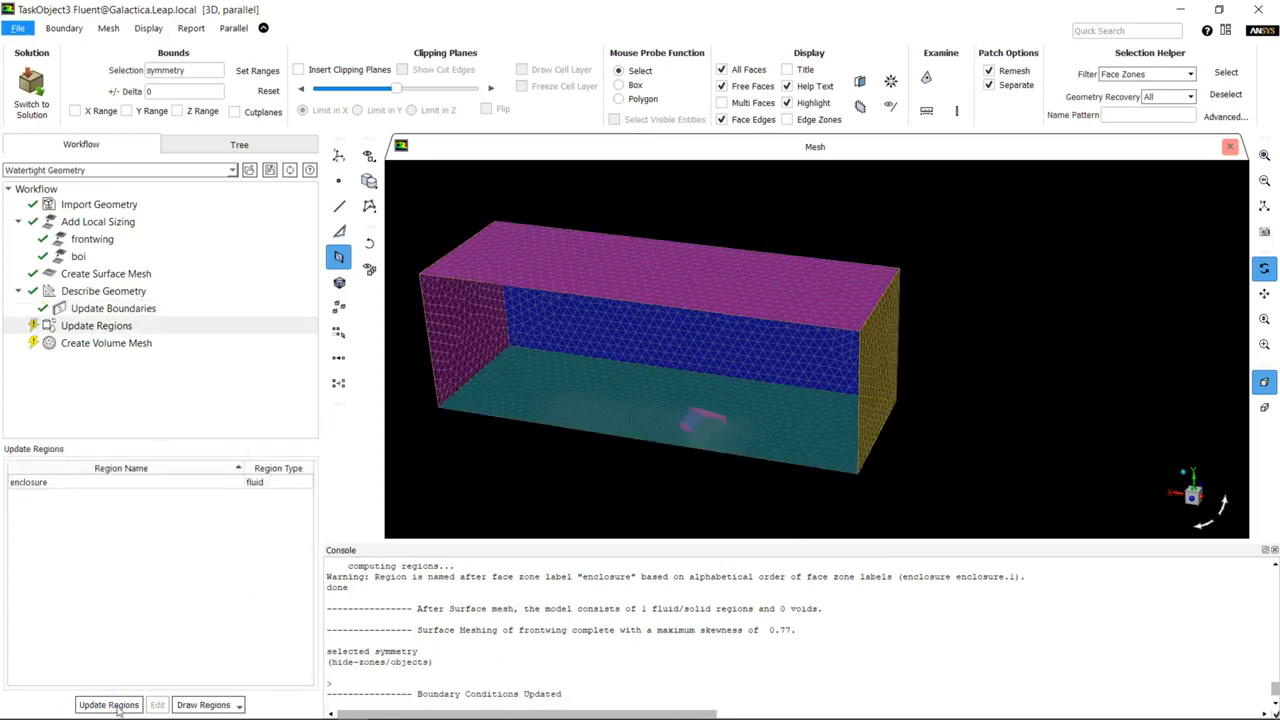
# Step: Update regions and build a poly-hexcore volume mesh with 10 last-ratio layers at 0.0005
pyautogui.click(108, 704)
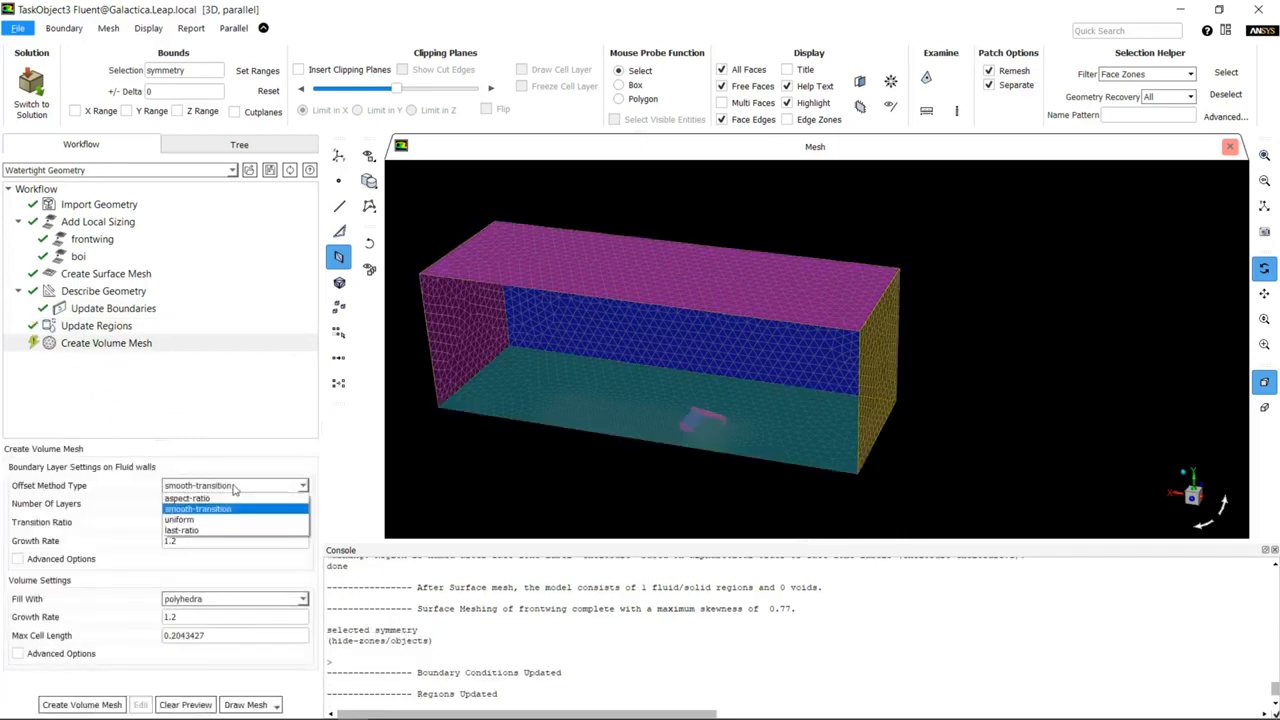
pyautogui.click(182, 530)
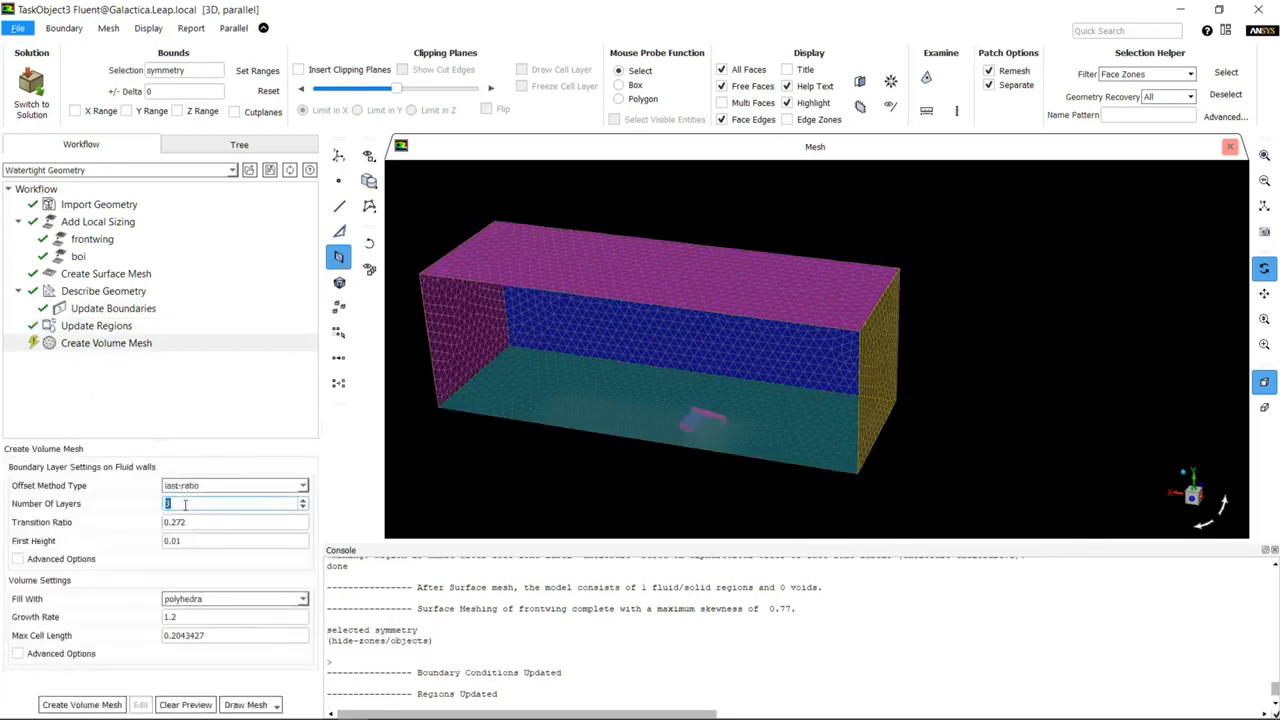
pyautogui.write('10')
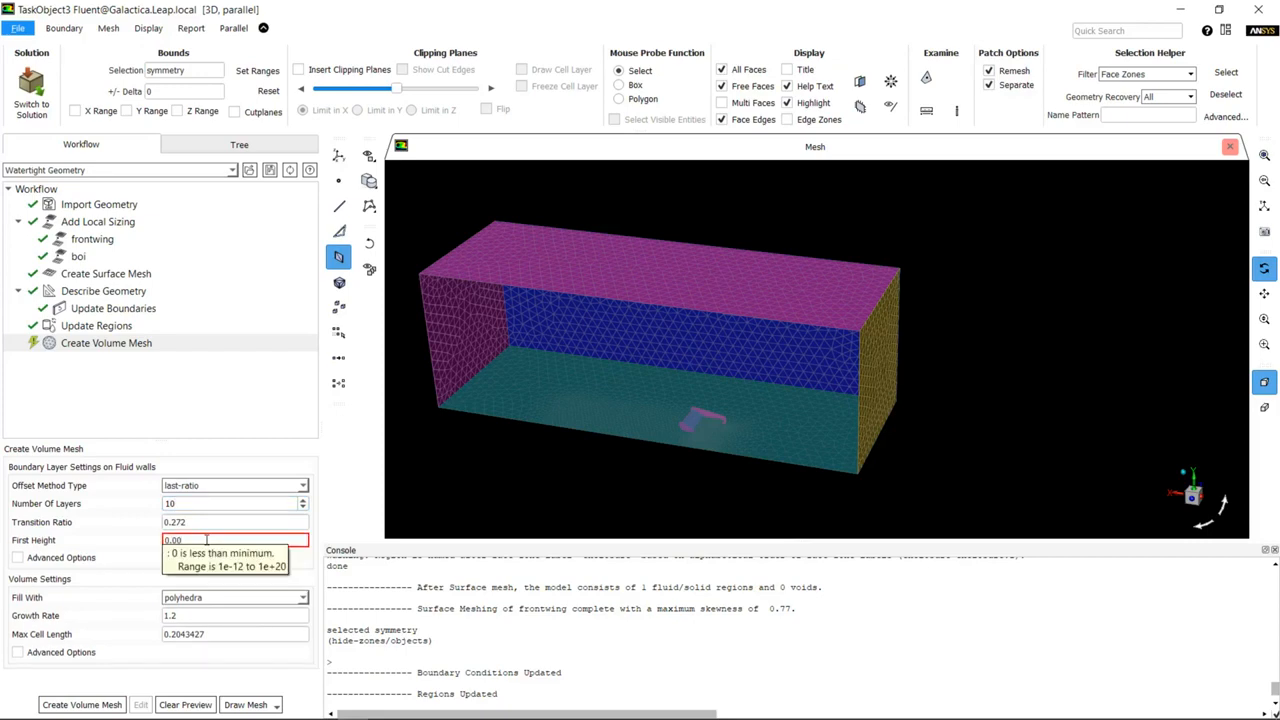
pyautogui.write('0.0005')
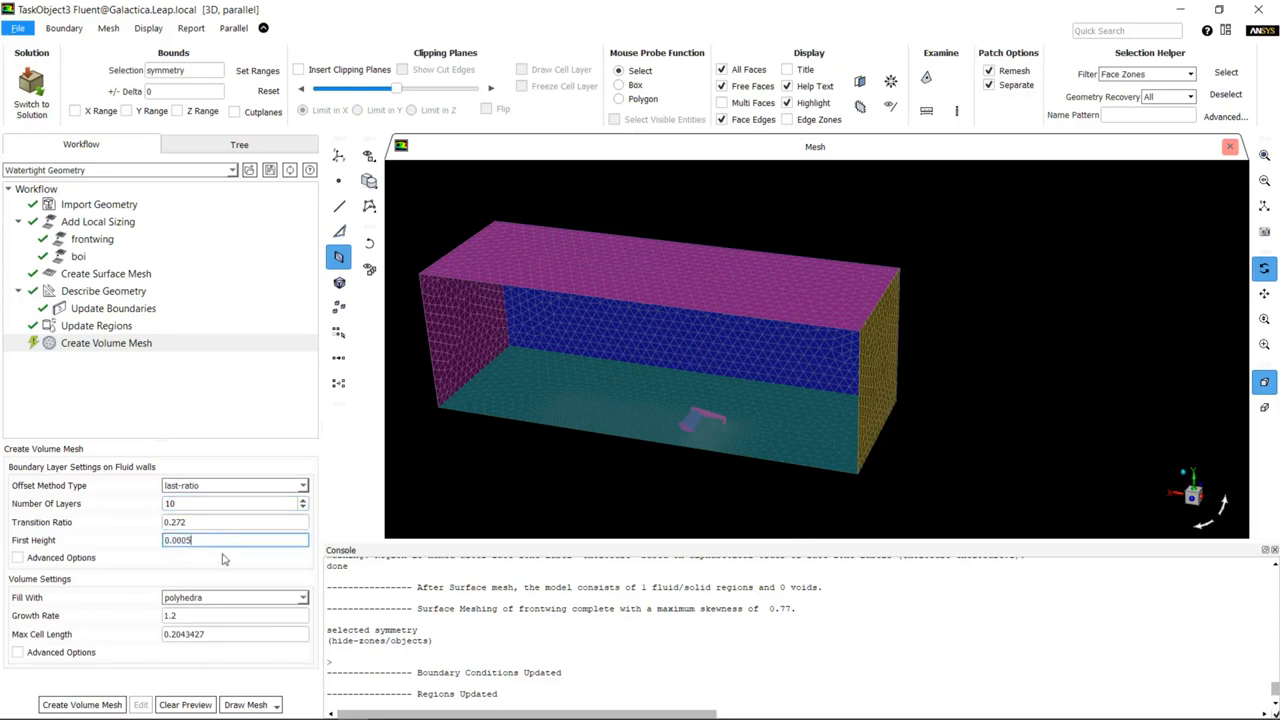
pyautogui.click(302, 597)
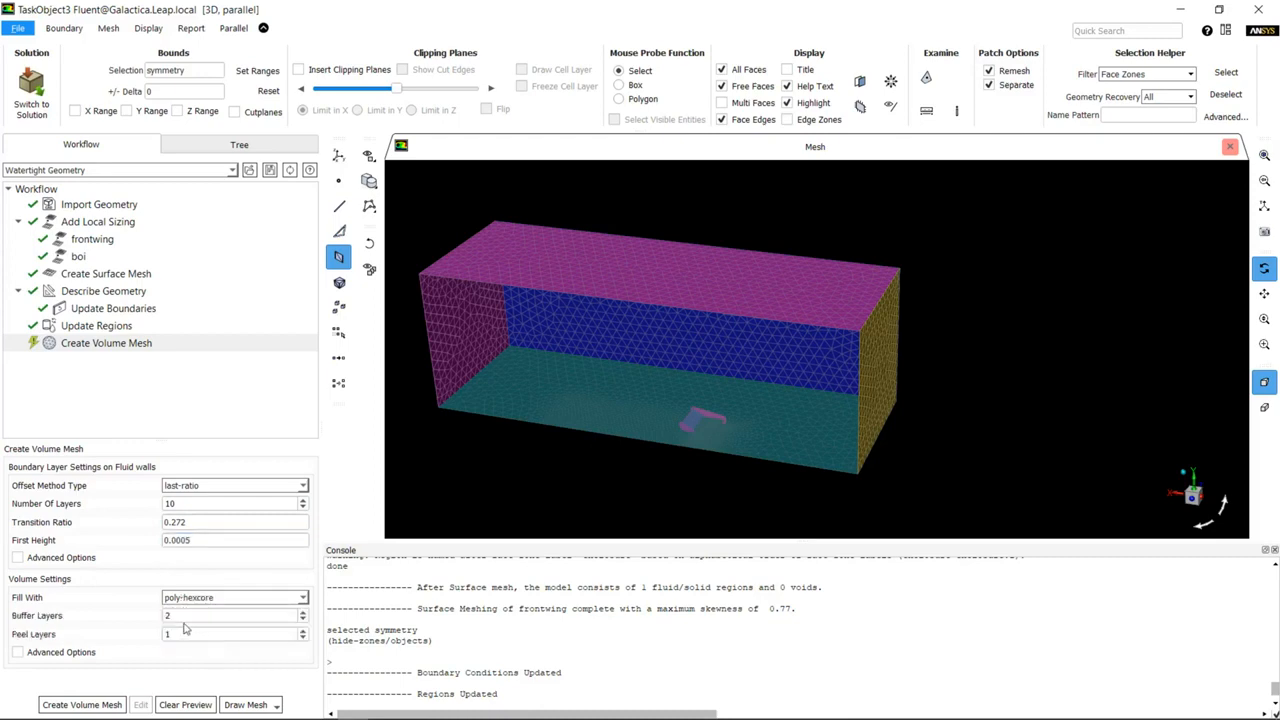
pyautogui.click(82, 705)
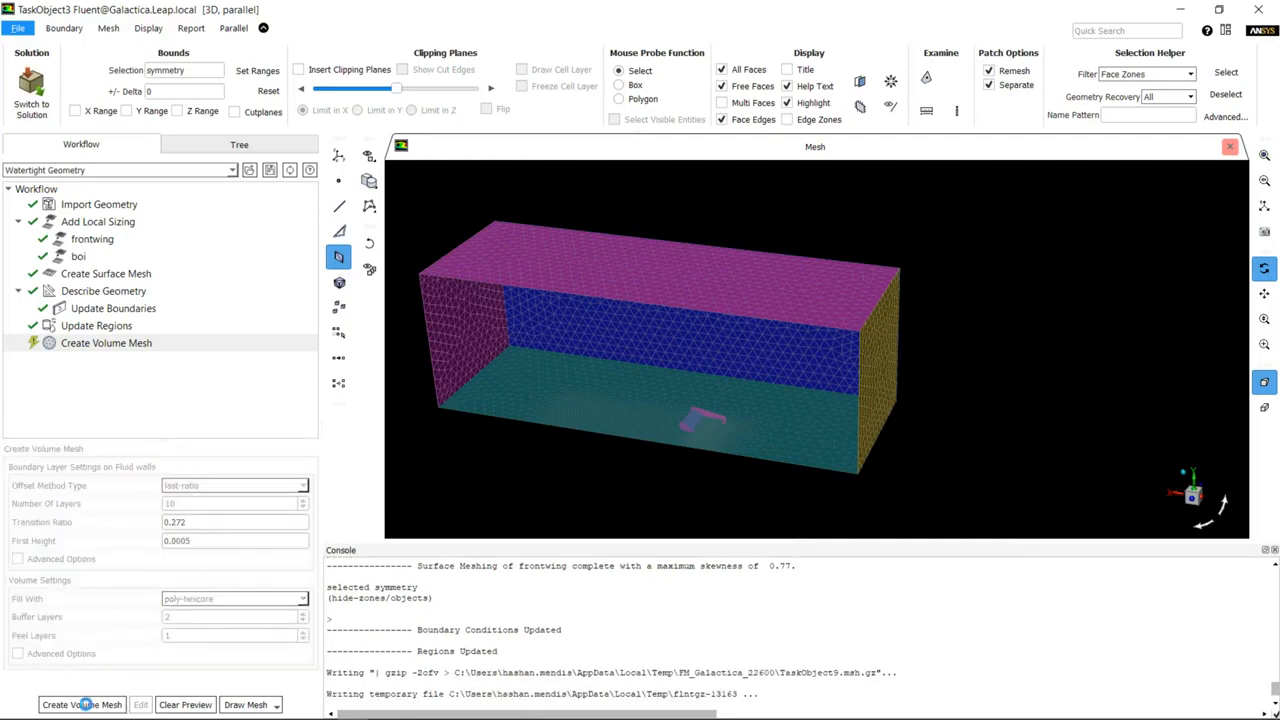
# Step: Inspect a Z clipping plane with cut edges around the wing, then switch to solution mode
pyautogui.click(82, 704)
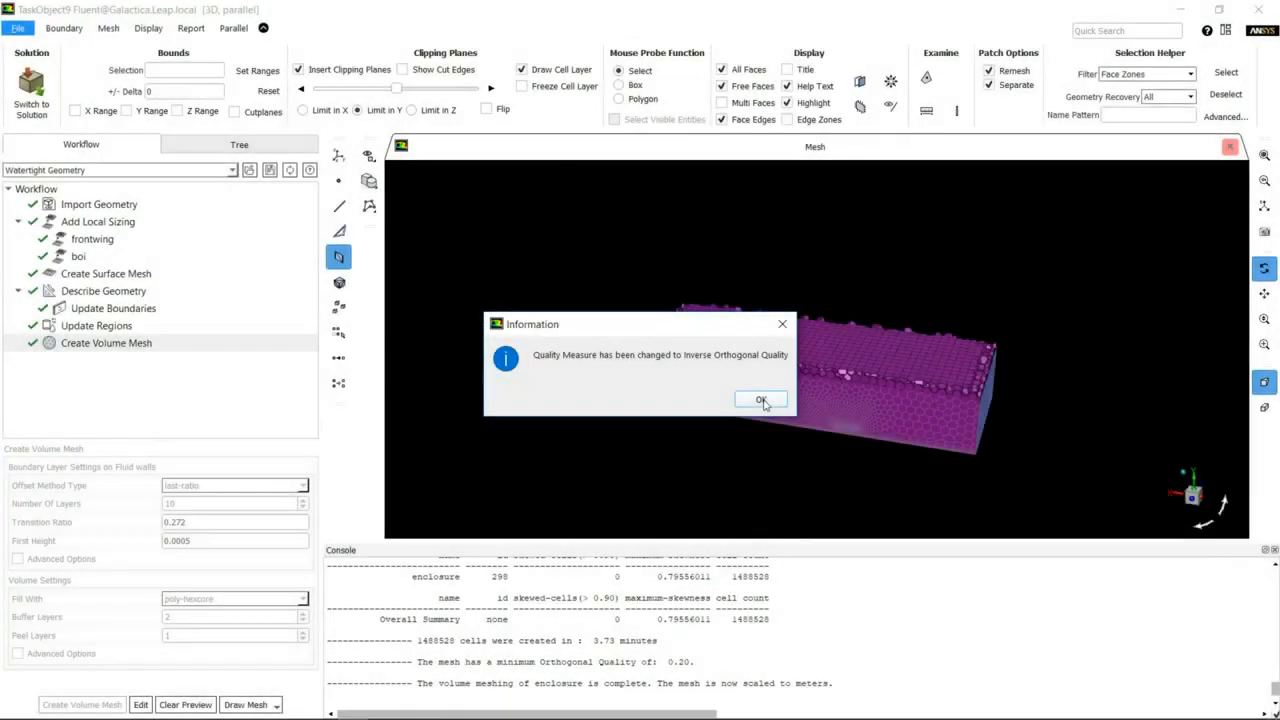
pyautogui.click(761, 400)
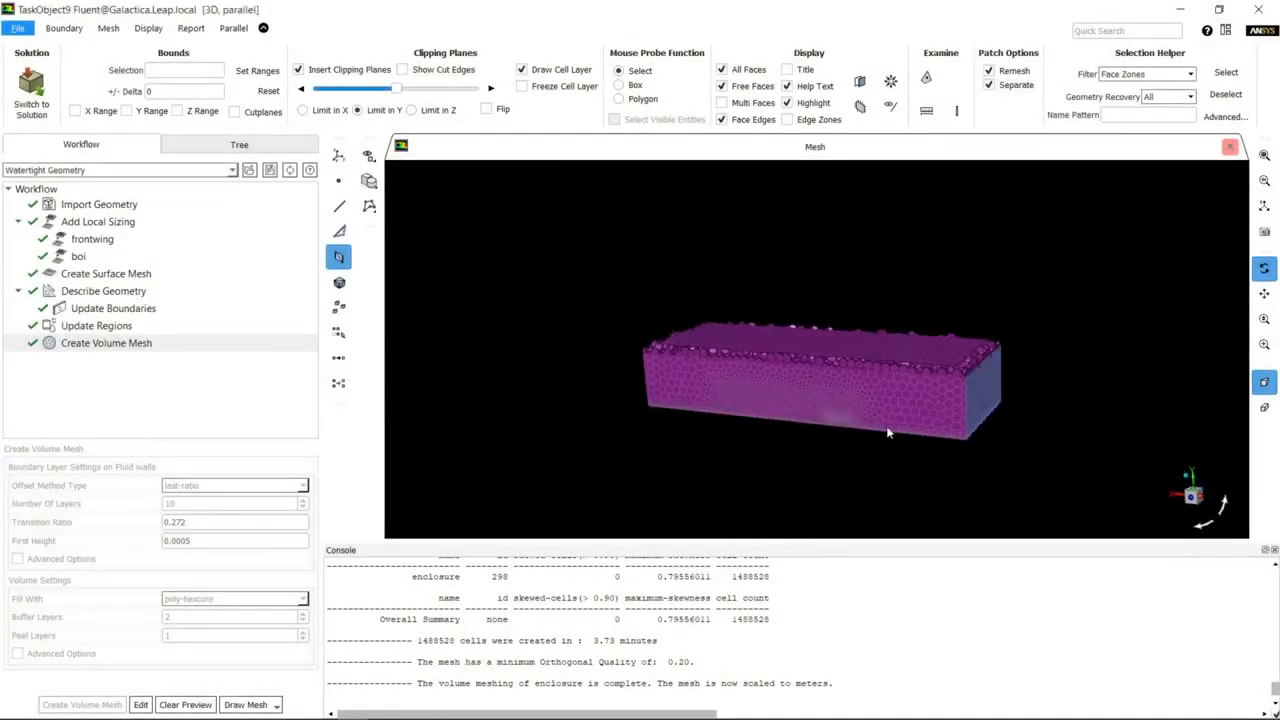
pyautogui.click(411, 110)
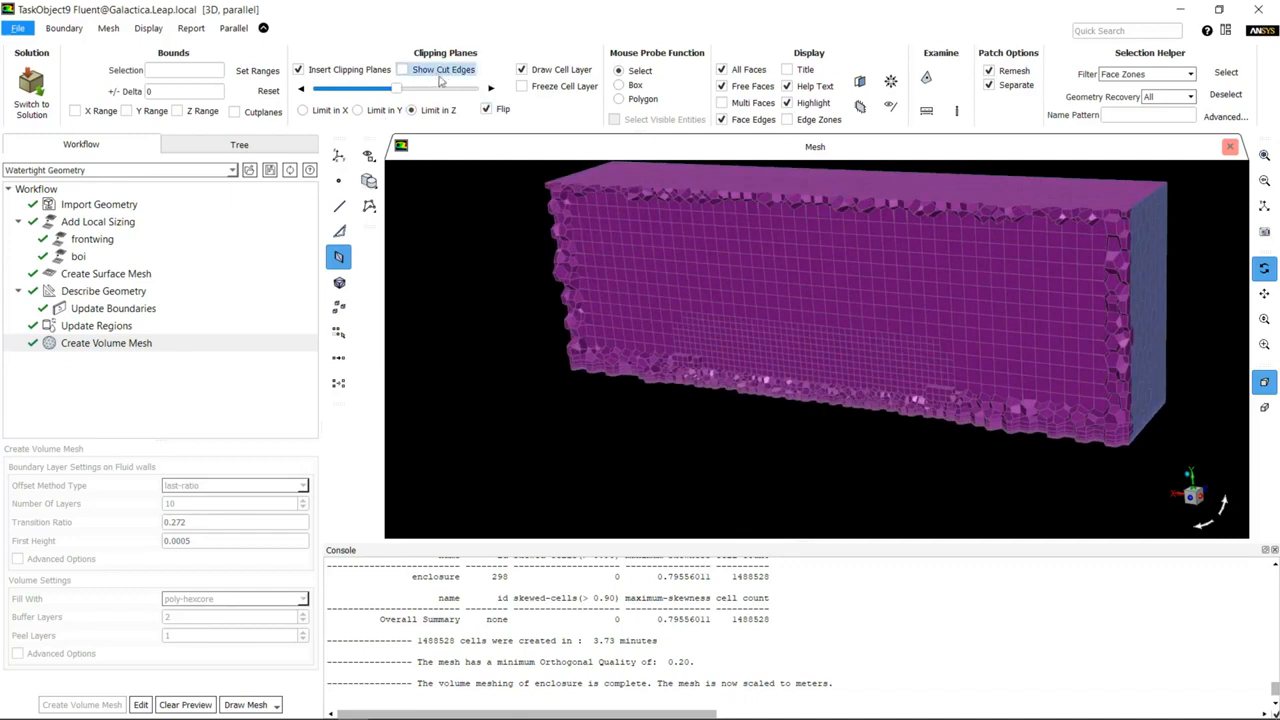
pyautogui.click(402, 69)
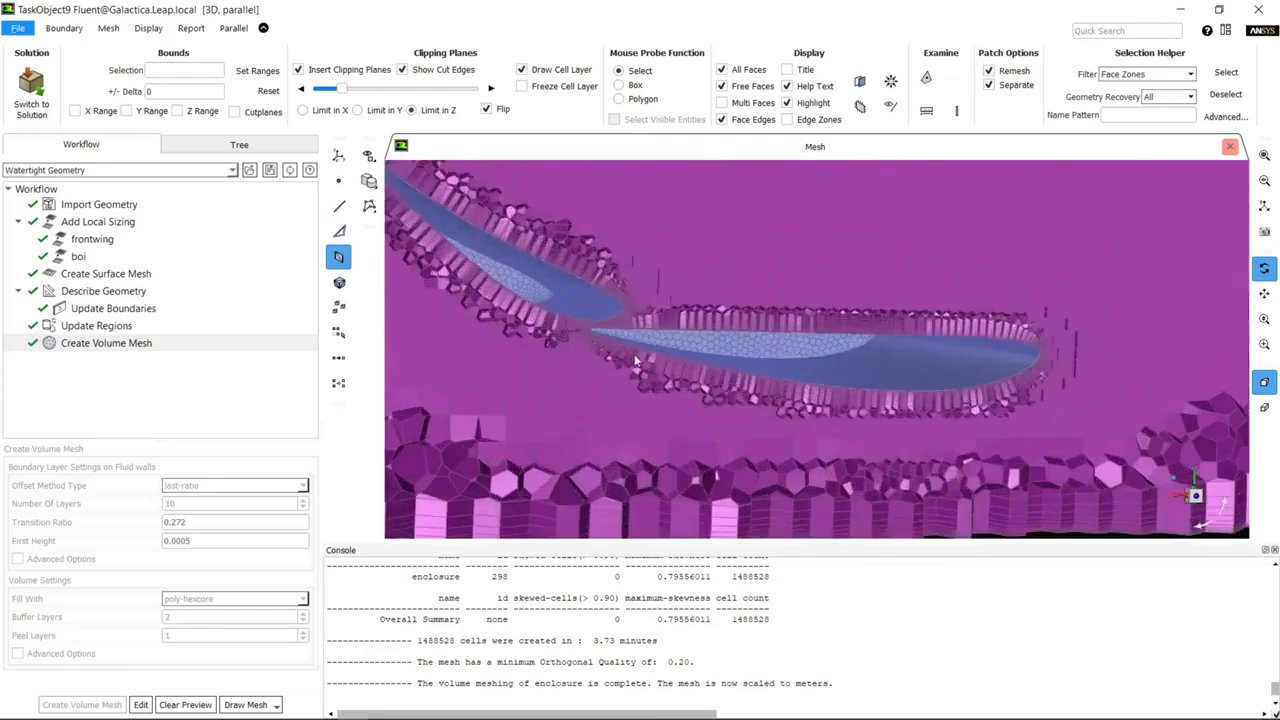
pyautogui.moveTo(635, 360); pyautogui.dragTo(995, 355)
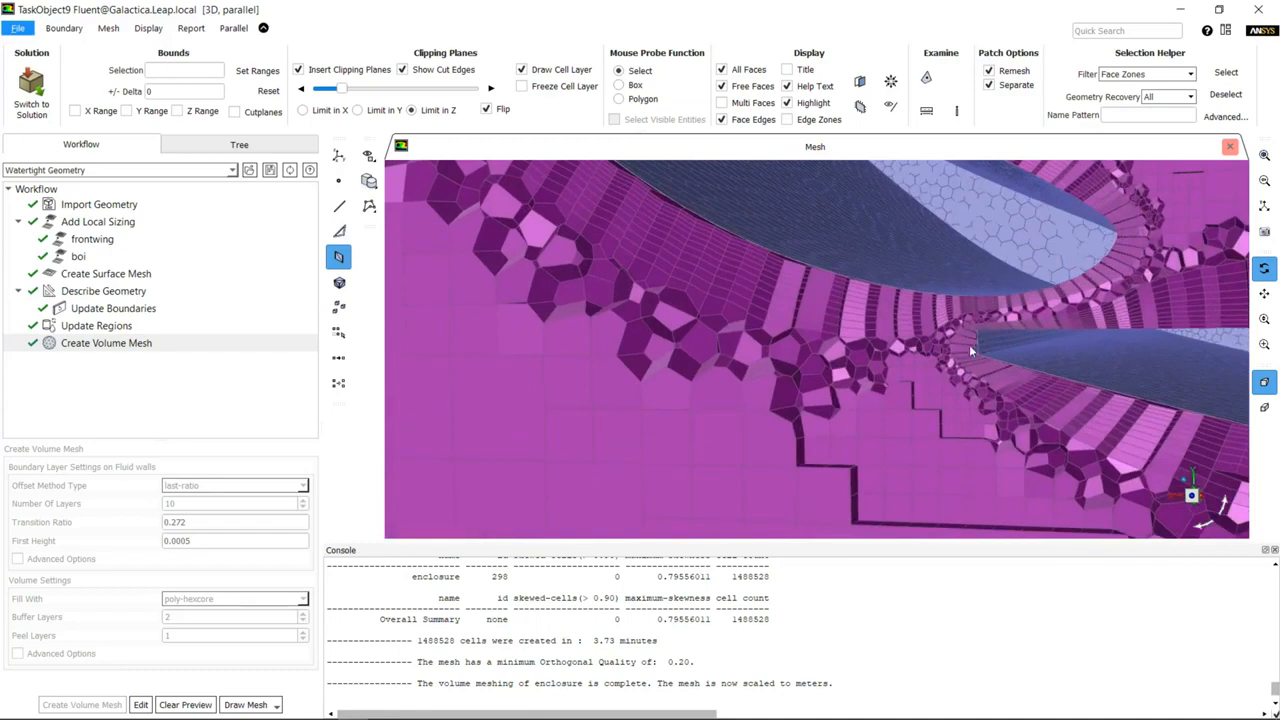
pyautogui.moveTo(970, 350); pyautogui.dragTo(937, 338)
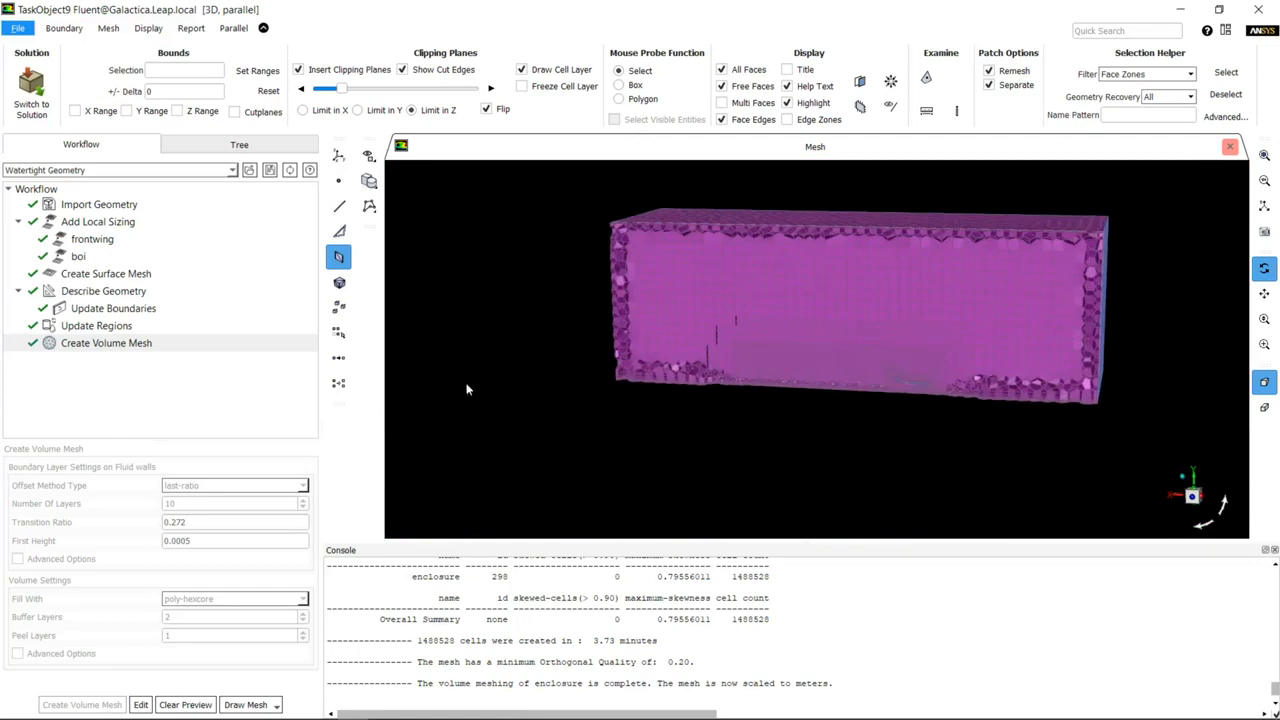
pyautogui.click(31, 85)
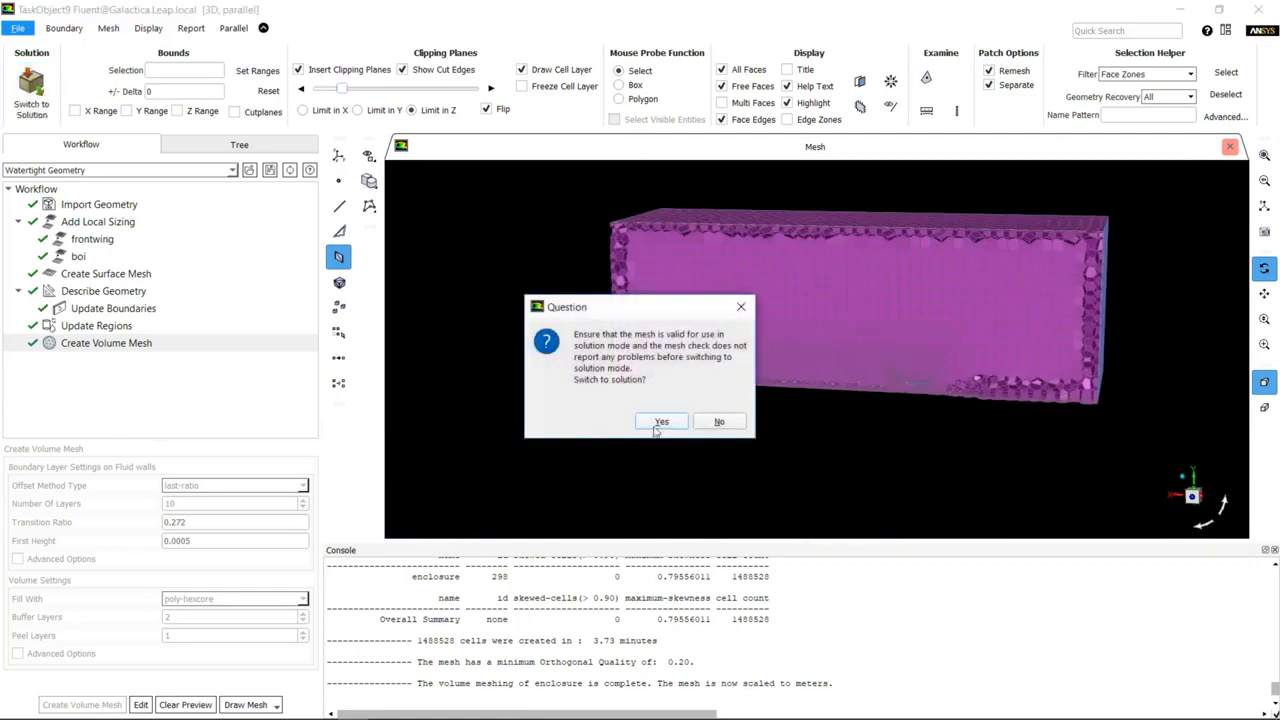
# Step: Confirm the switch to solution mode and display the mesh boundary surfaces
pyautogui.click(660, 421)
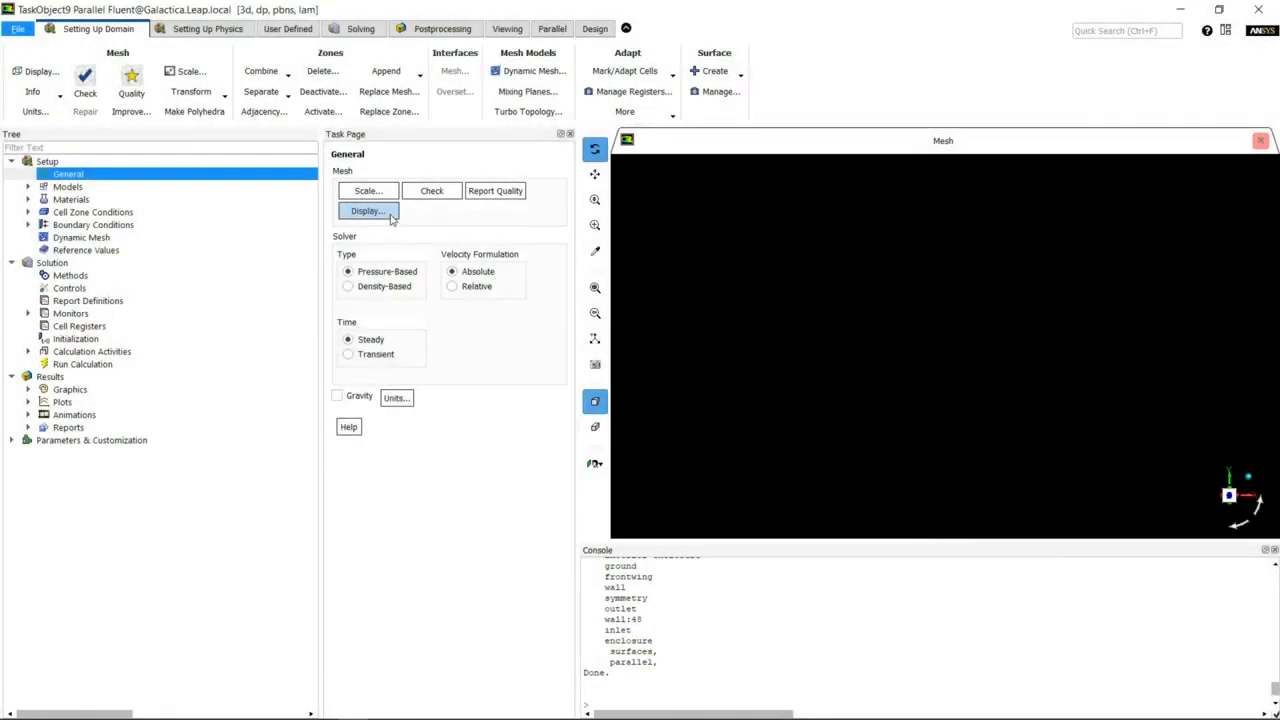
pyautogui.click(367, 211)
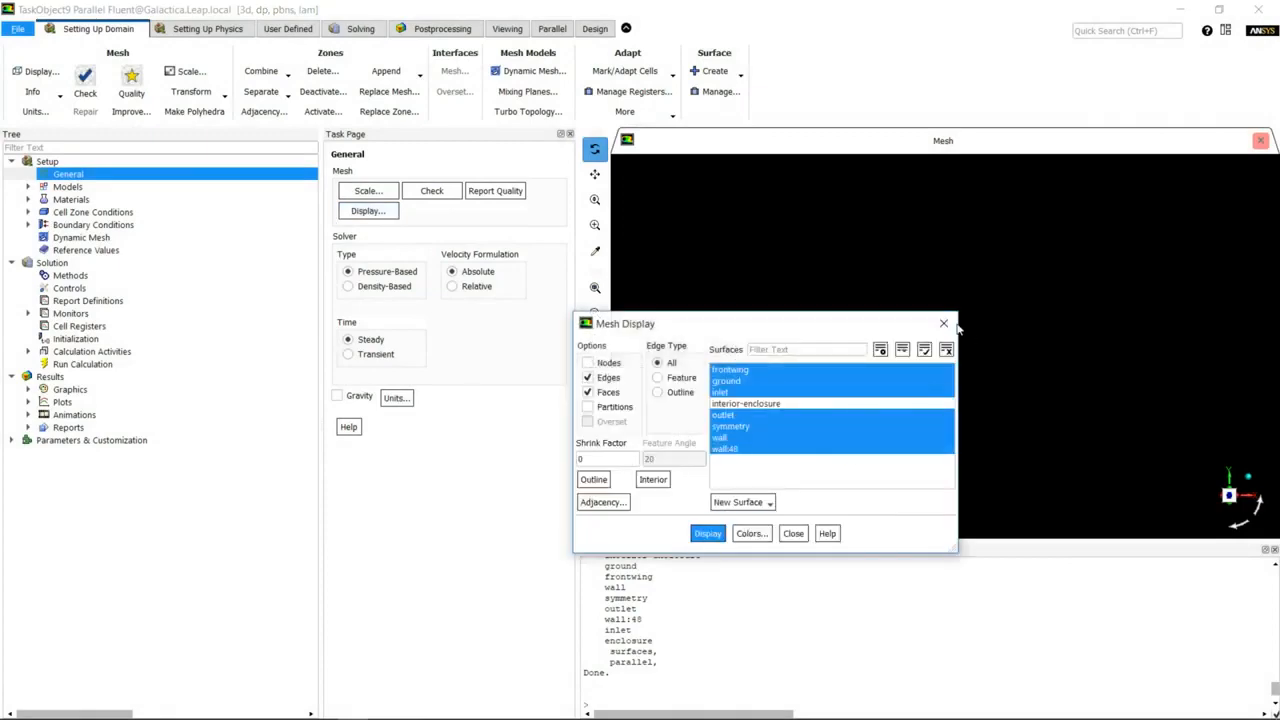
pyautogui.click(707, 533)
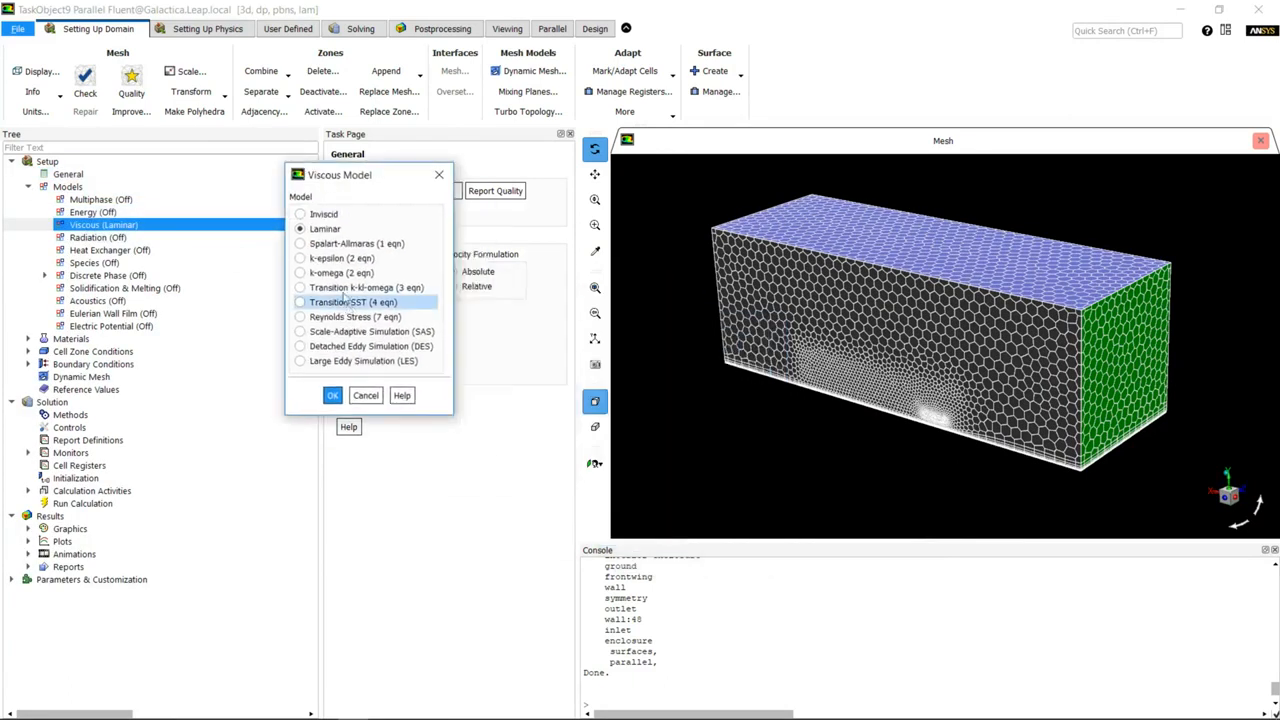
# Step: Set the viscous model to SST k-omega with curvature correction
pyautogui.click(300, 272)
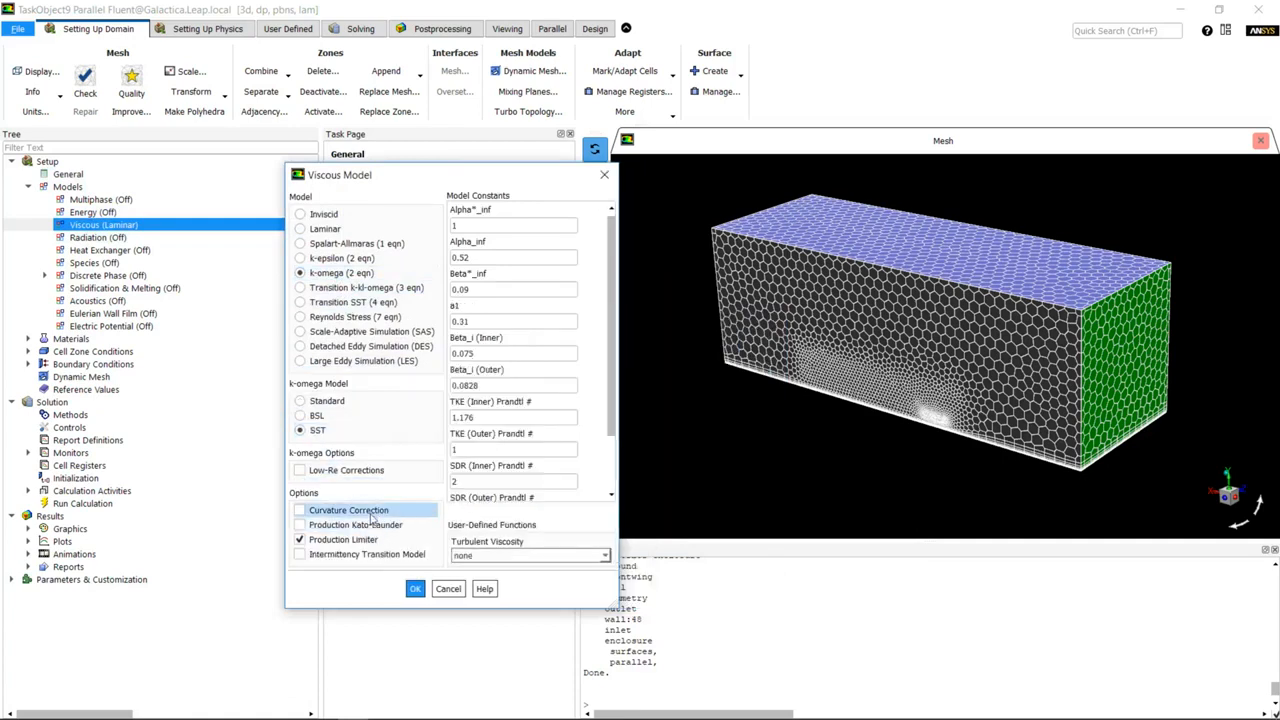
pyautogui.click(299, 510)
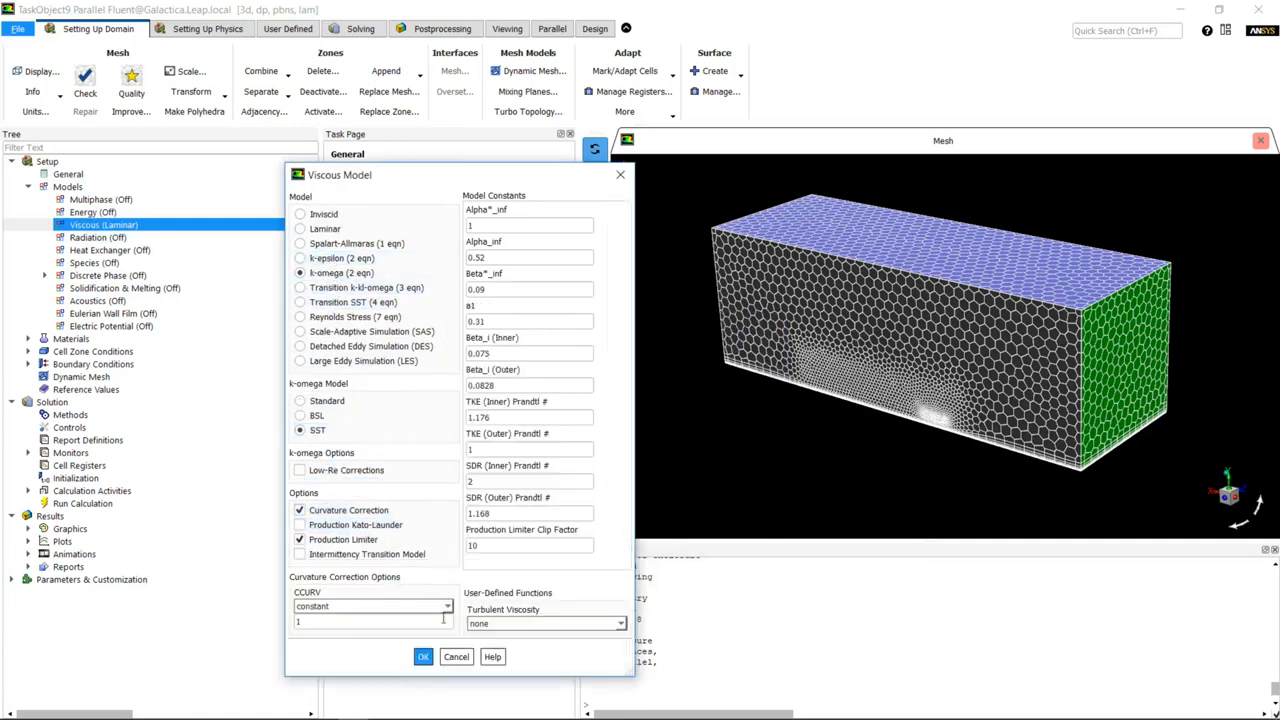
pyautogui.click(422, 656)
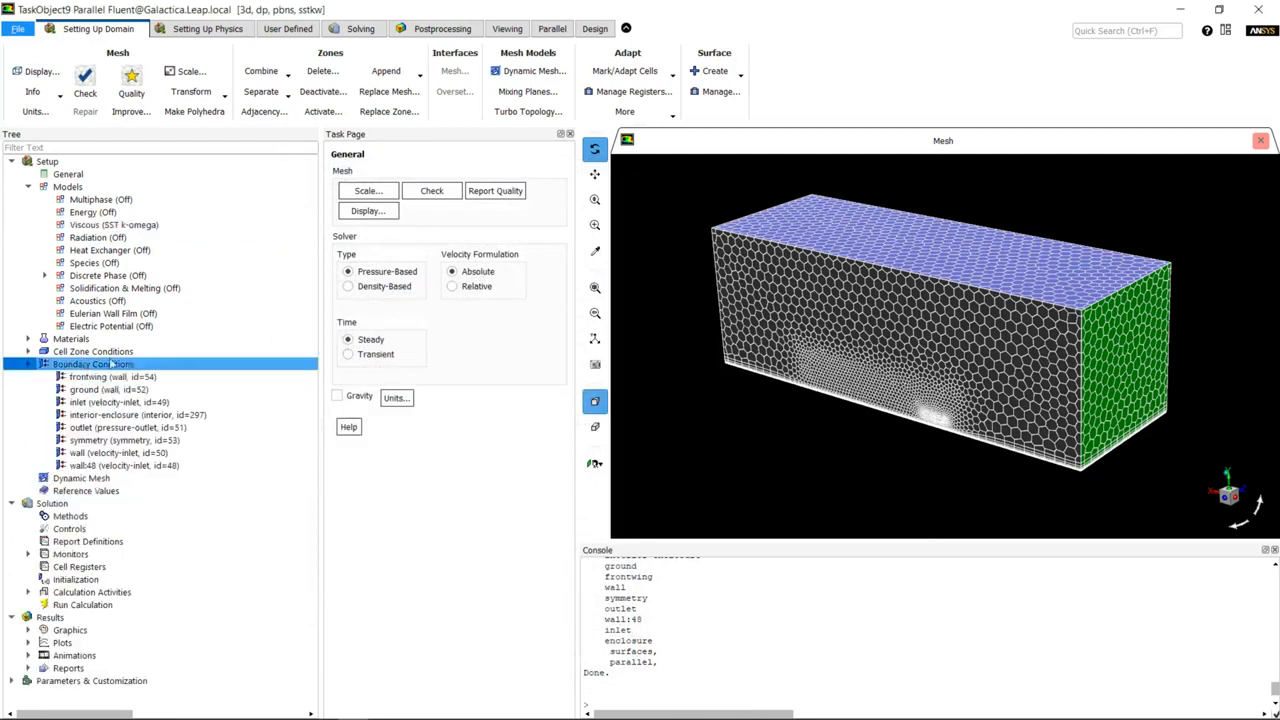
# Step: Review the inlet velocity and change zones wall and wall:48 to wall type
pyautogui.click(93, 363)
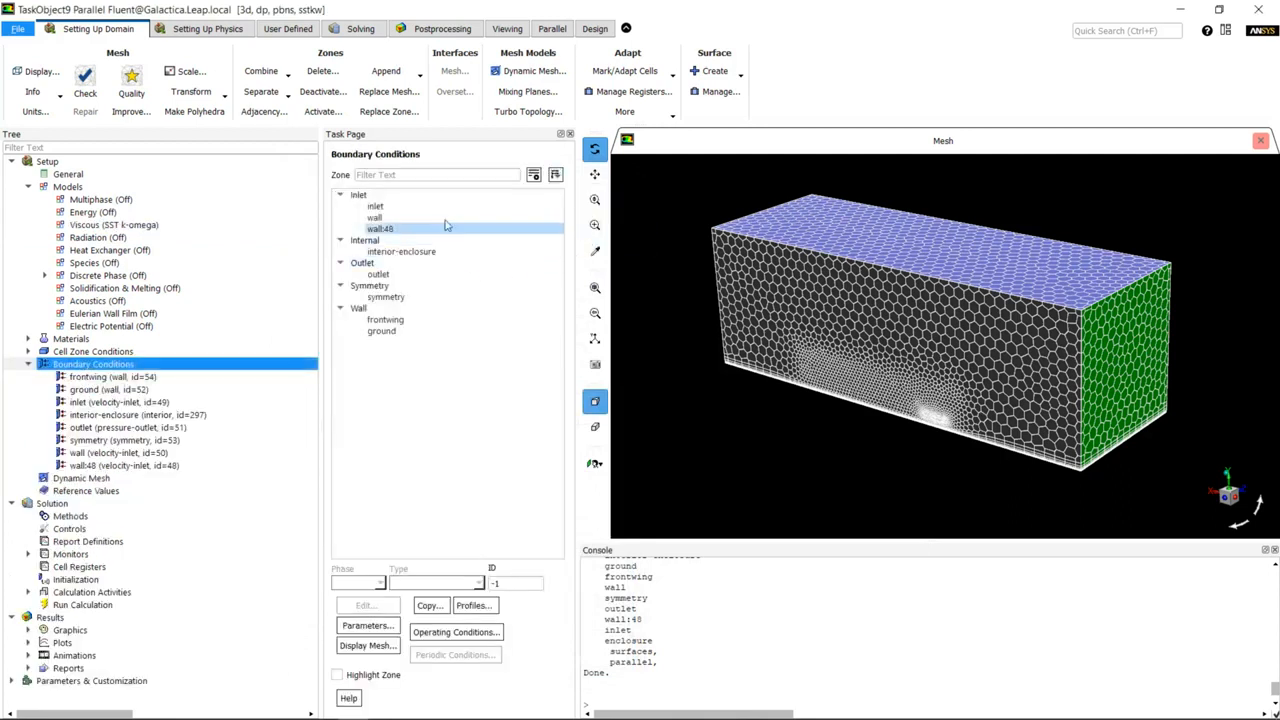
pyautogui.click(375, 206)
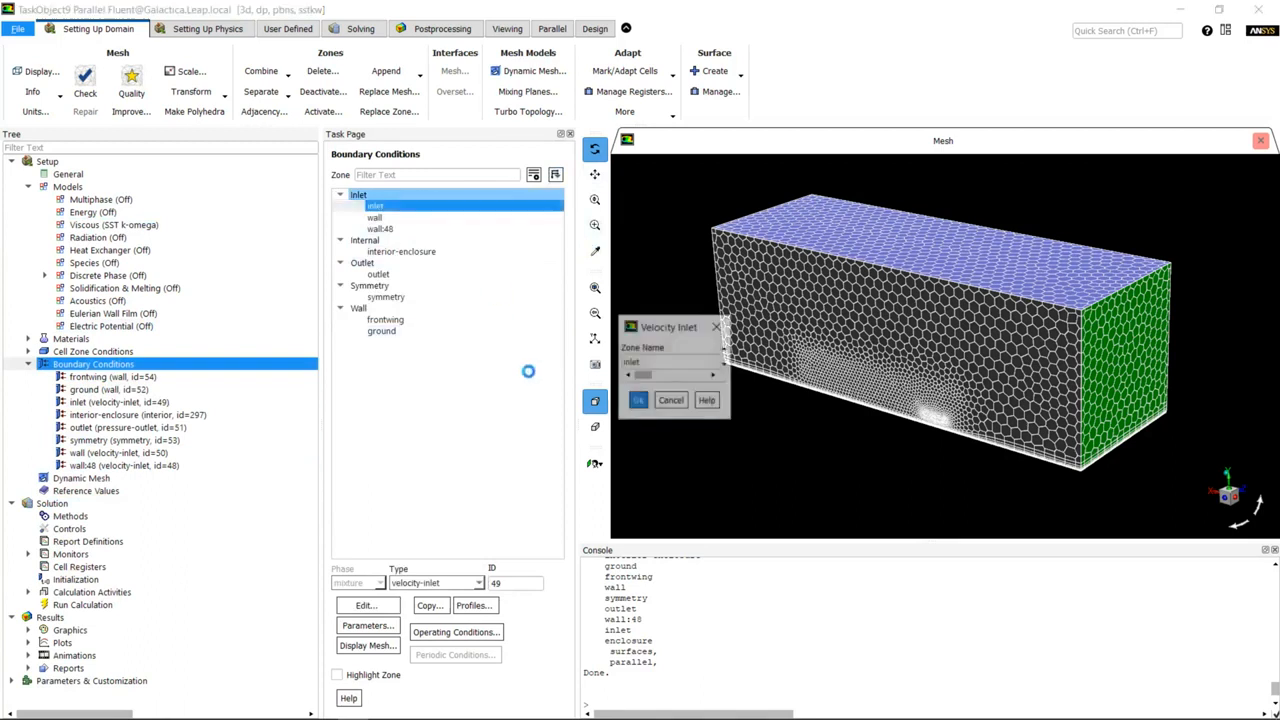
pyautogui.click(638, 400)
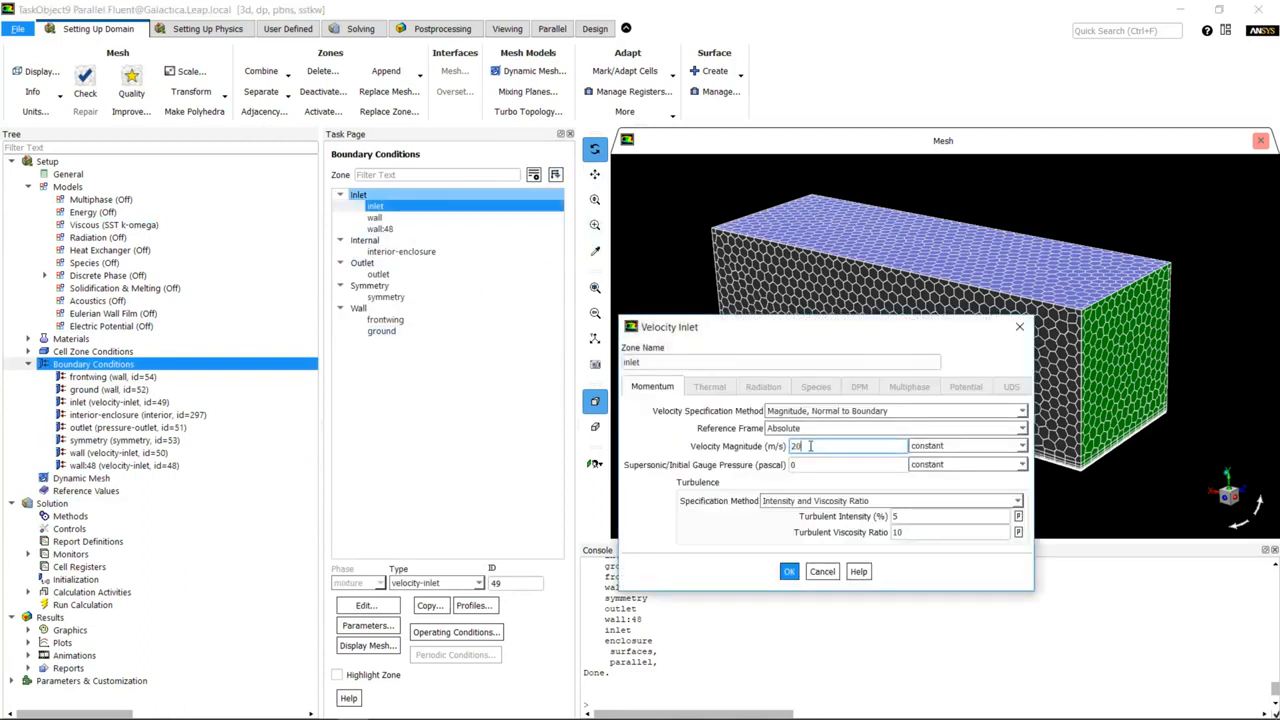
pyautogui.click(789, 571)
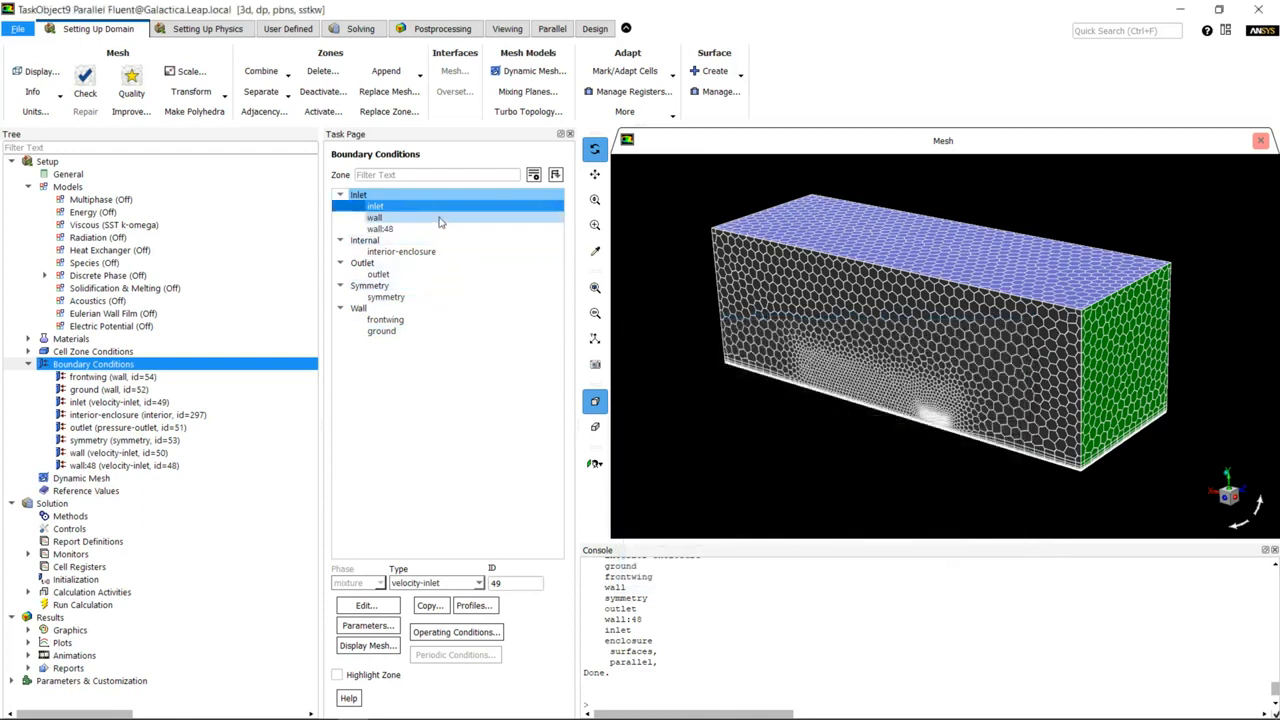
pyautogui.click(374, 217)
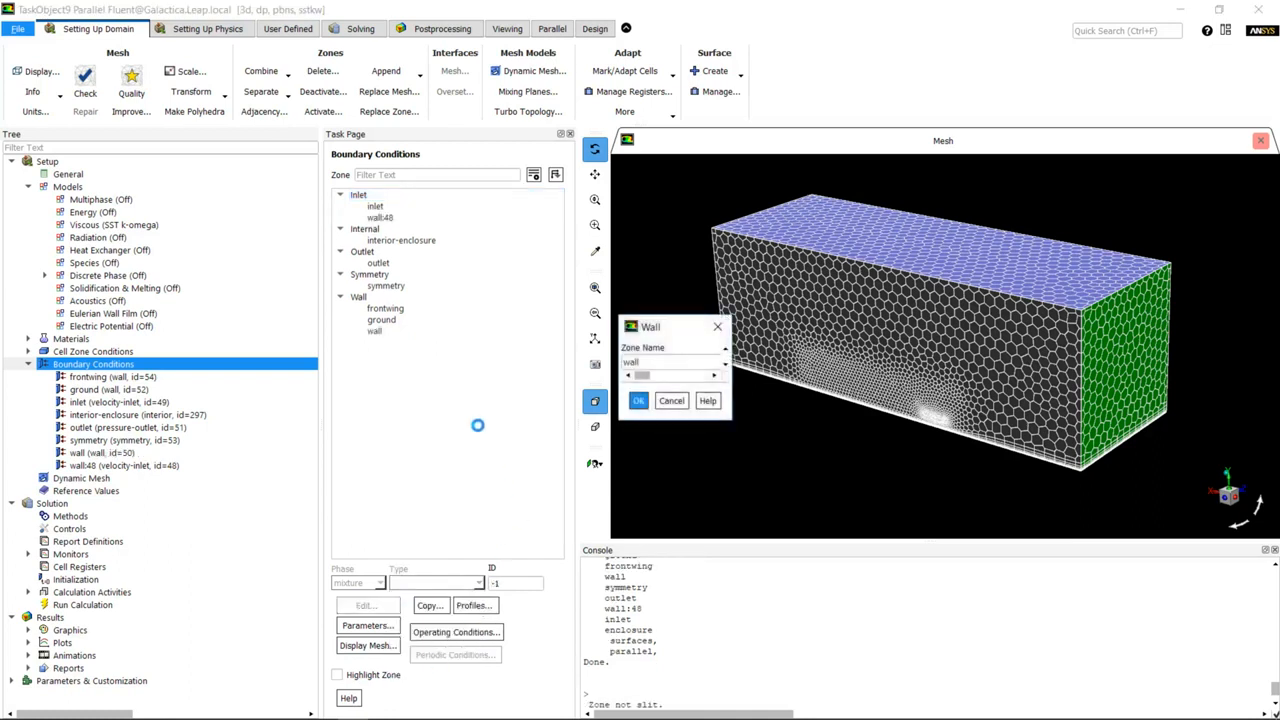
pyautogui.click(638, 400)
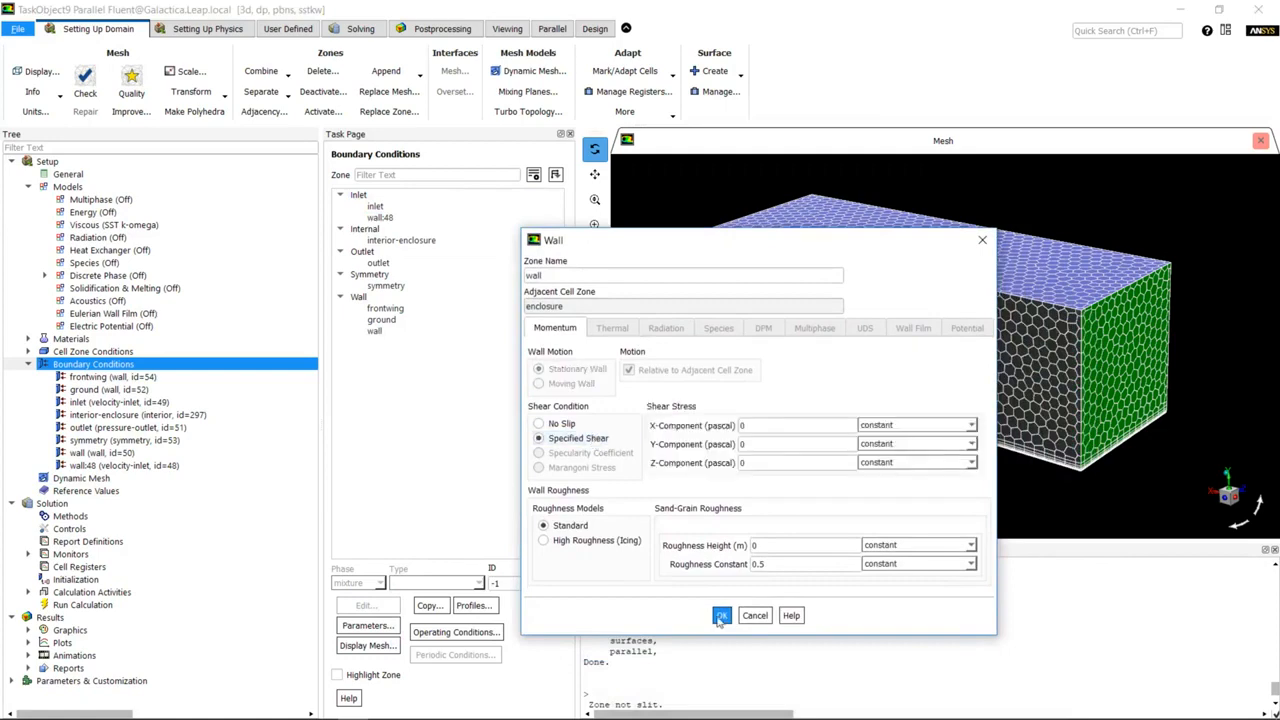
pyautogui.click(722, 615)
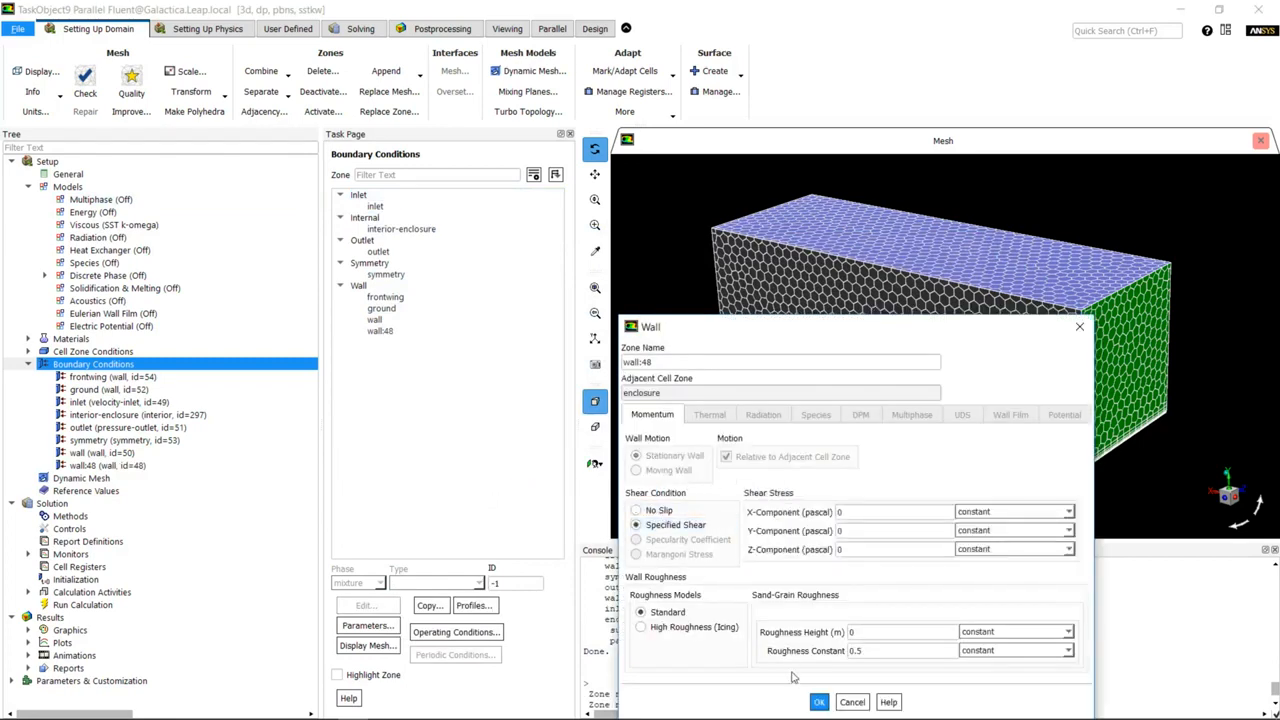
pyautogui.click(818, 701)
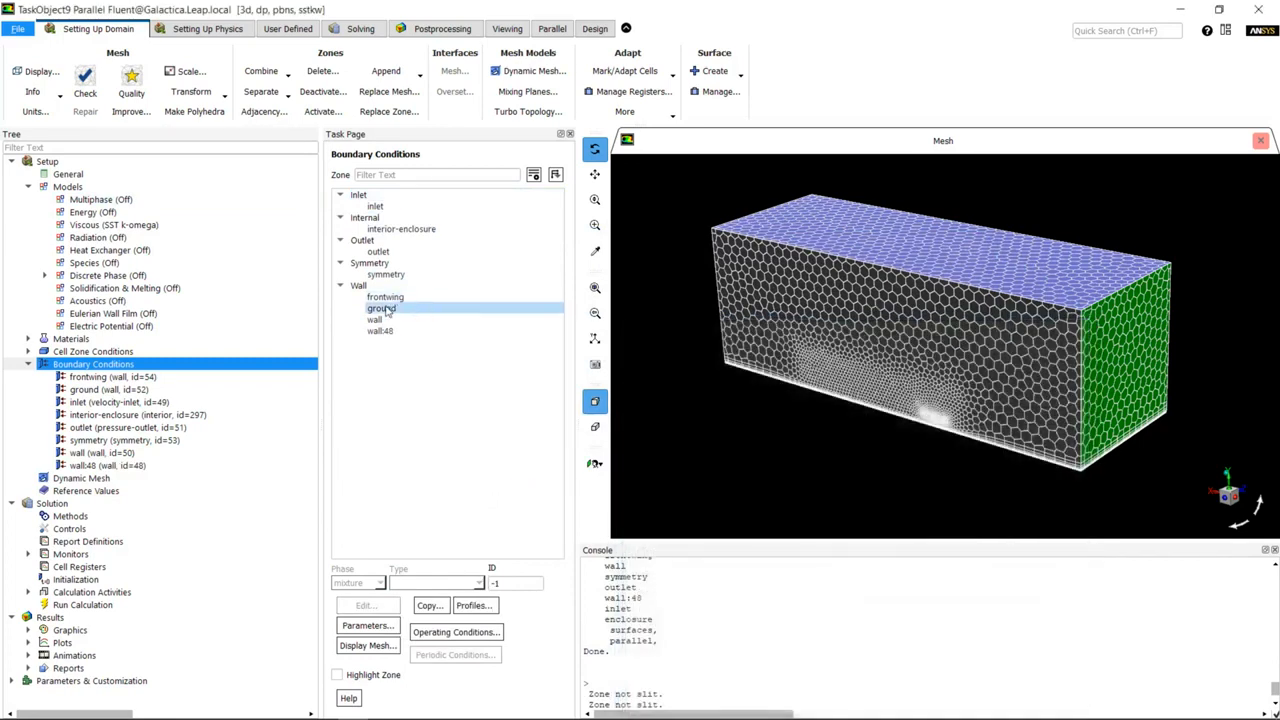
# Step: Make the ground a moving wall travelling at 20 m/s along X
pyautogui.click(381, 308)
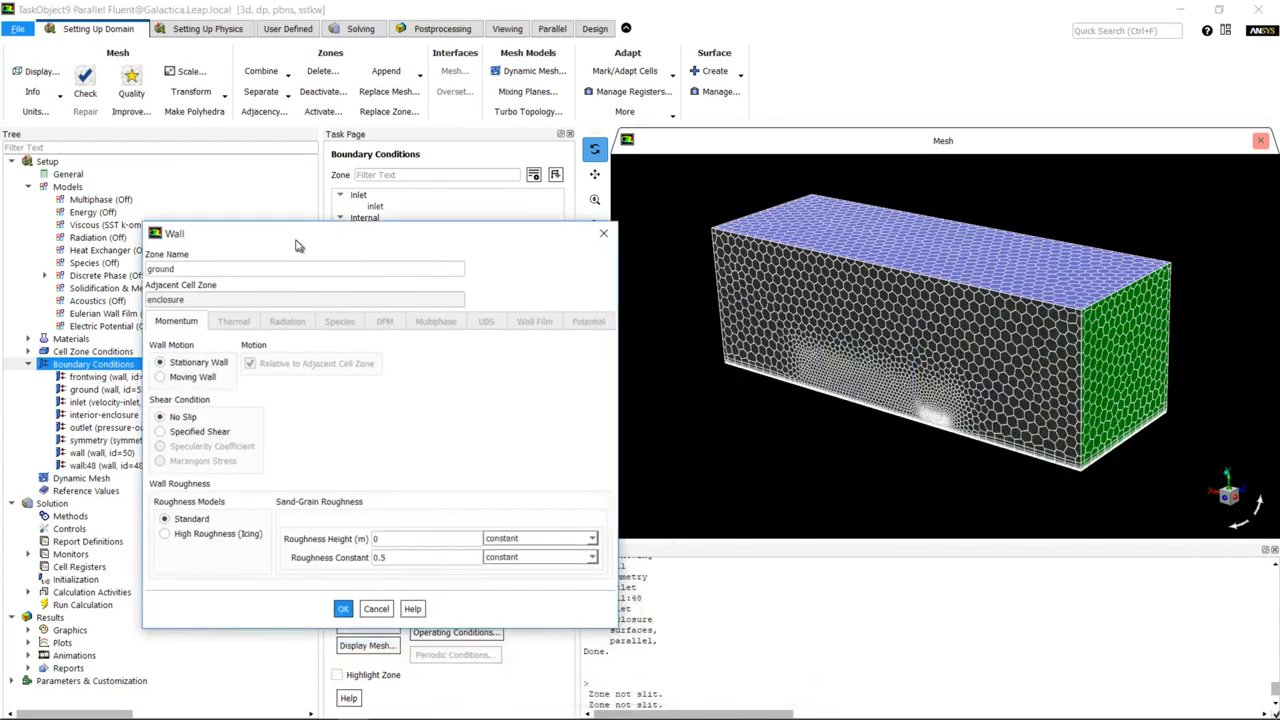
pyautogui.click(159, 377)
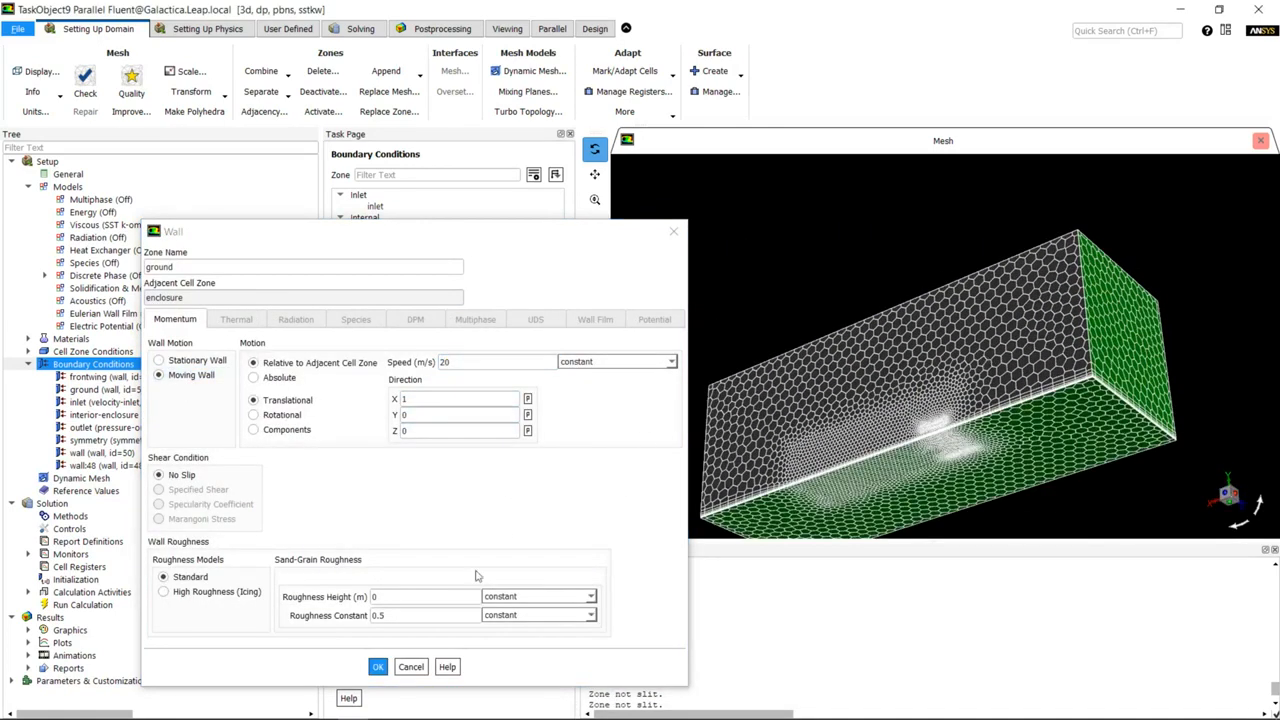
pyautogui.click(377, 666)
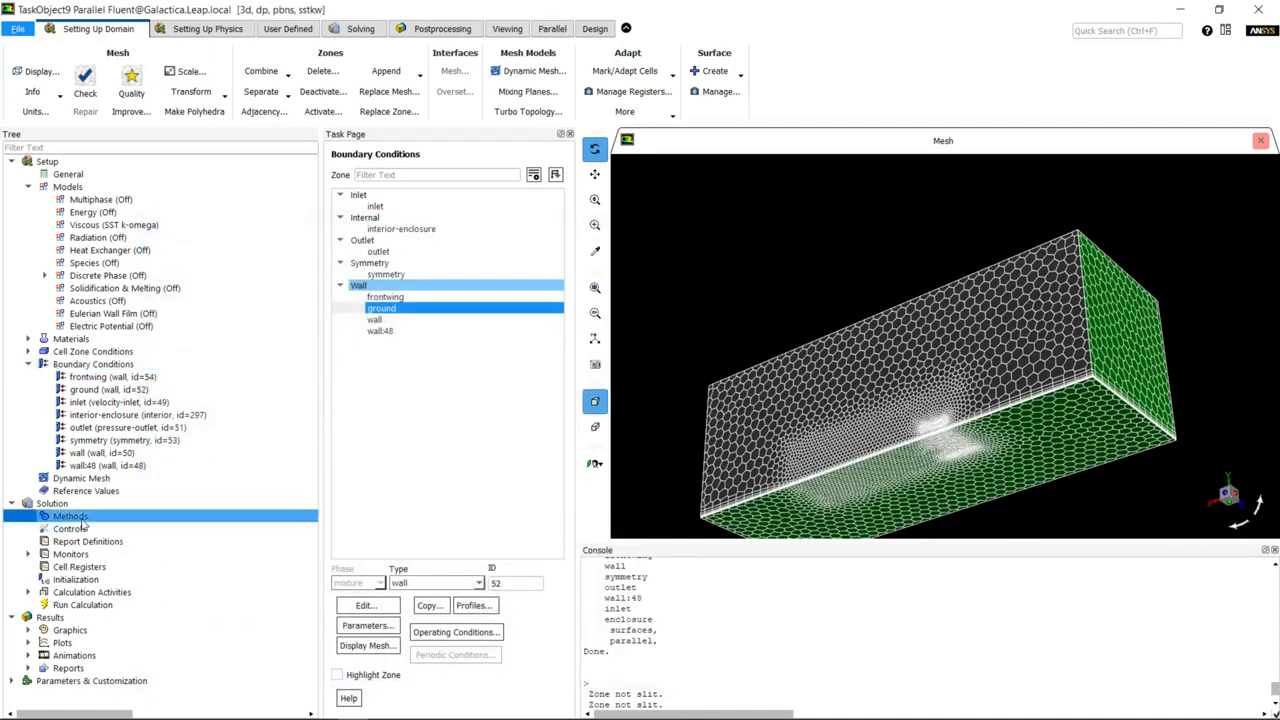
# Step: Set the pressure-velocity coupling scheme in Solution Methods to Coupled
pyautogui.click(70, 515)
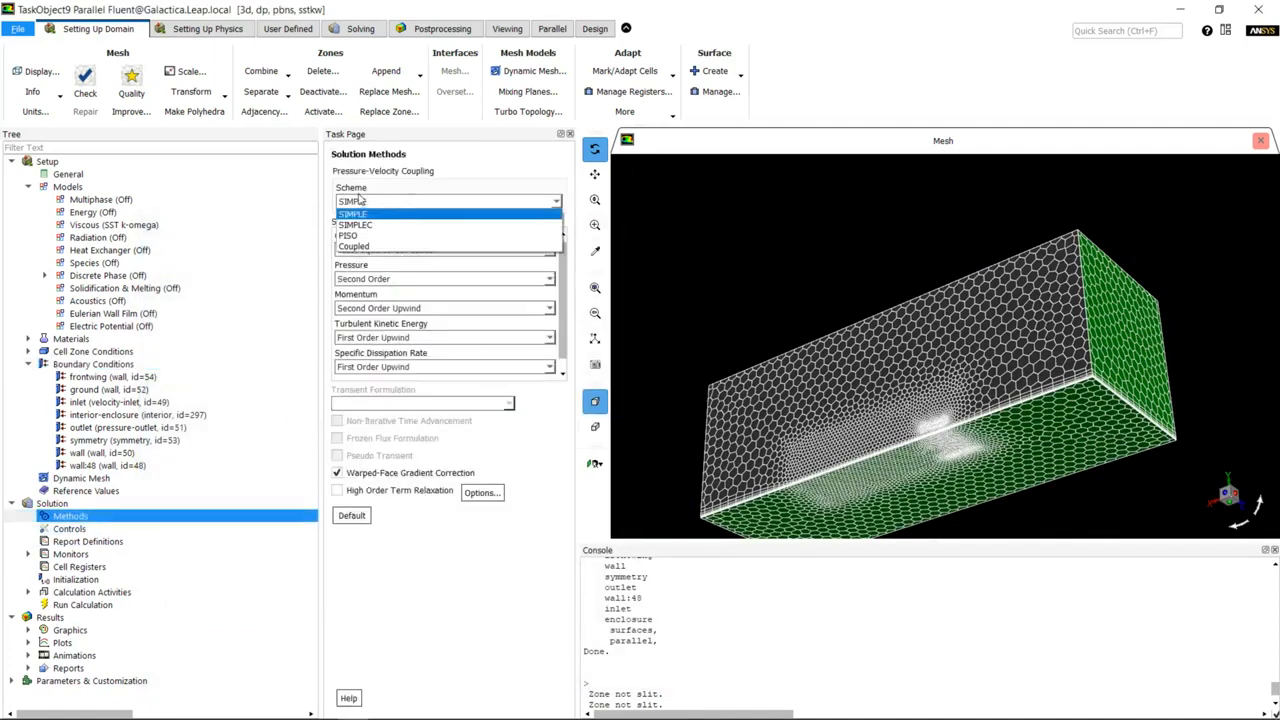
pyautogui.click(352, 213)
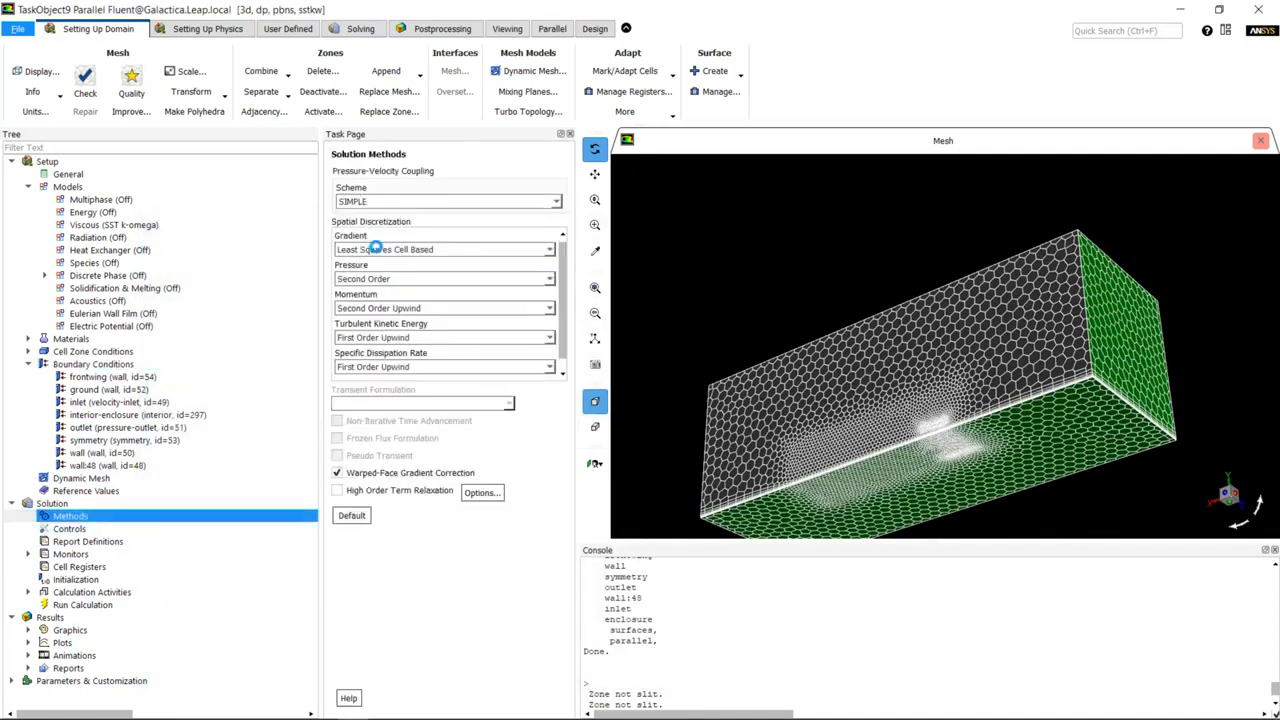
pyautogui.click(447, 201)
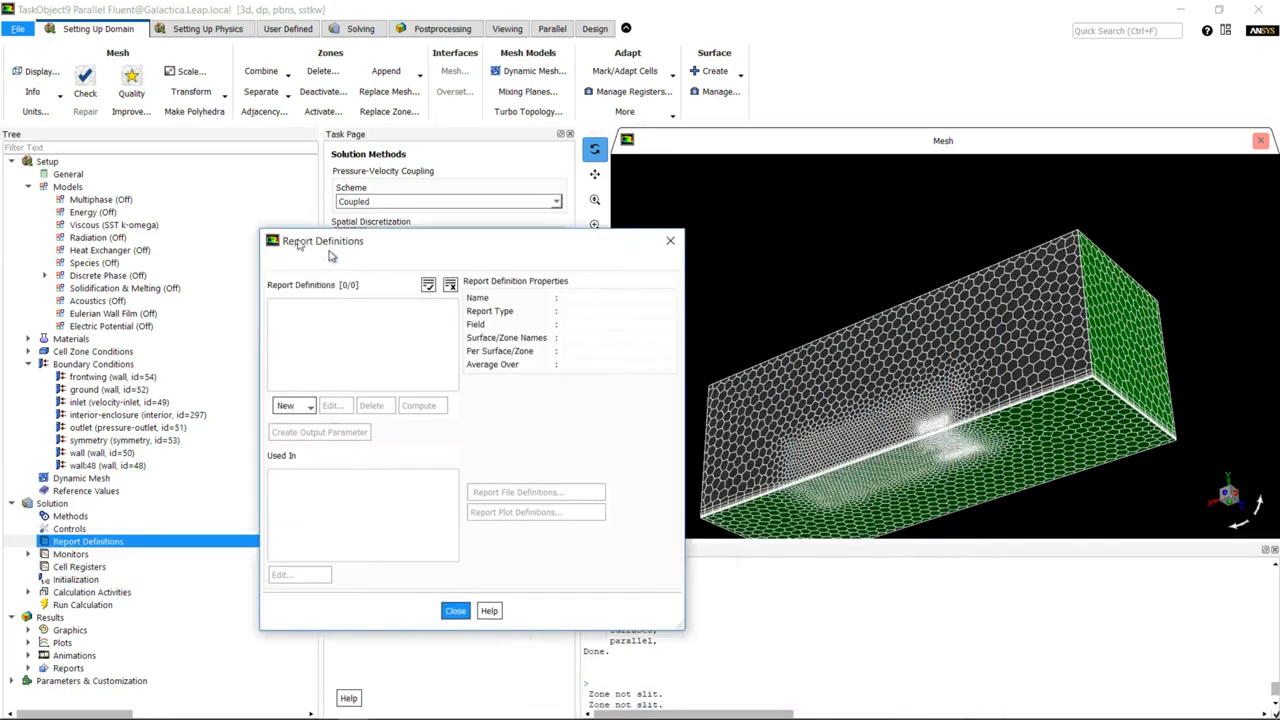
# Step: Create a frontwing lift force report written to file, plot and console
pyautogui.click(206, 364)
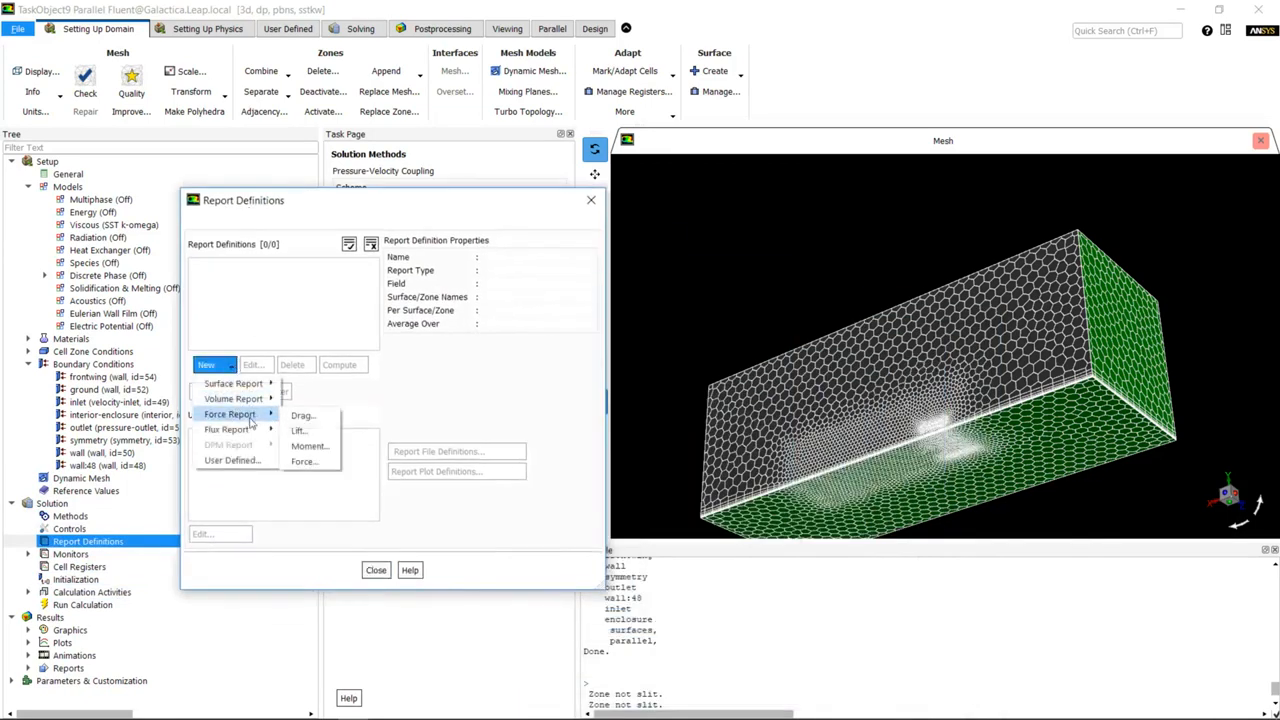
pyautogui.click(299, 430)
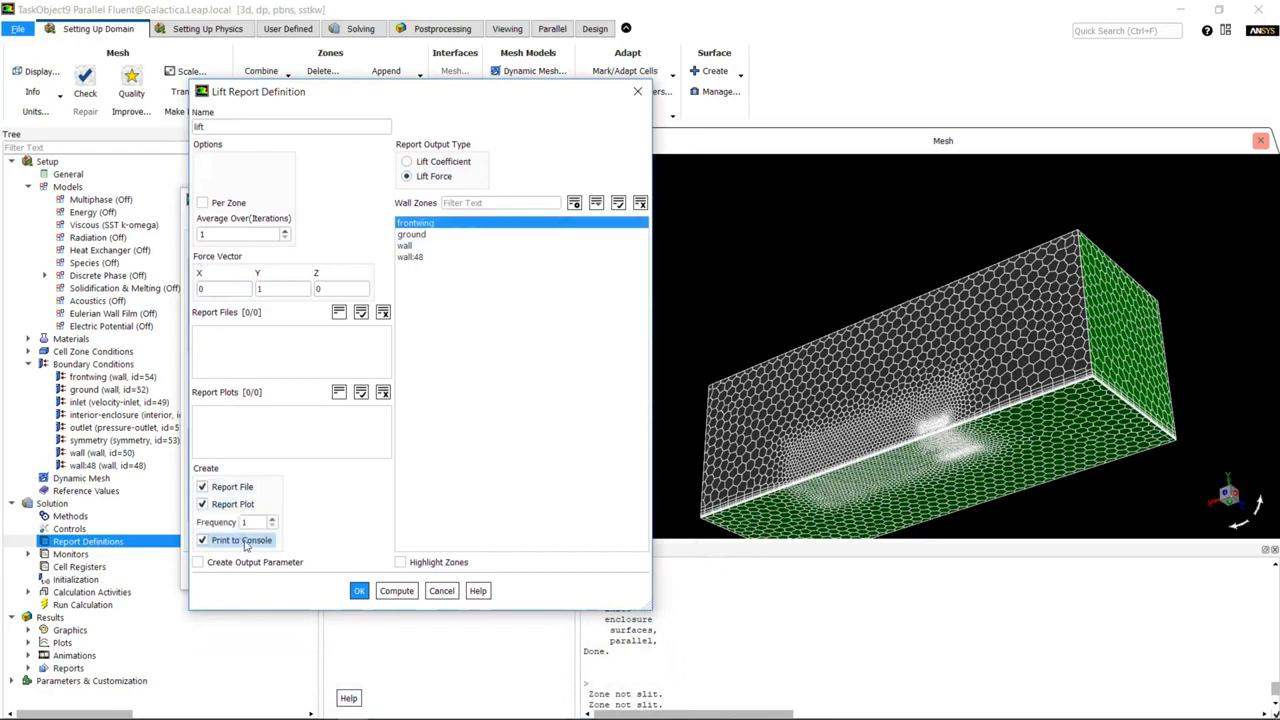
pyautogui.click(359, 590)
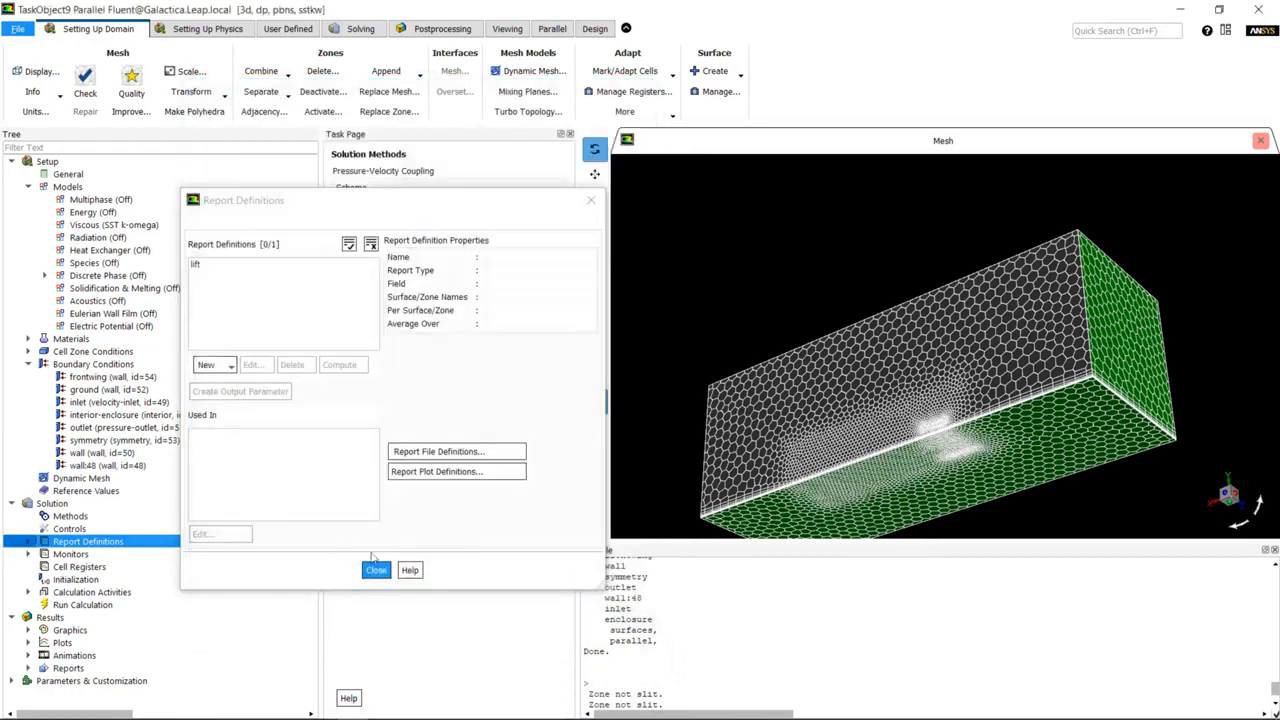
pyautogui.click(376, 570)
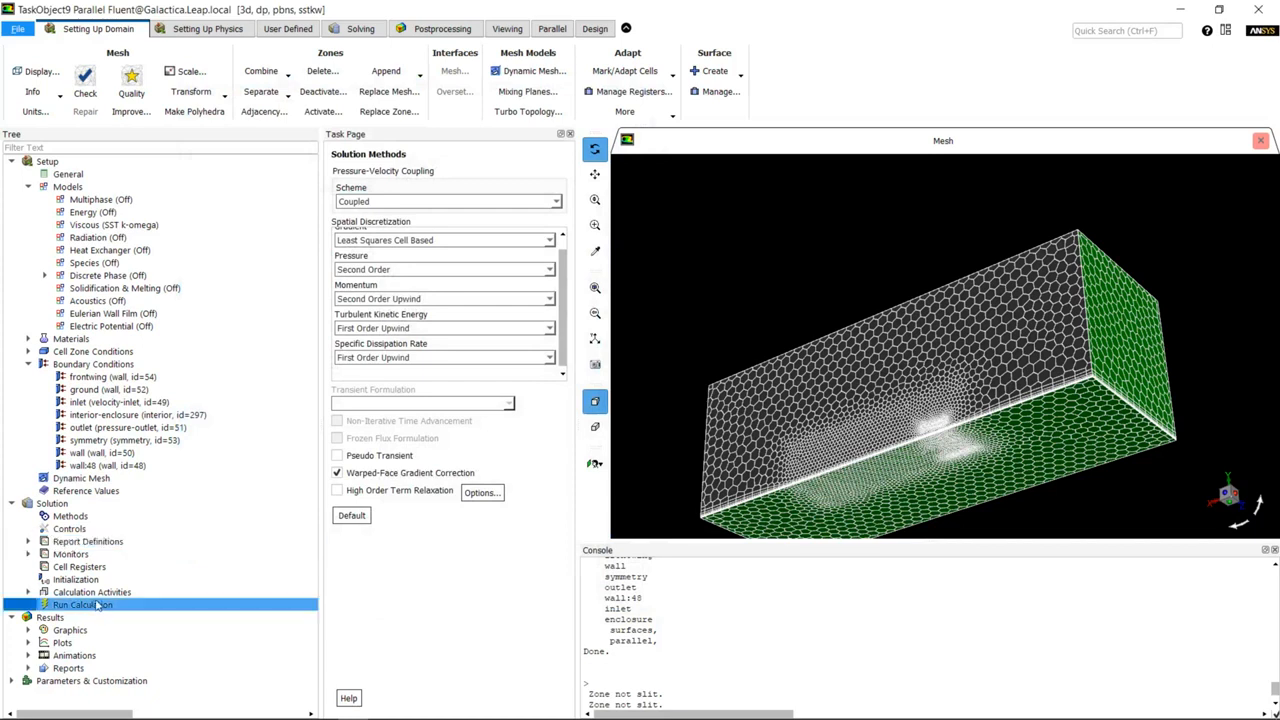
# Step: Run 100 iterations, accepting hybrid initialization before calculating
pyautogui.click(82, 604)
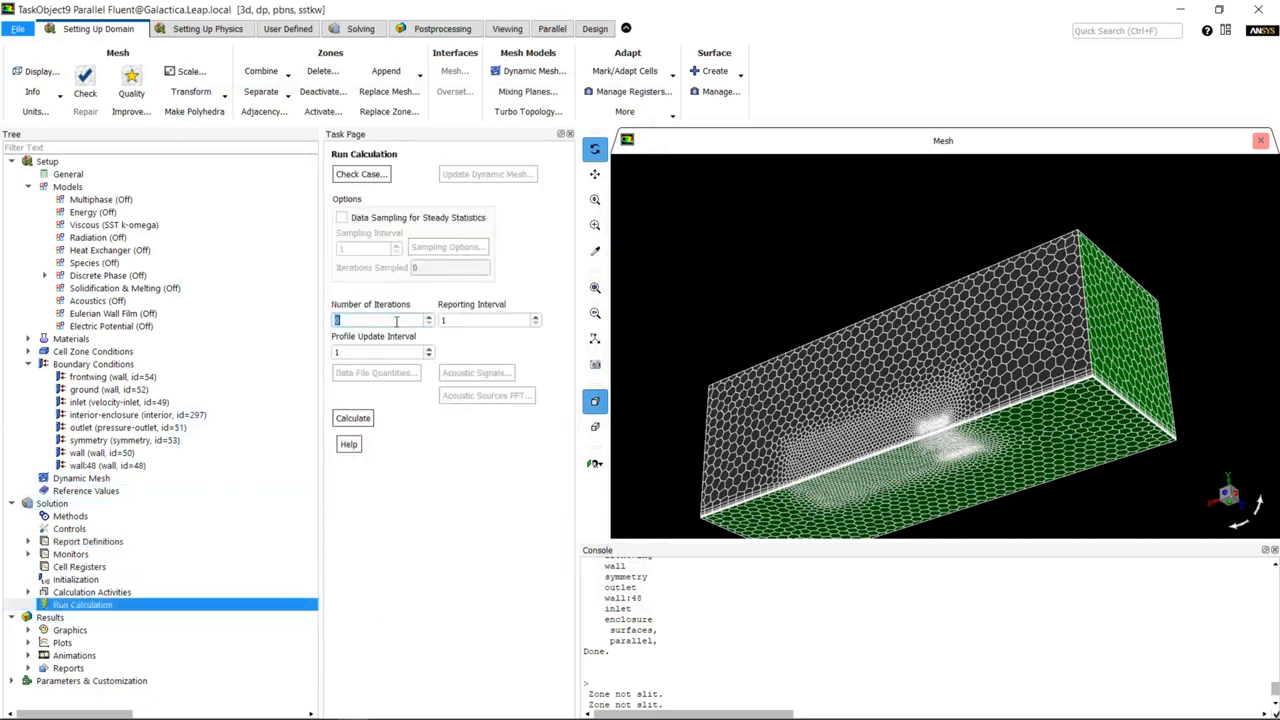
pyautogui.write('100')
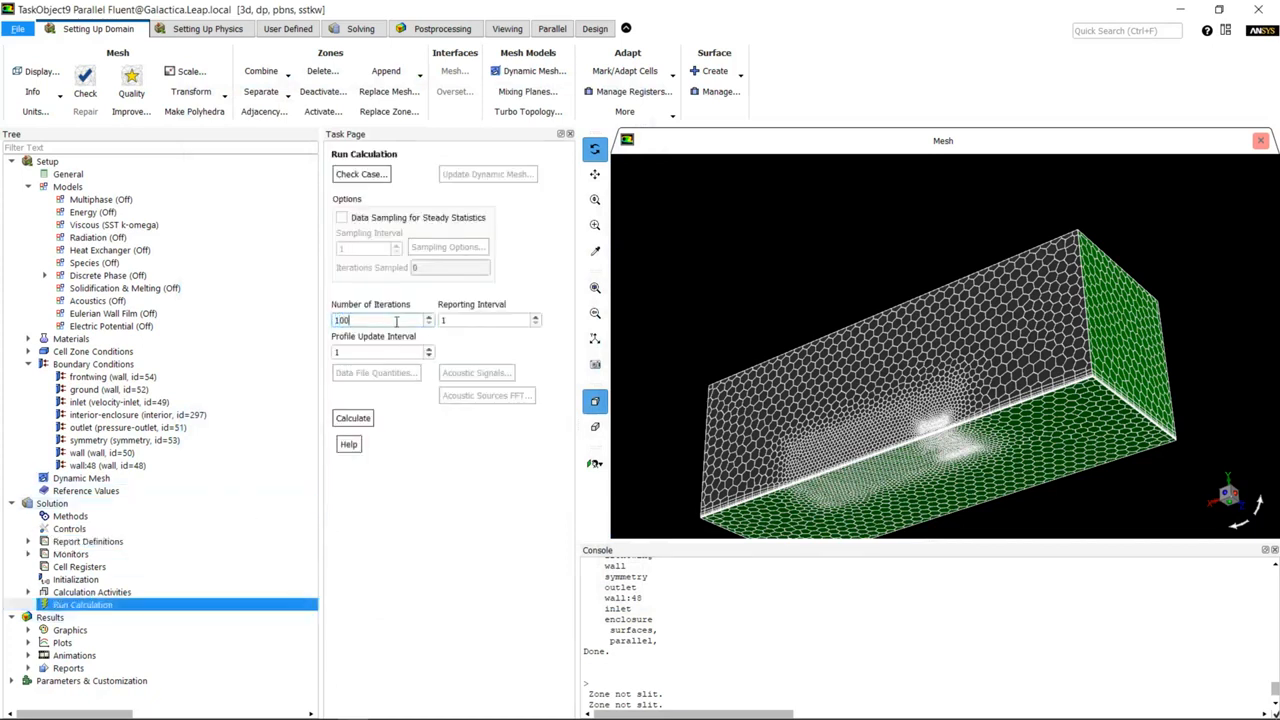
pyautogui.click(352, 418)
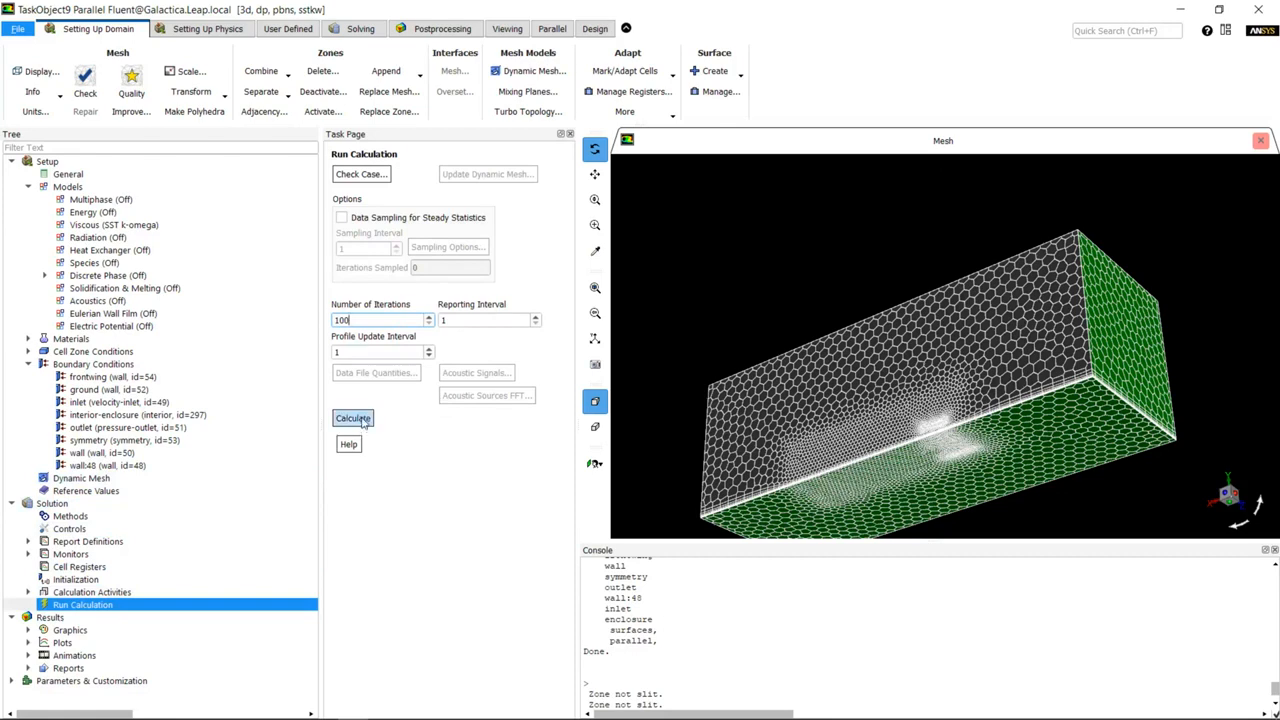
pyautogui.click(352, 418)
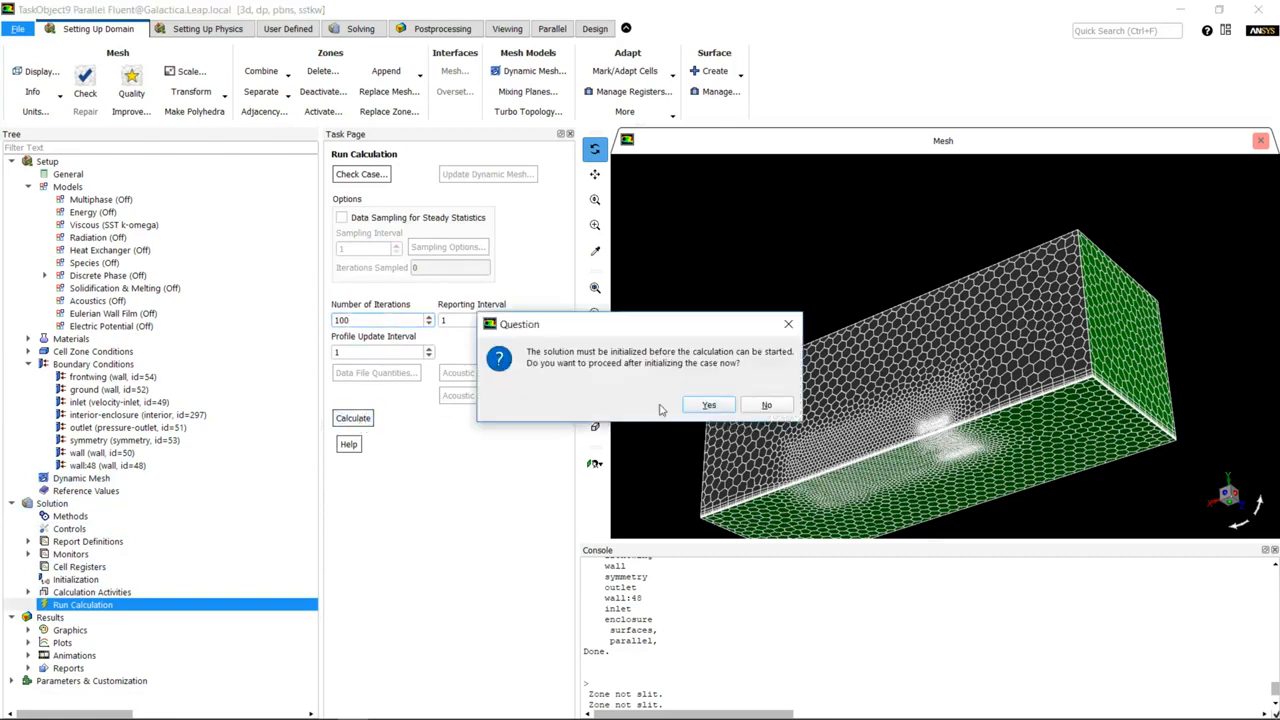
pyautogui.click(708, 405)
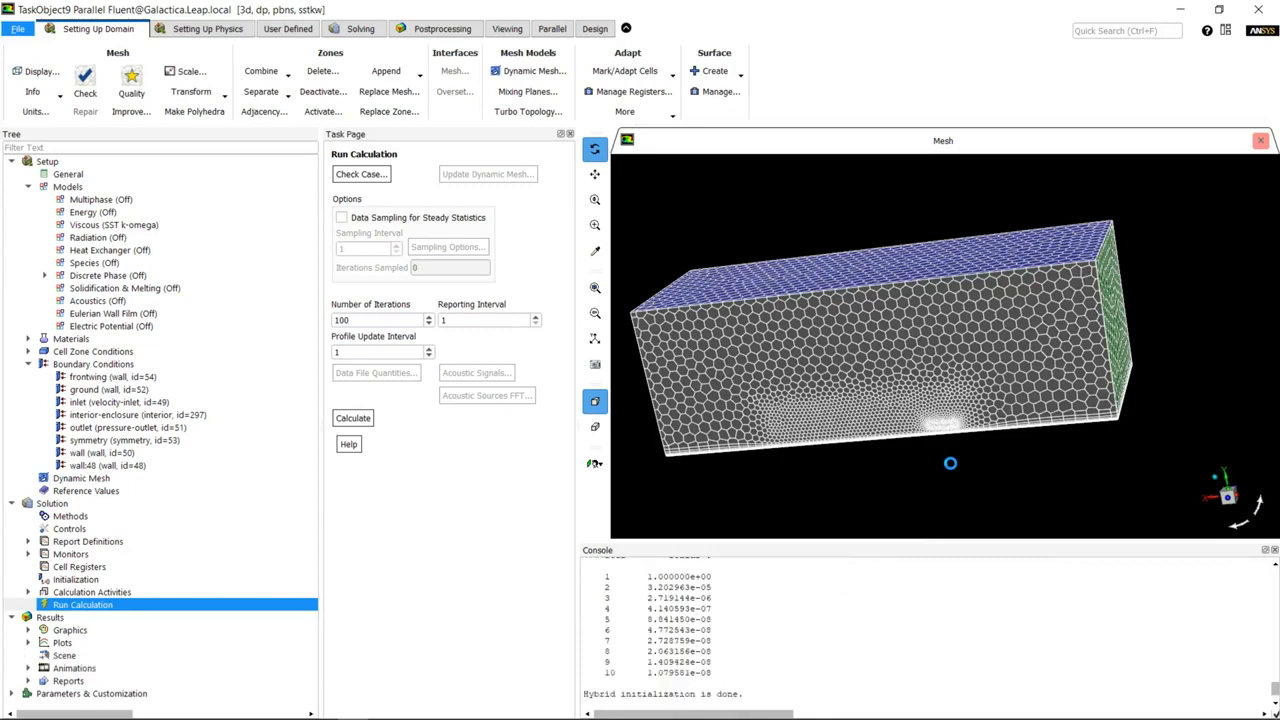
# Step: Monitor the run to iteration 552 as lift settles near -140 N
pyautogui.click(352, 417)
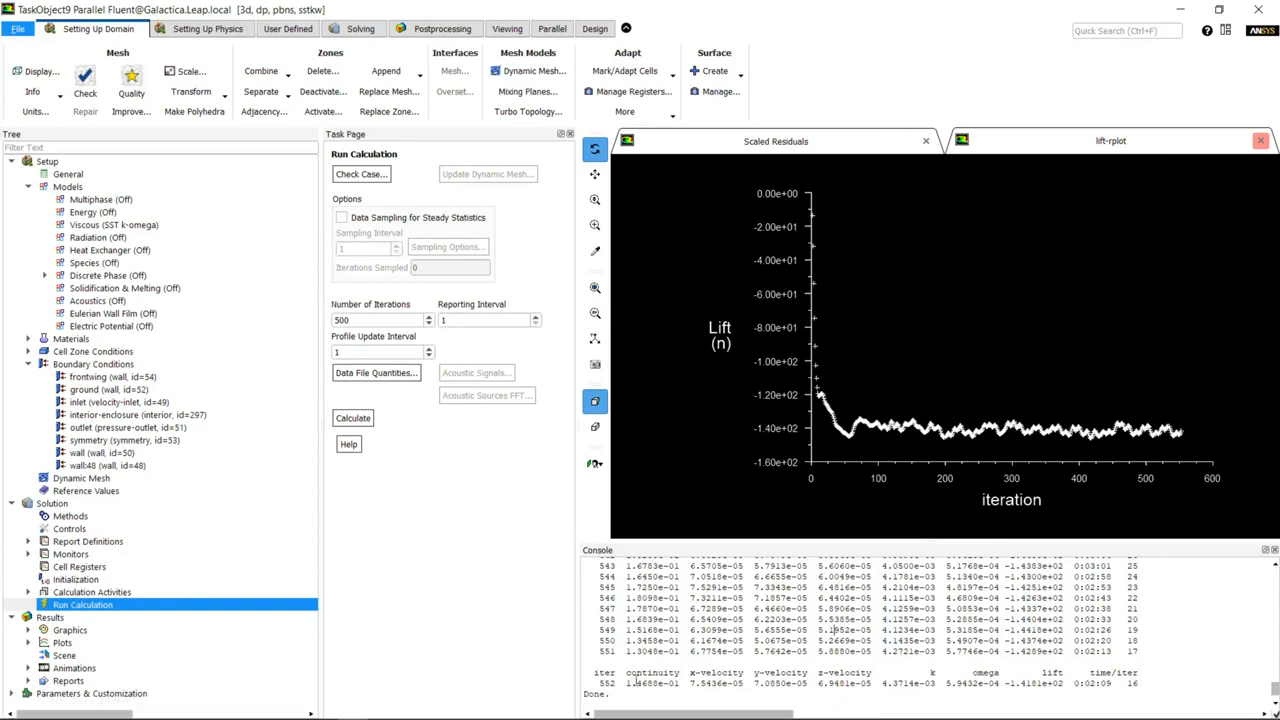
pyautogui.moveTo(1010, 275)
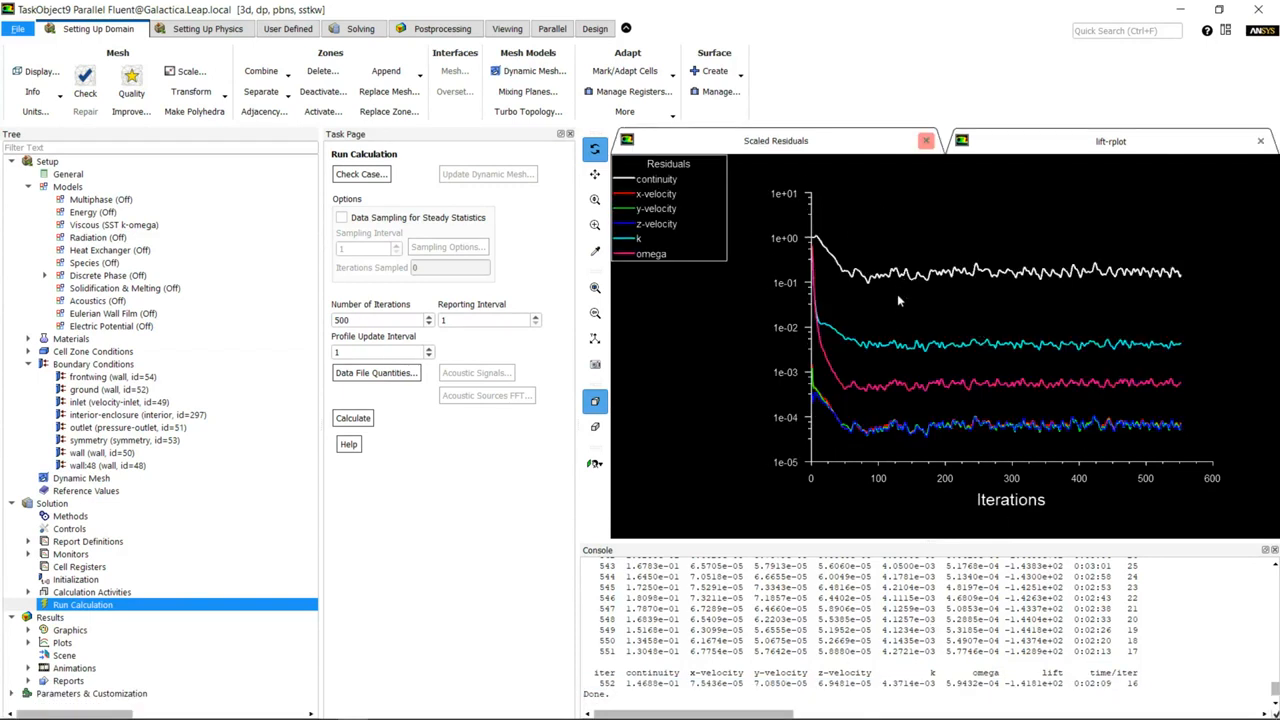
pyautogui.moveTo(1116, 290)
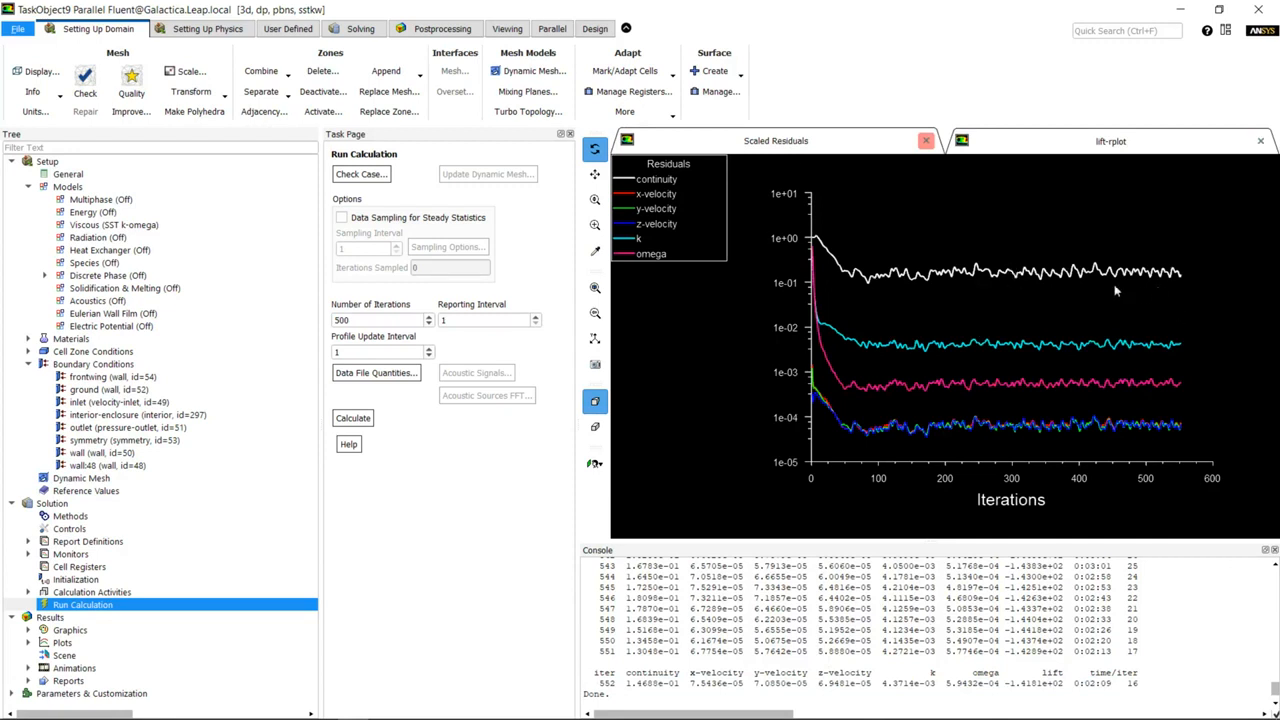
pyautogui.click(1110, 140)
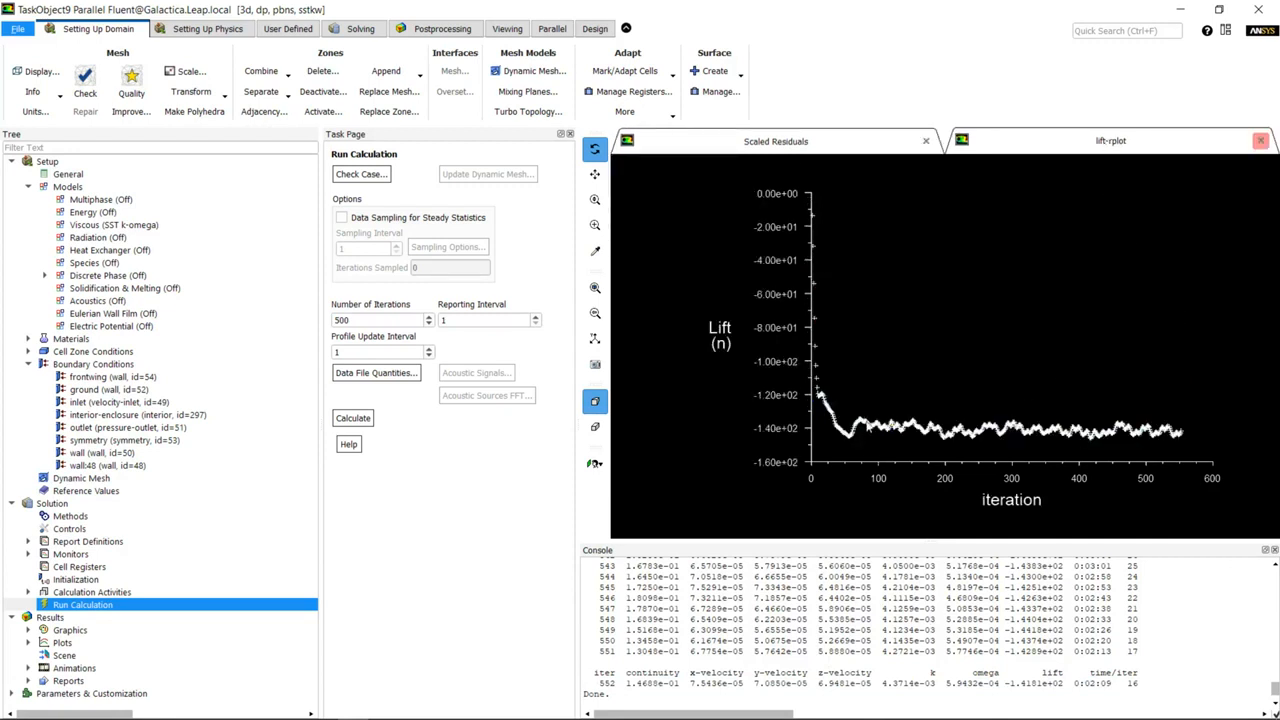
pyautogui.moveTo(785, 530)
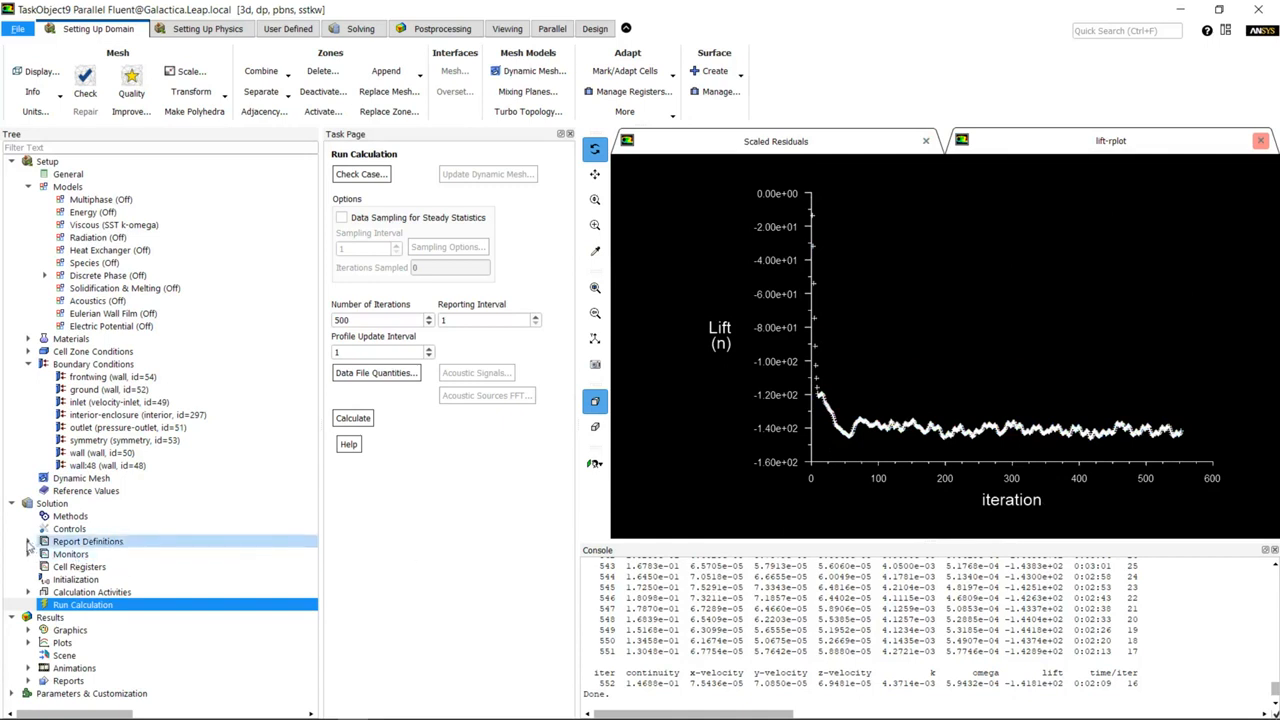
pyautogui.click(29, 541)
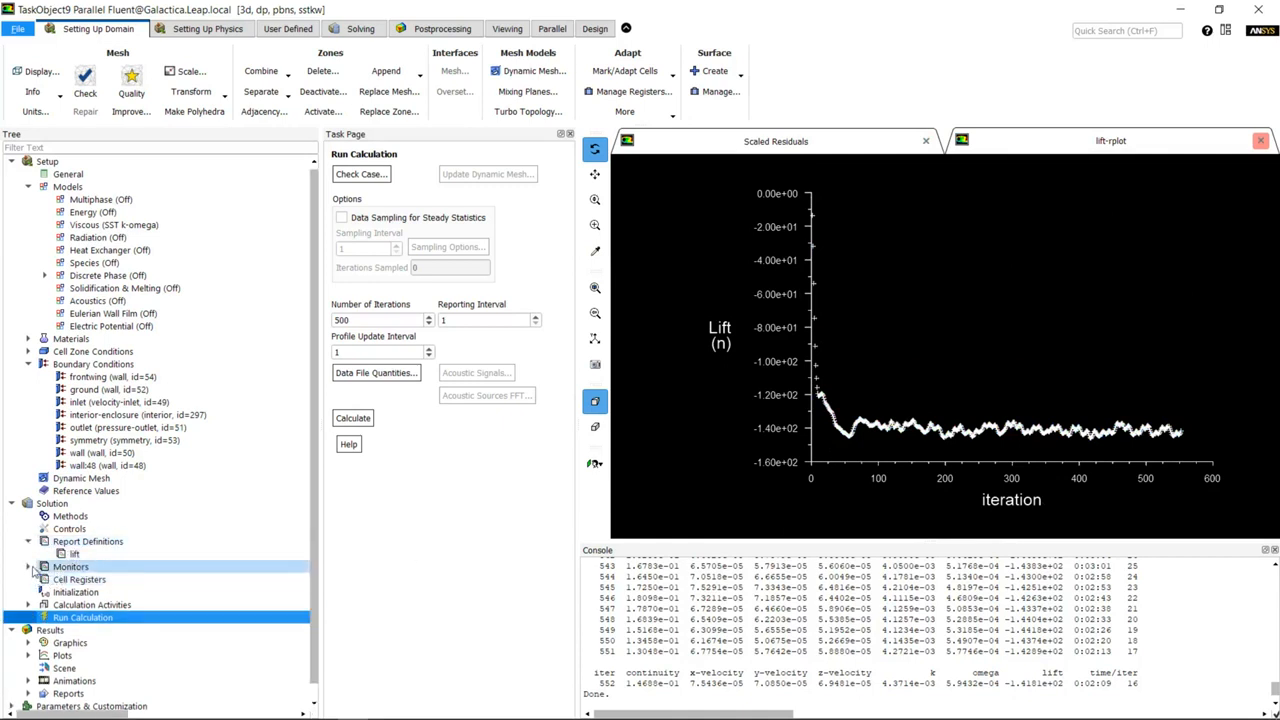
pyautogui.click(29, 566)
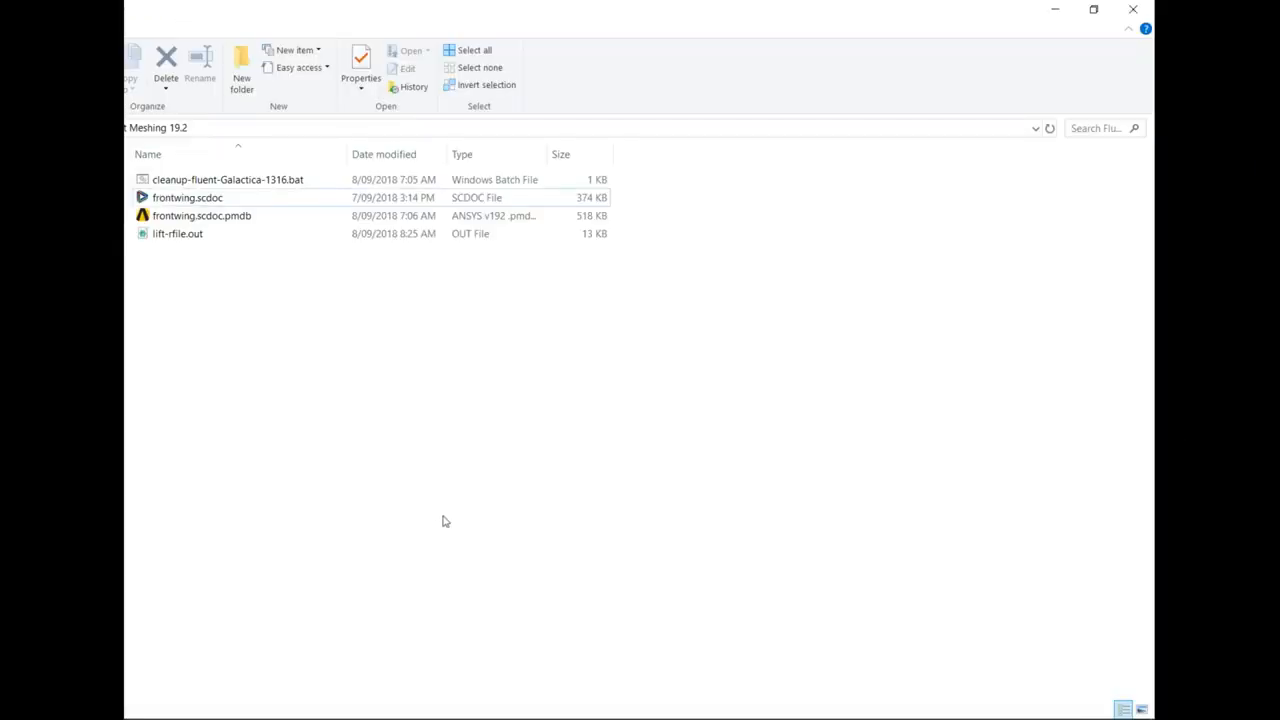
pyautogui.moveTo(237, 251)
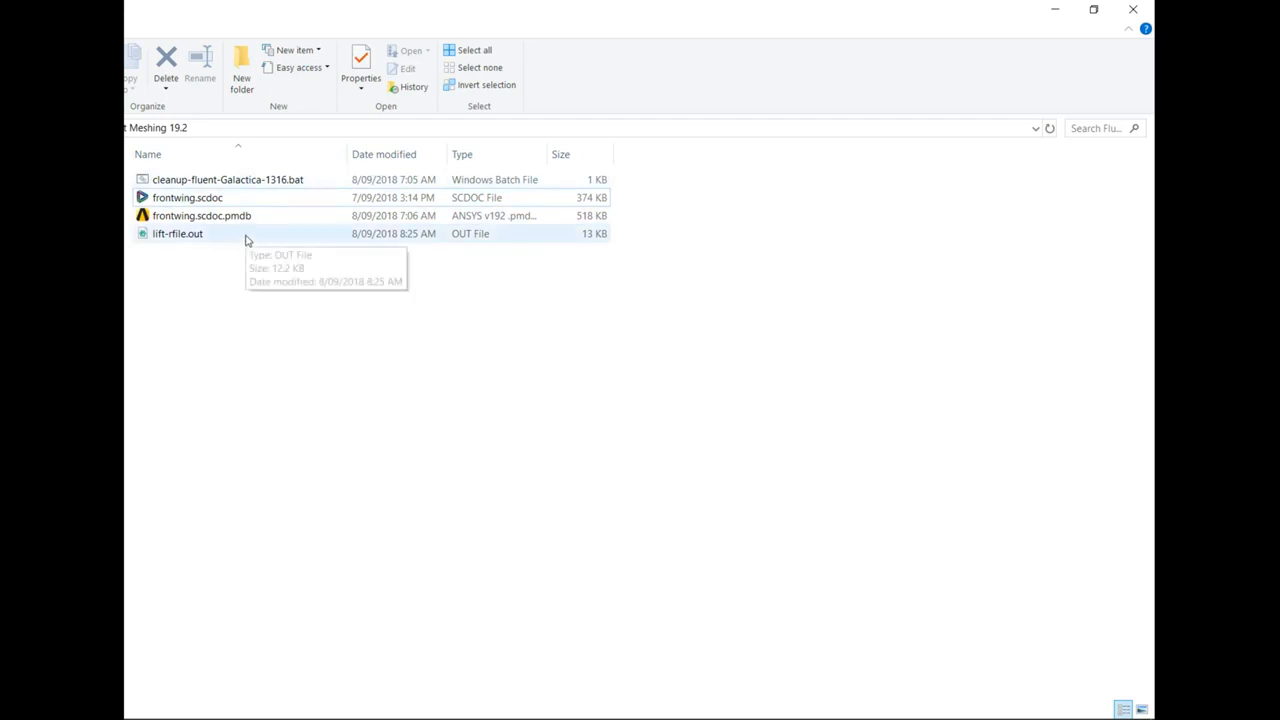
# Step: Open lift-rfile.out from File Explorer in a text editor
pyautogui.doubleClick(178, 233)
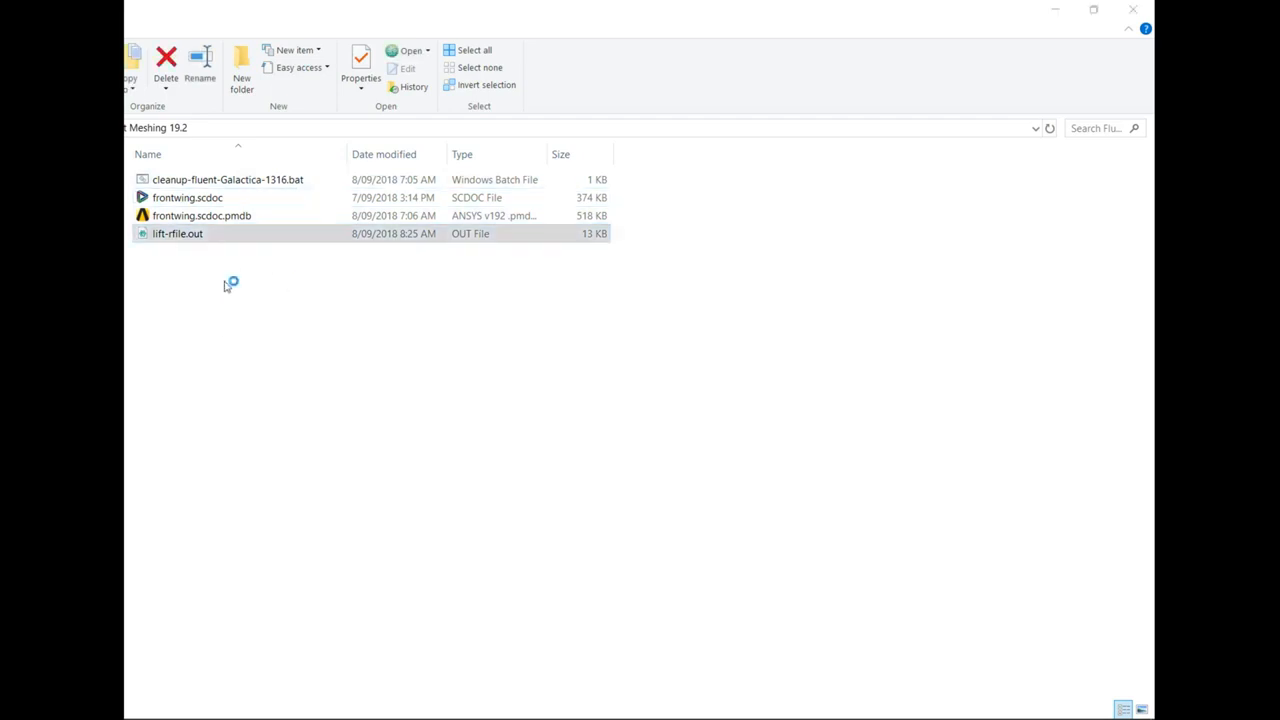
pyautogui.doubleClick(177, 233)
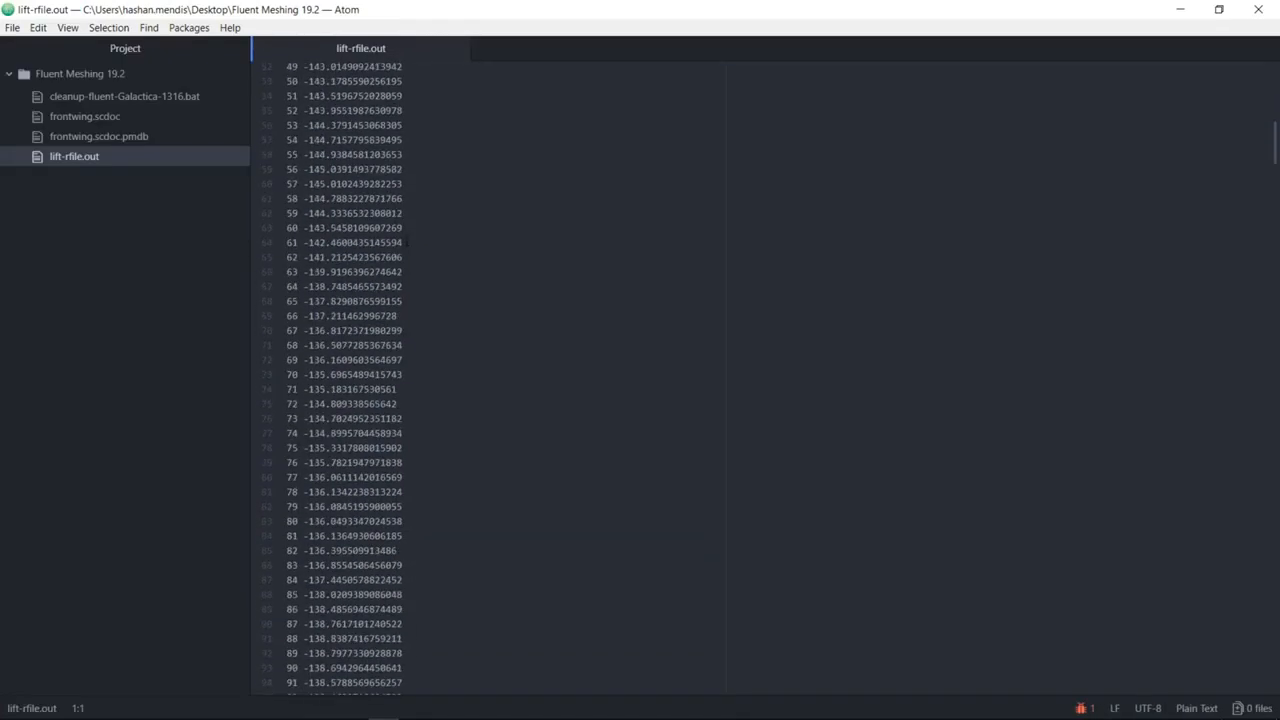
# Step: Scroll through the per-iteration lift values, then close the file windows
pyautogui.scroll(-3)
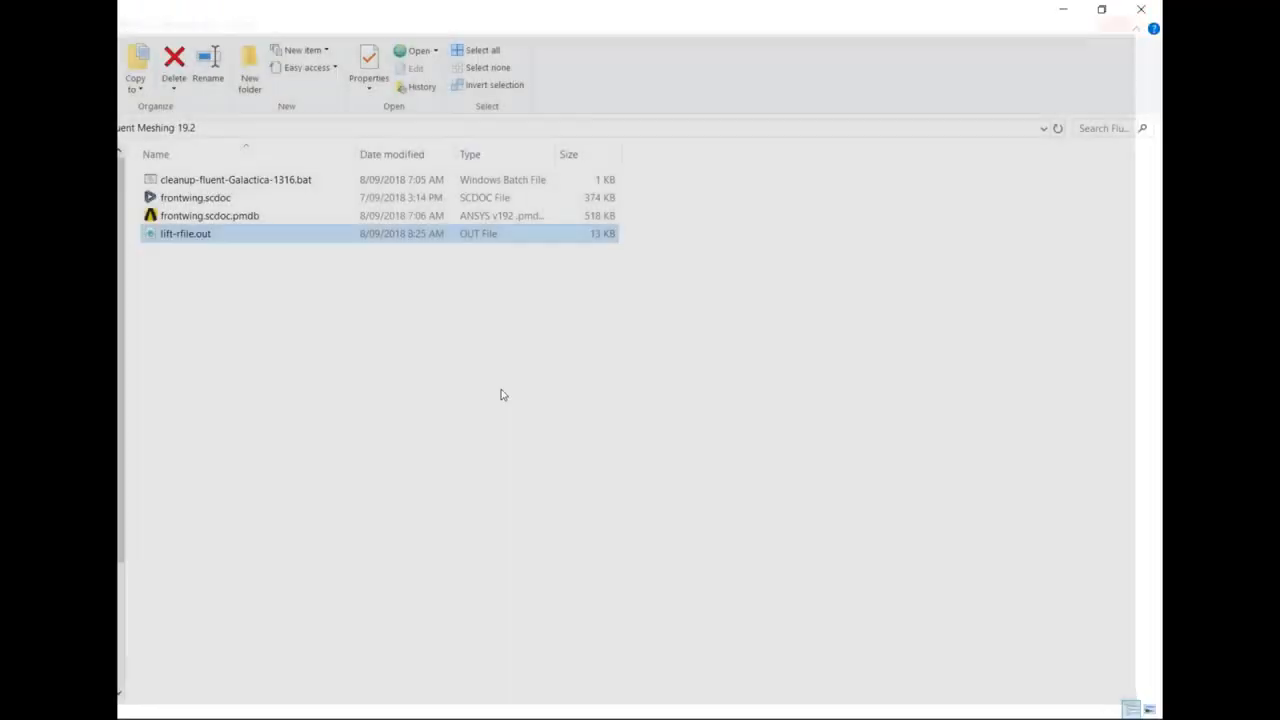
pyautogui.click(423, 390)
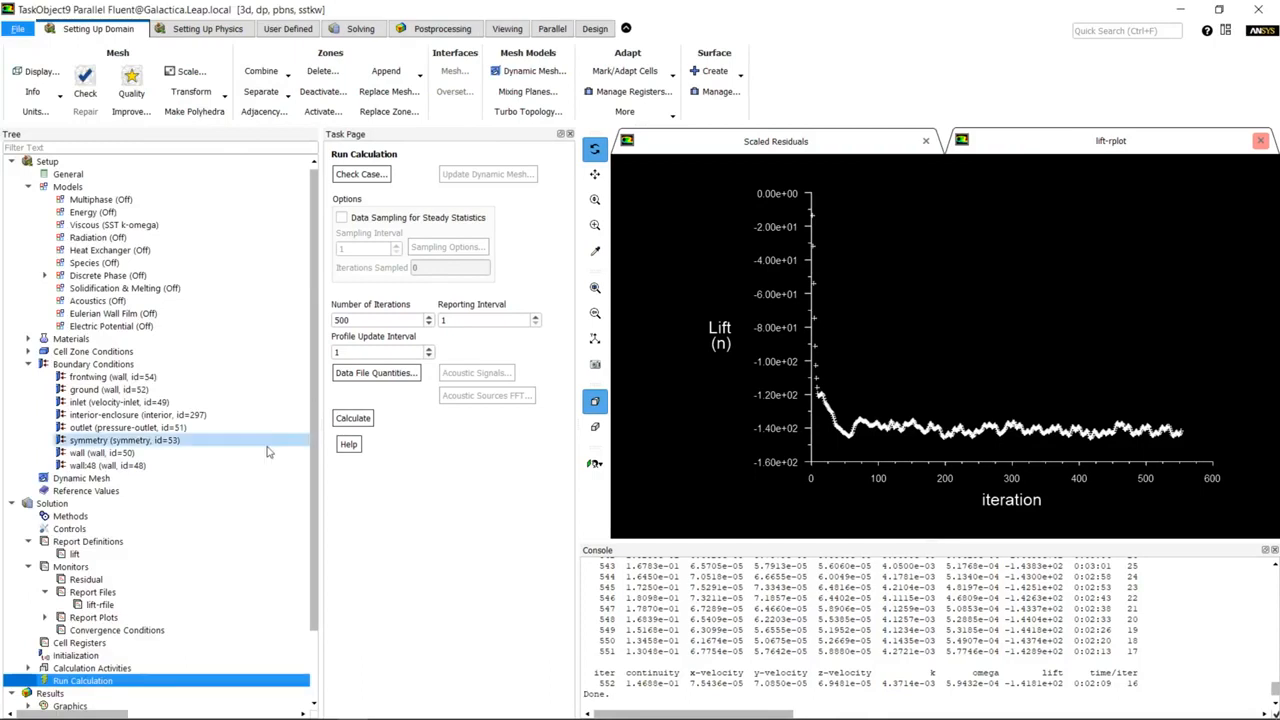
# Step: Expand Results > Graphics to list Mesh, Contours, Vectors and Pathlines
pyautogui.scroll(-3)
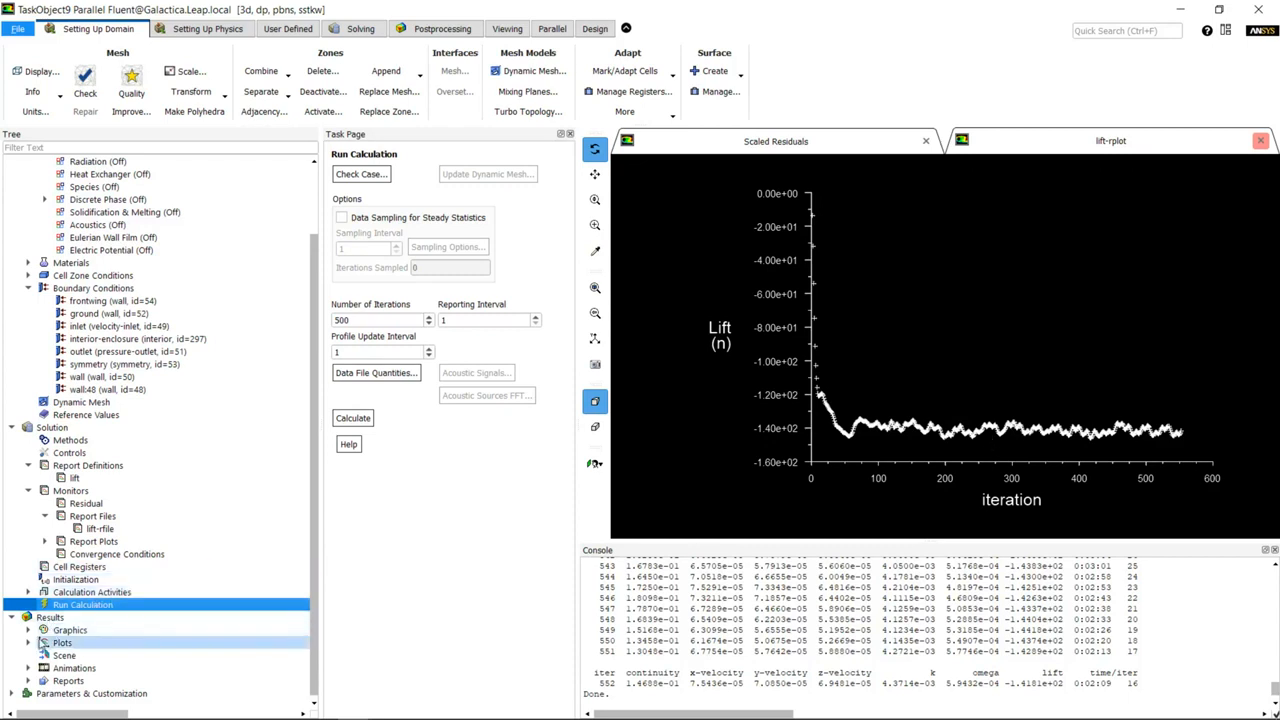
pyautogui.click(29, 630)
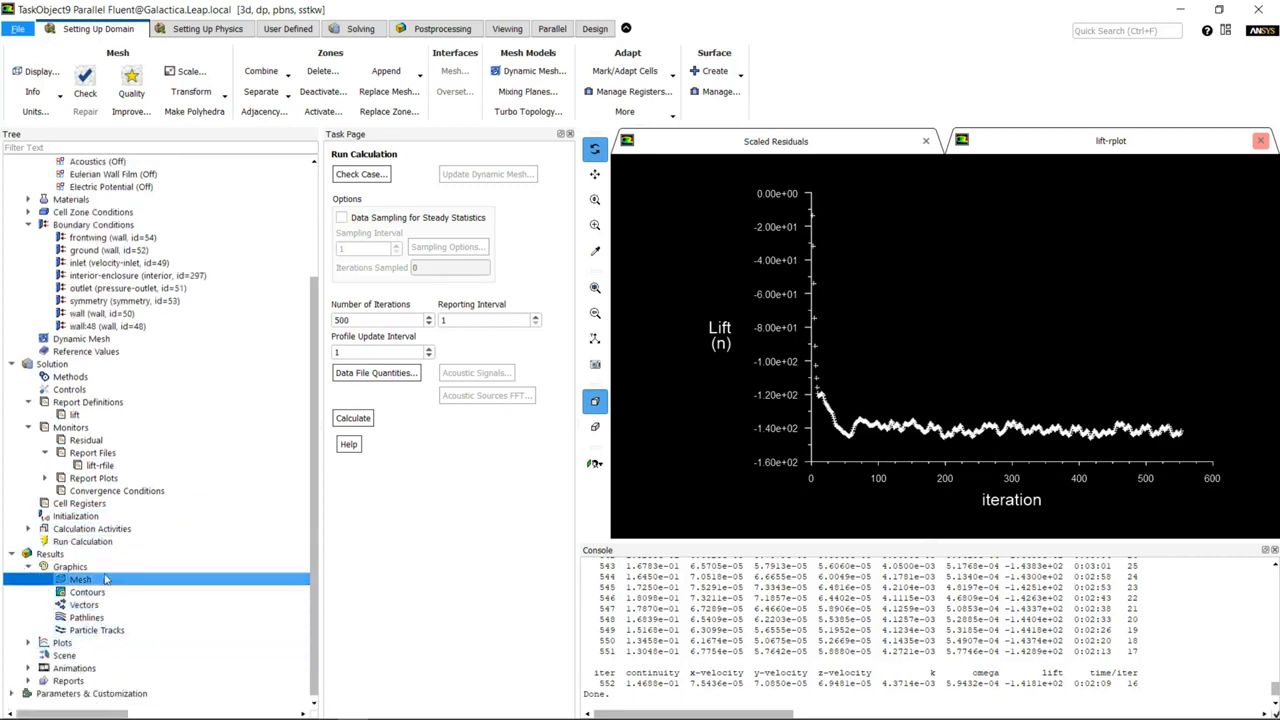
# Step: Display the mesh on frontwing, ground, inlet, outlet and symmetry surfaces
pyautogui.doubleClick(80, 579)
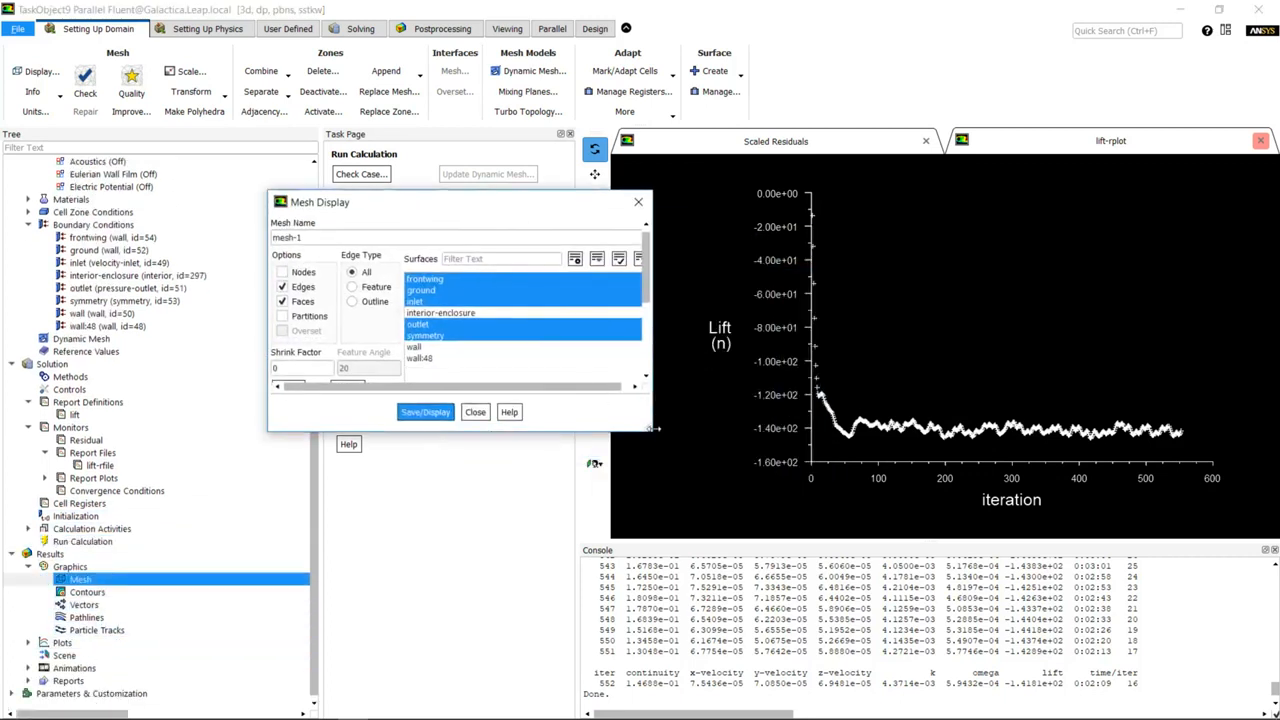
pyautogui.click(424, 411)
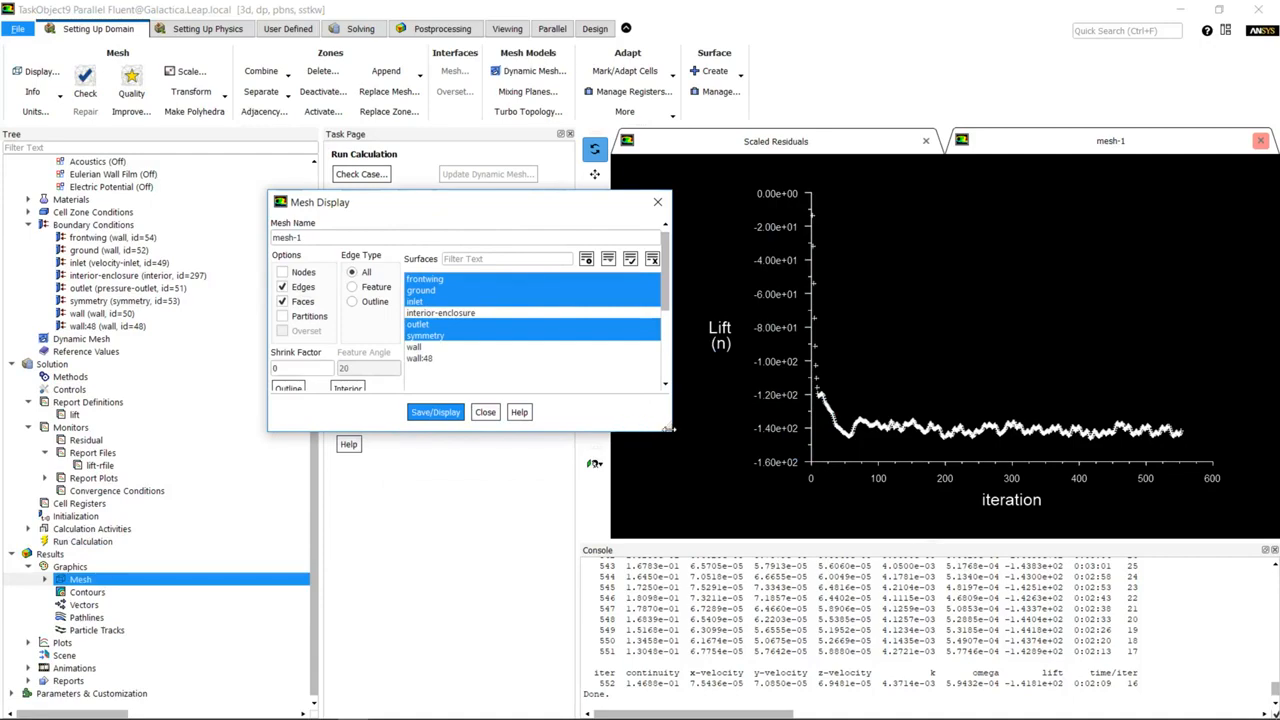
pyautogui.click(435, 412)
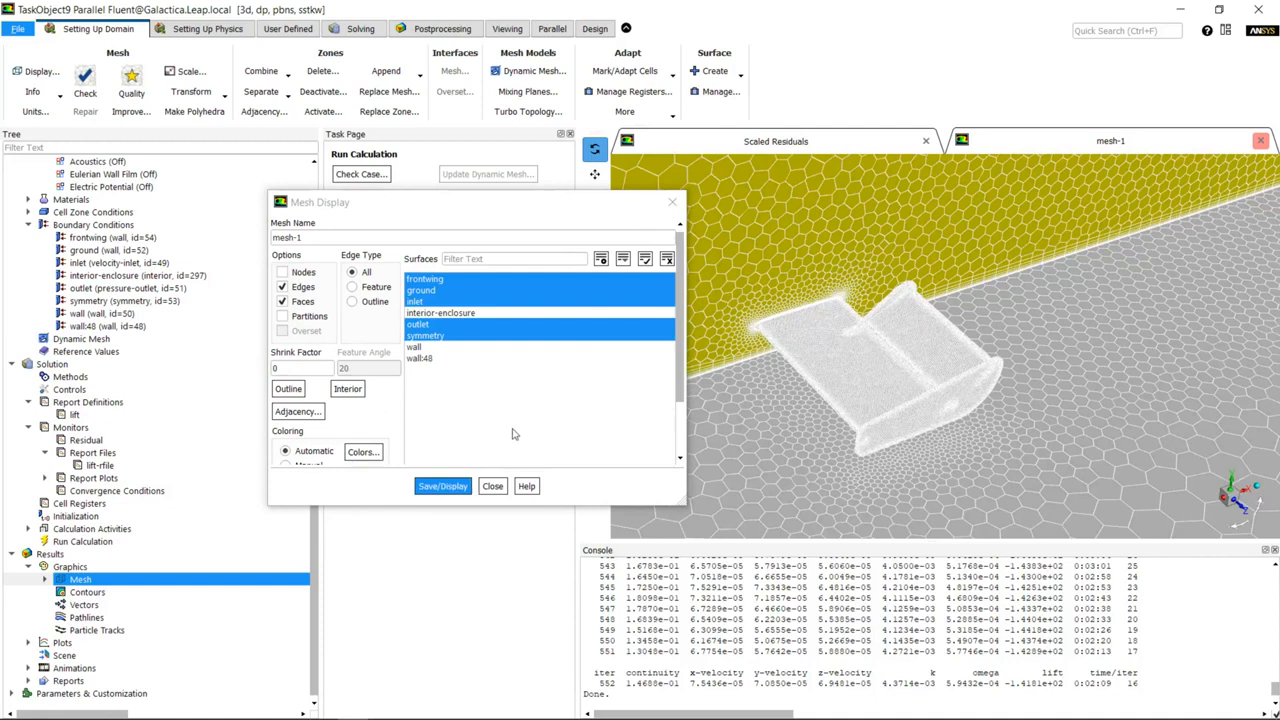
pyautogui.click(714, 71)
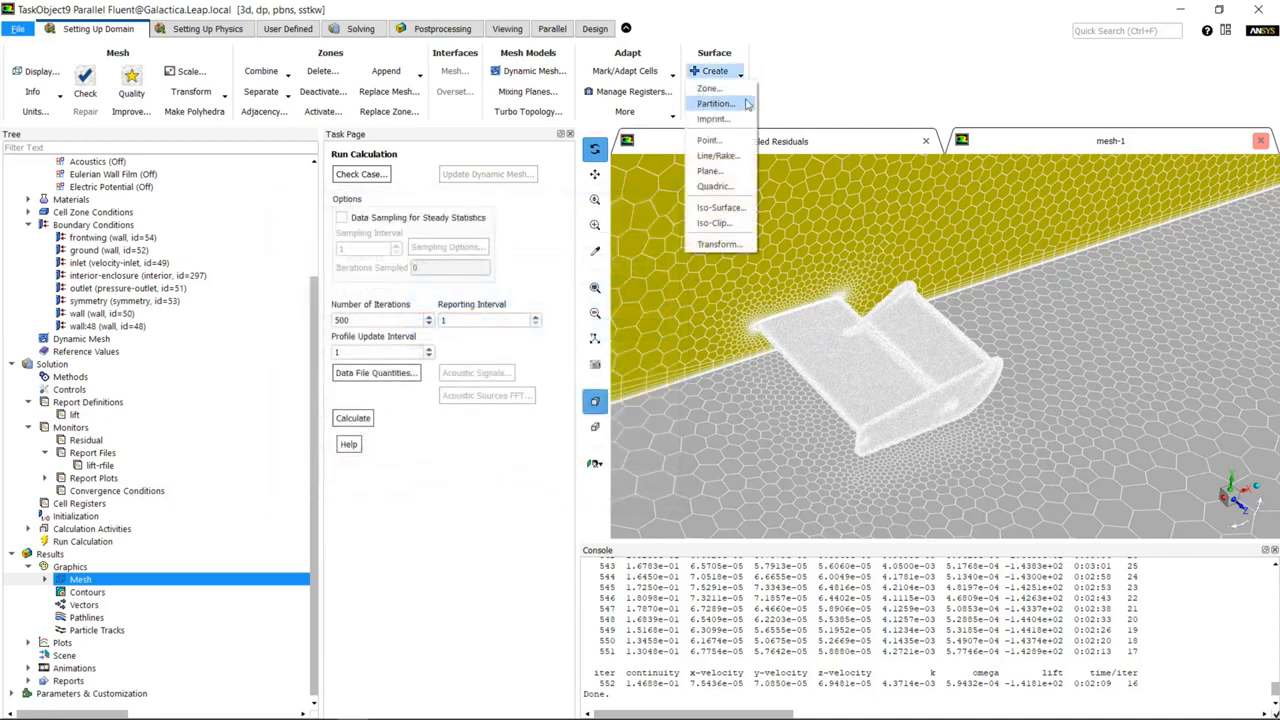
# Step: Create plane-8 by point and normal with iz=1 through the wing
pyautogui.click(709, 171)
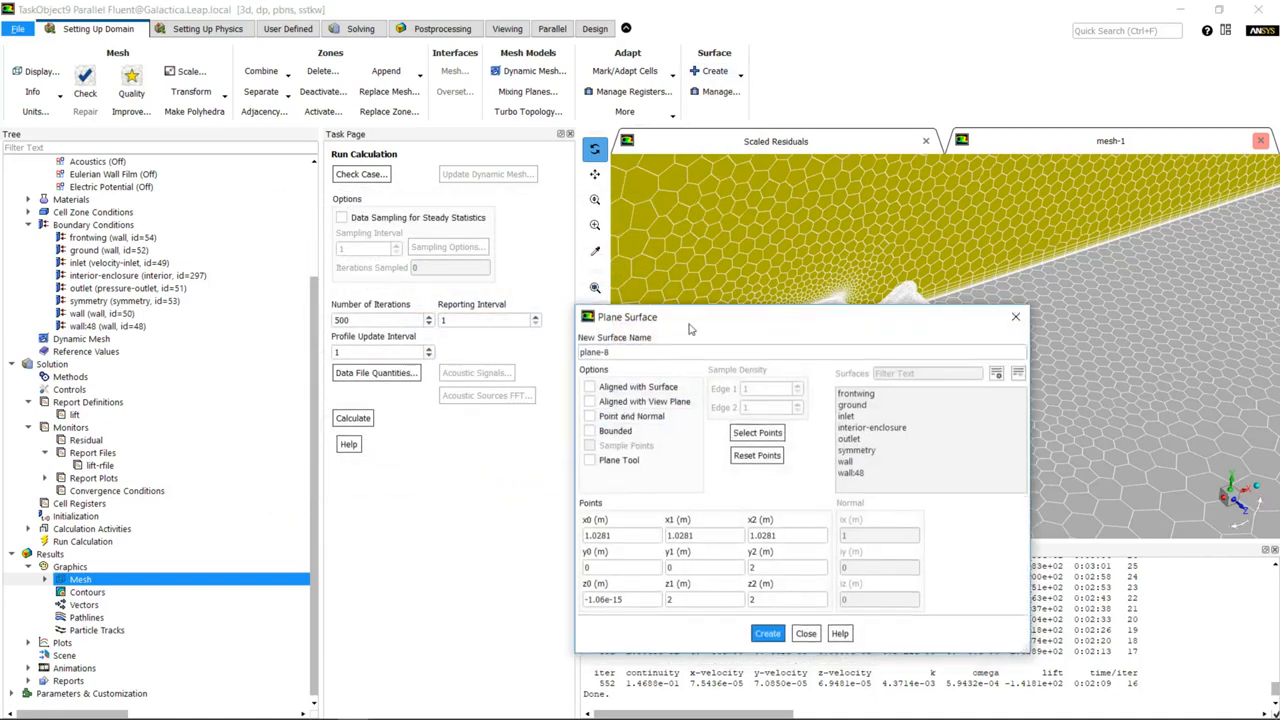
pyautogui.click(757, 432)
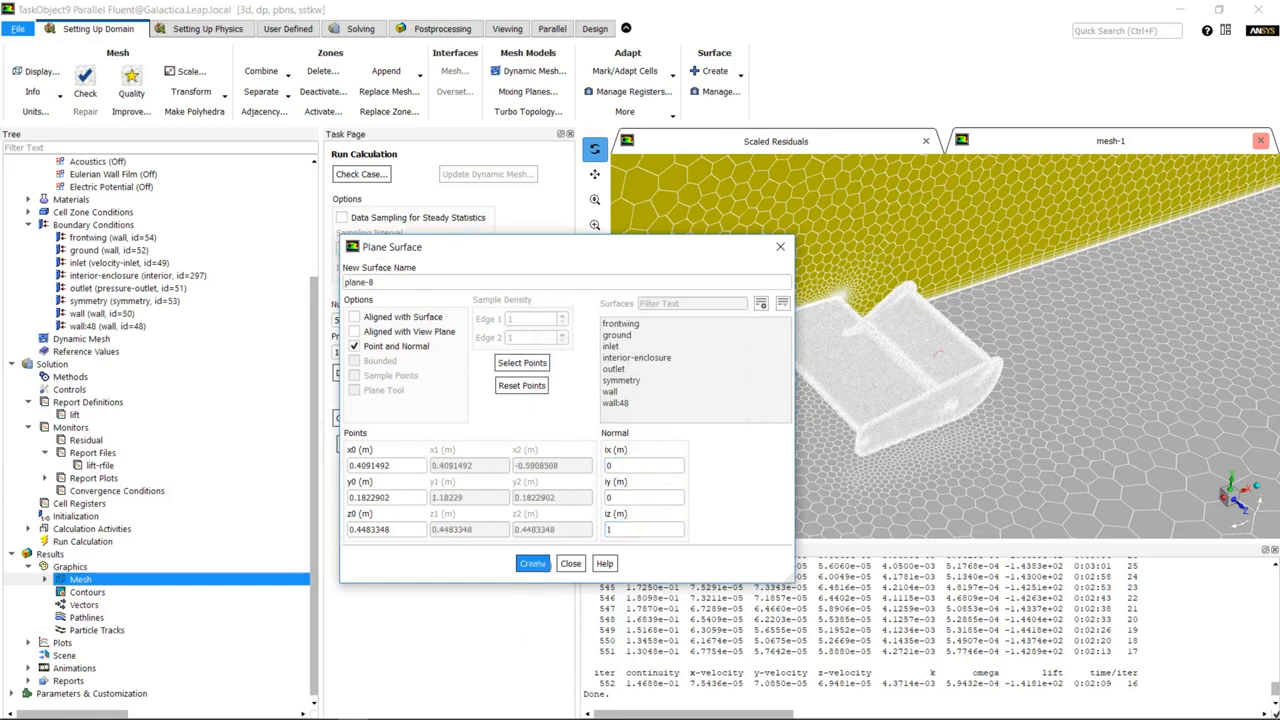
pyautogui.click(570, 563)
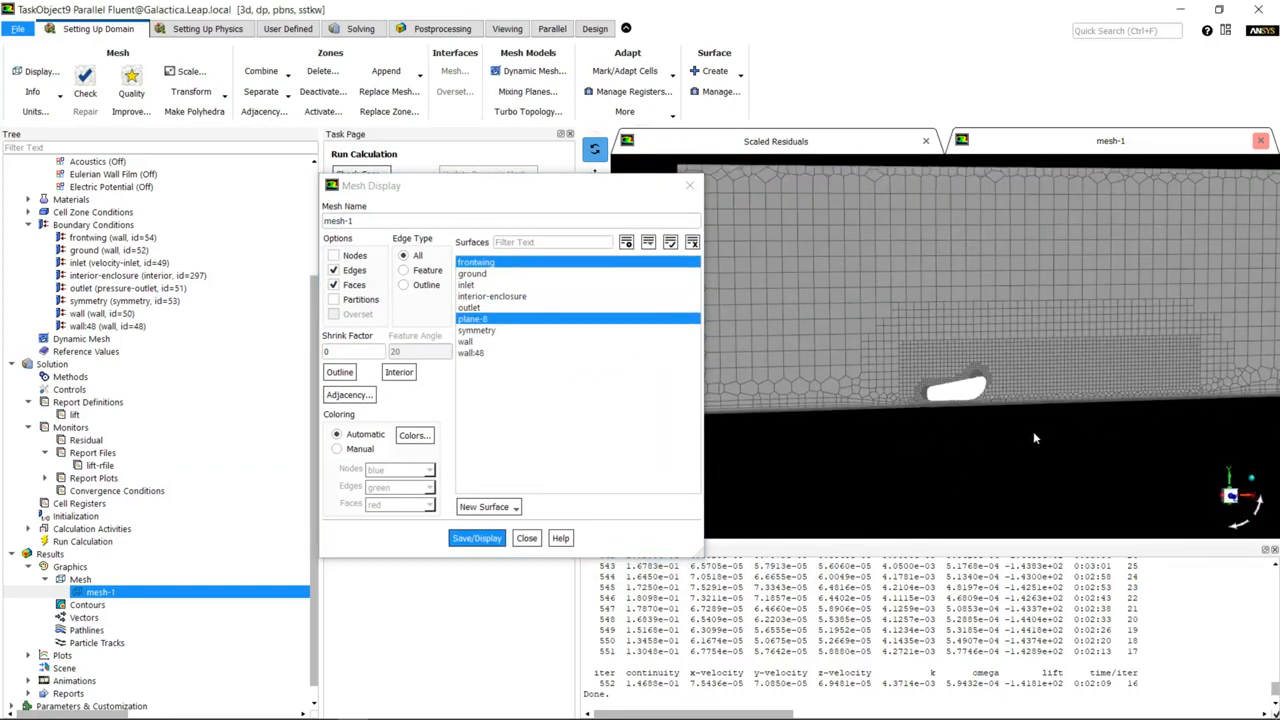
# Step: Close Mesh Display and open the filled static pressure contour settings
pyautogui.click(526, 538)
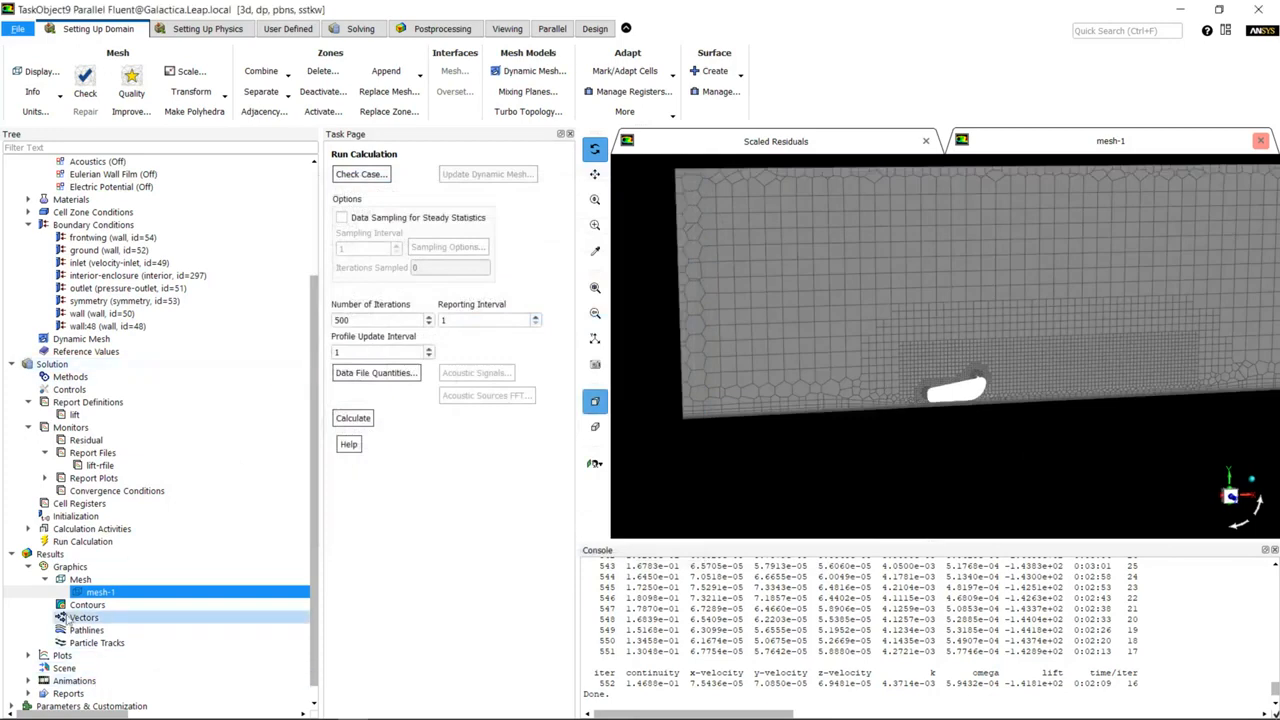
pyautogui.doubleClick(87, 604)
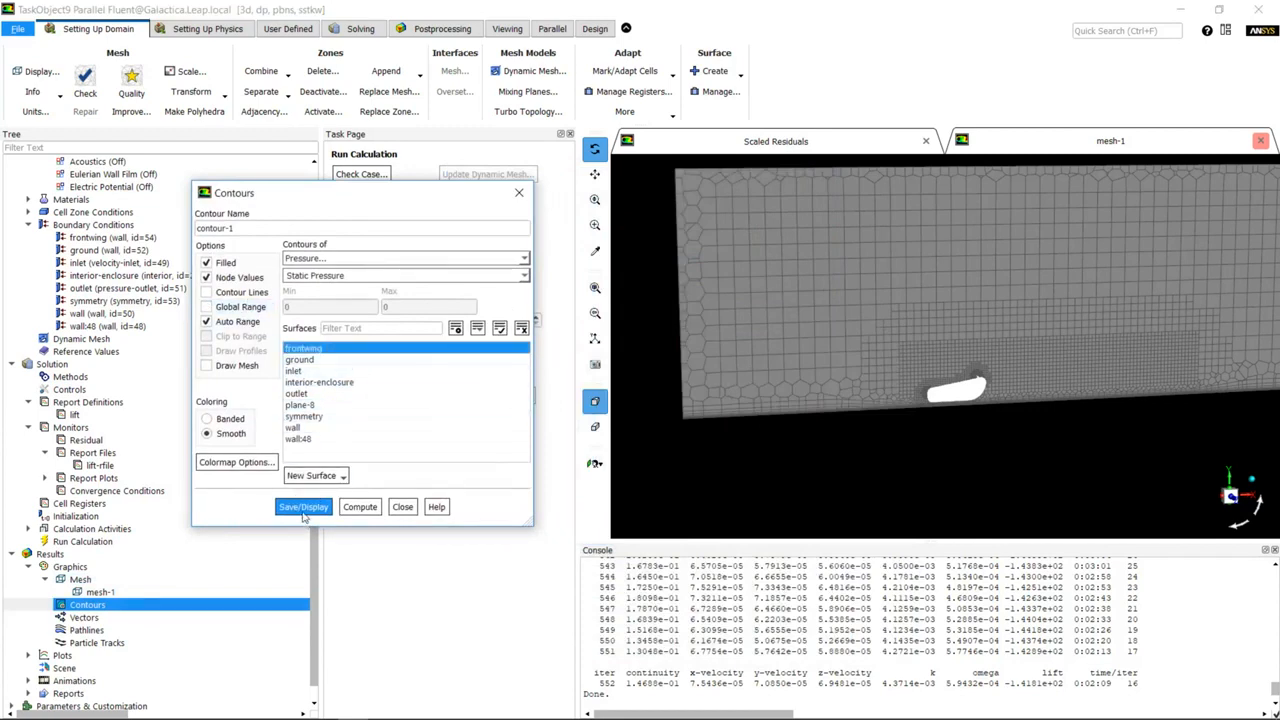
# Step: Draw filled static pressure contours on the front wing and orbit to inspect them
pyautogui.click(303, 506)
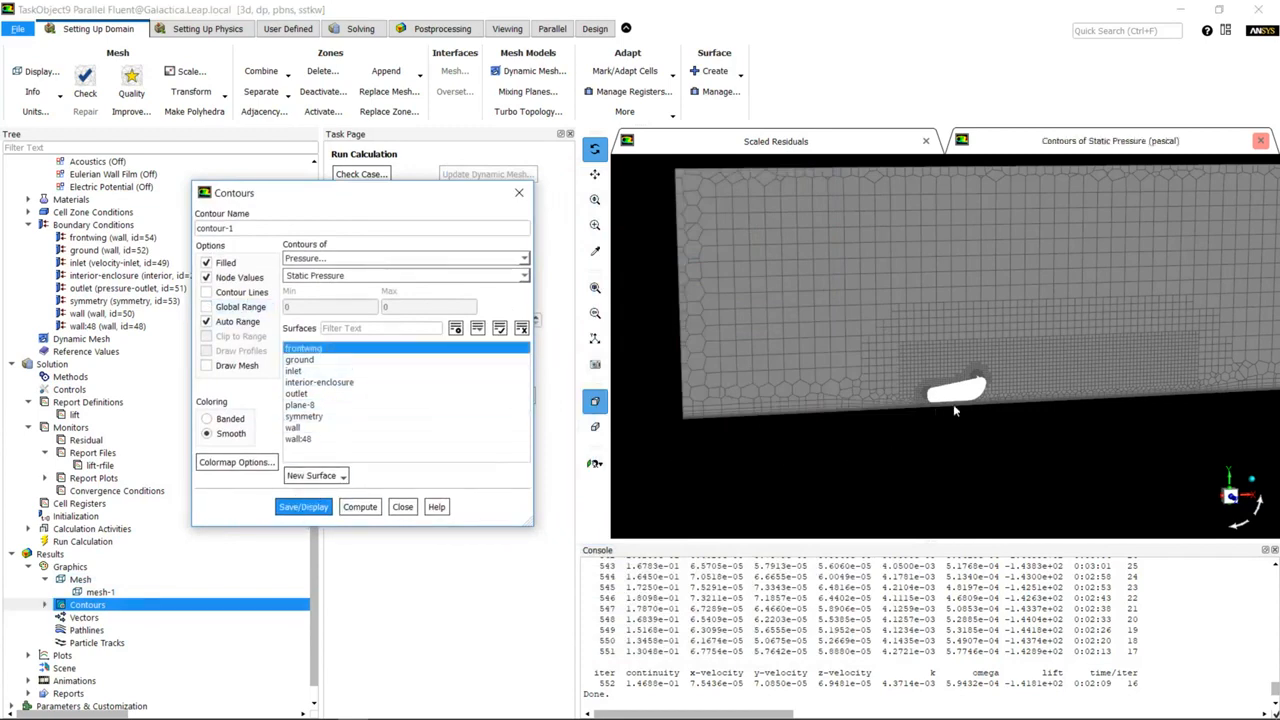
pyautogui.click(303, 506)
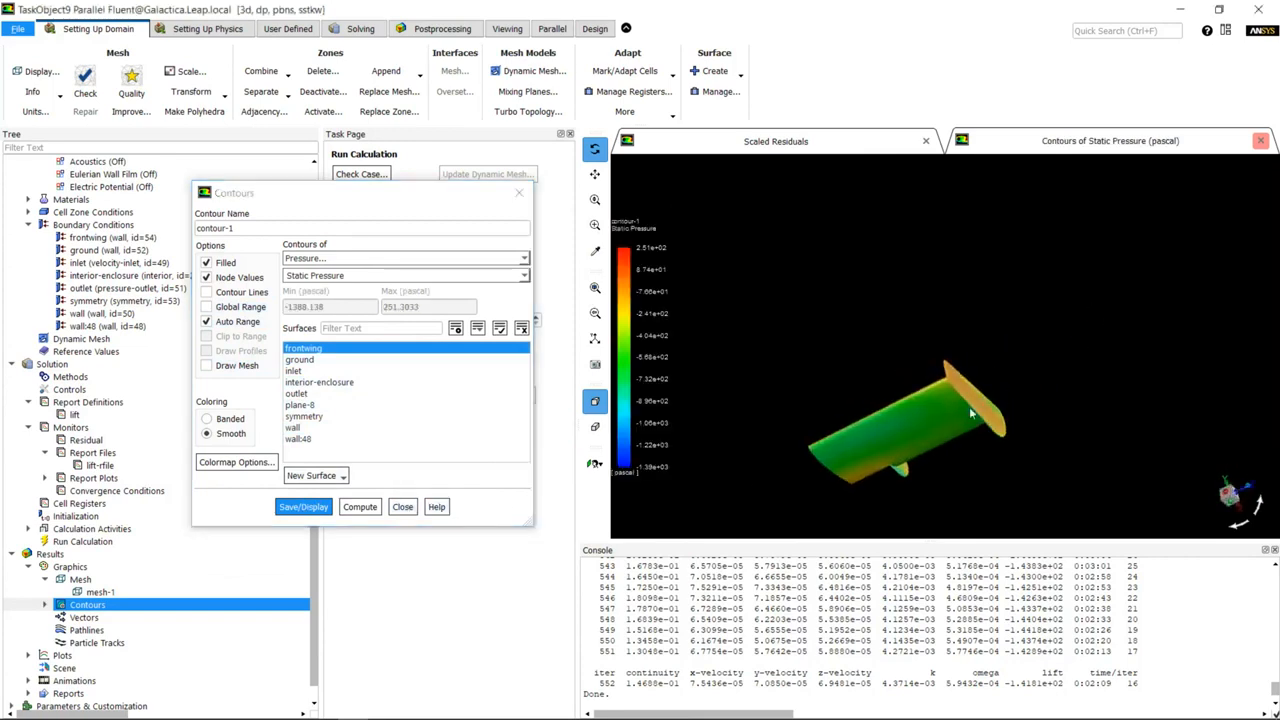
pyautogui.moveTo(970, 415); pyautogui.dragTo(857, 462)
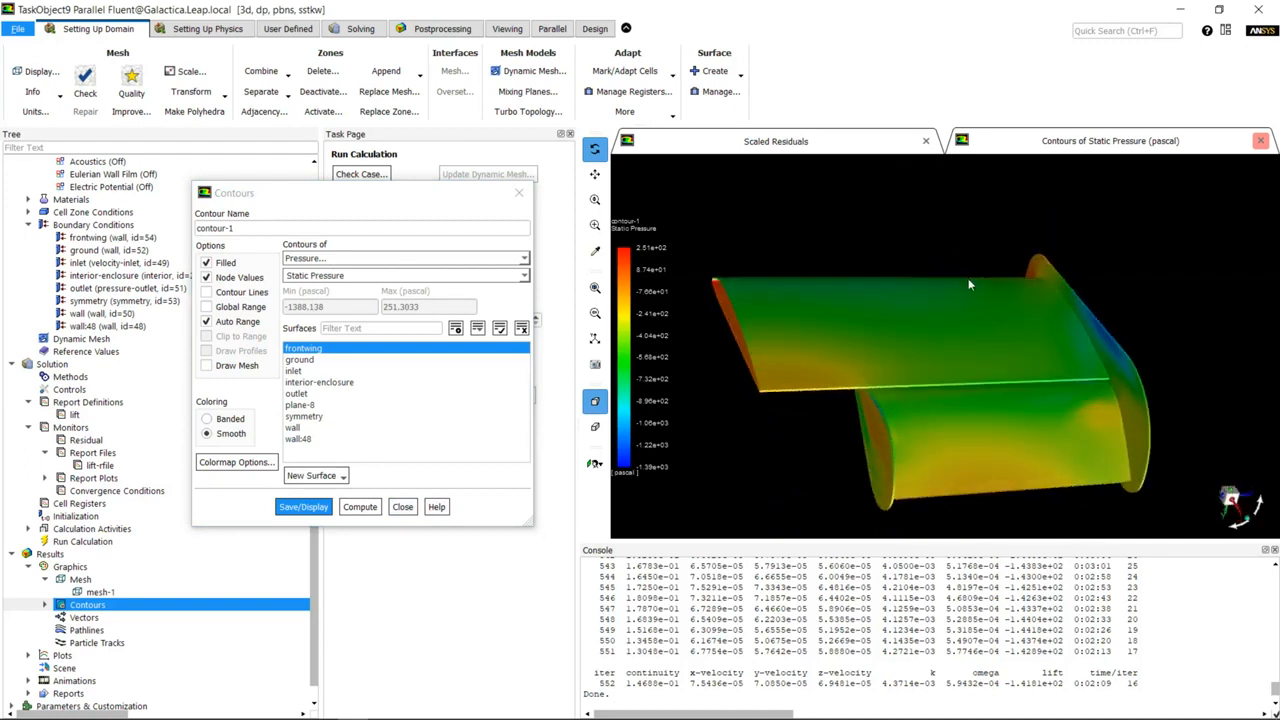
pyautogui.moveTo(970, 290); pyautogui.dragTo(950, 355)
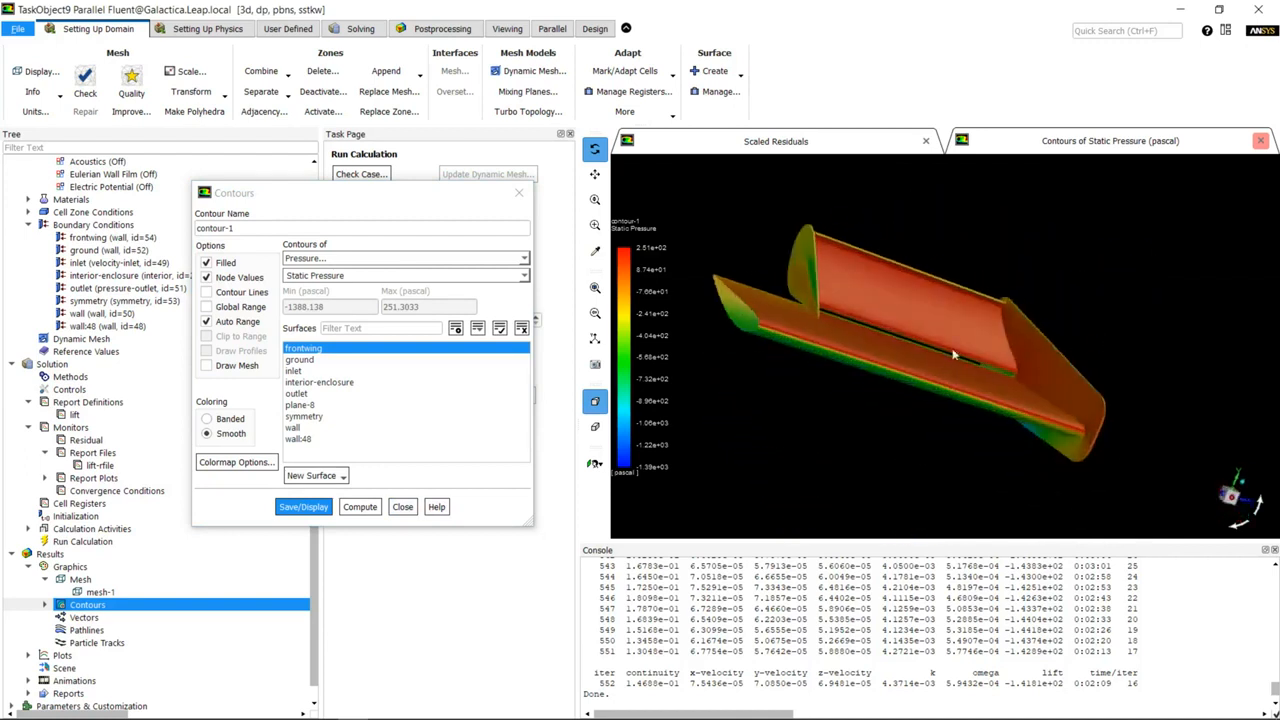
pyautogui.moveTo(950, 350); pyautogui.dragTo(897, 330)
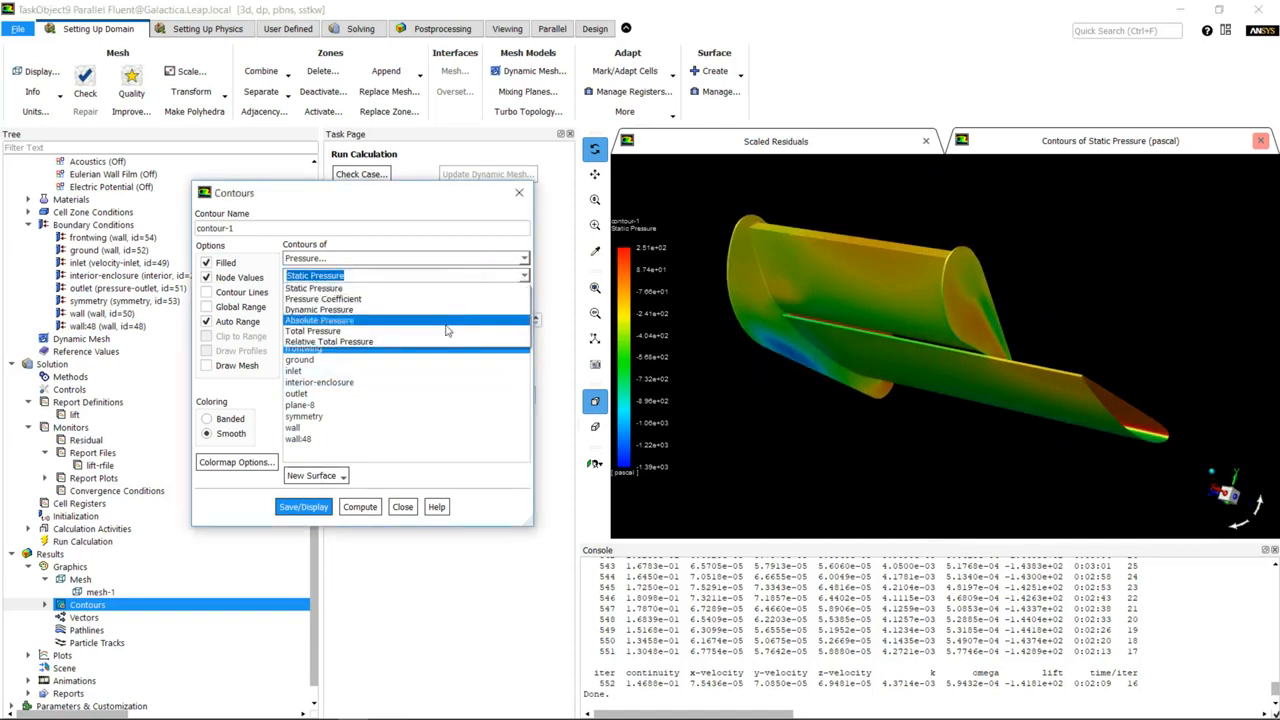
# Step: Display Total Pressure contours including the ground surface
pyautogui.click(313, 331)
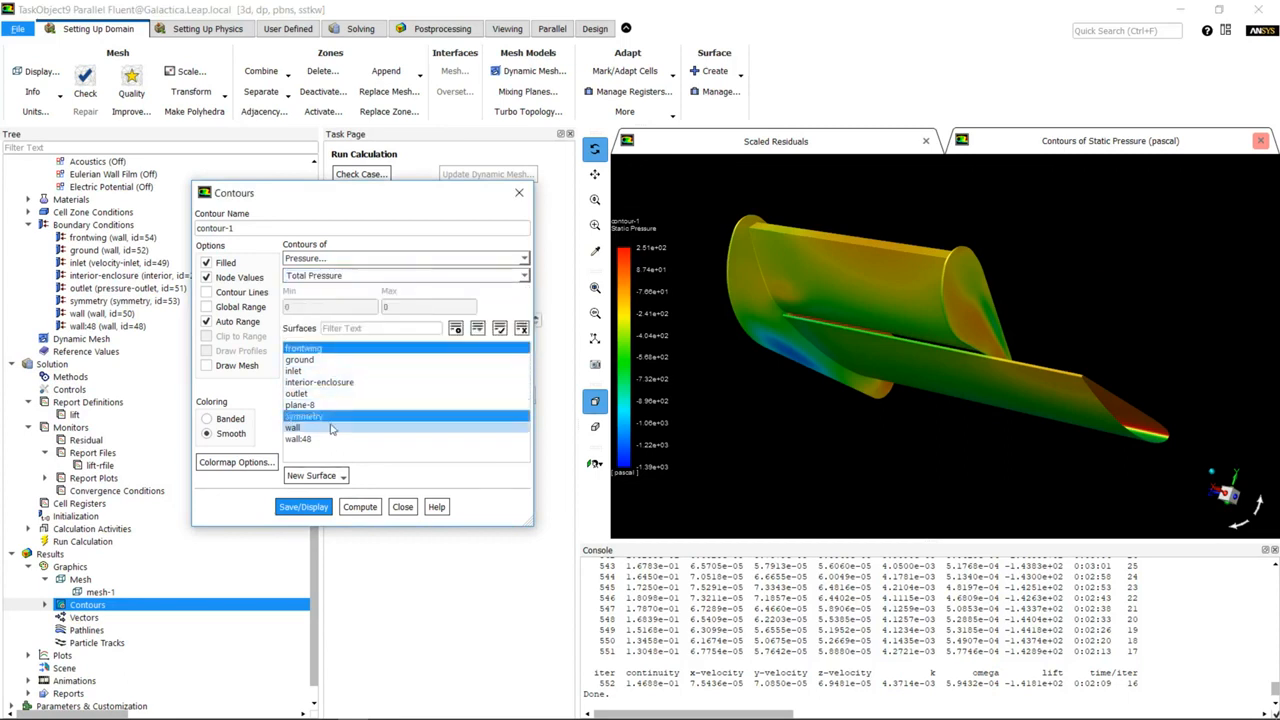
pyautogui.click(299, 359)
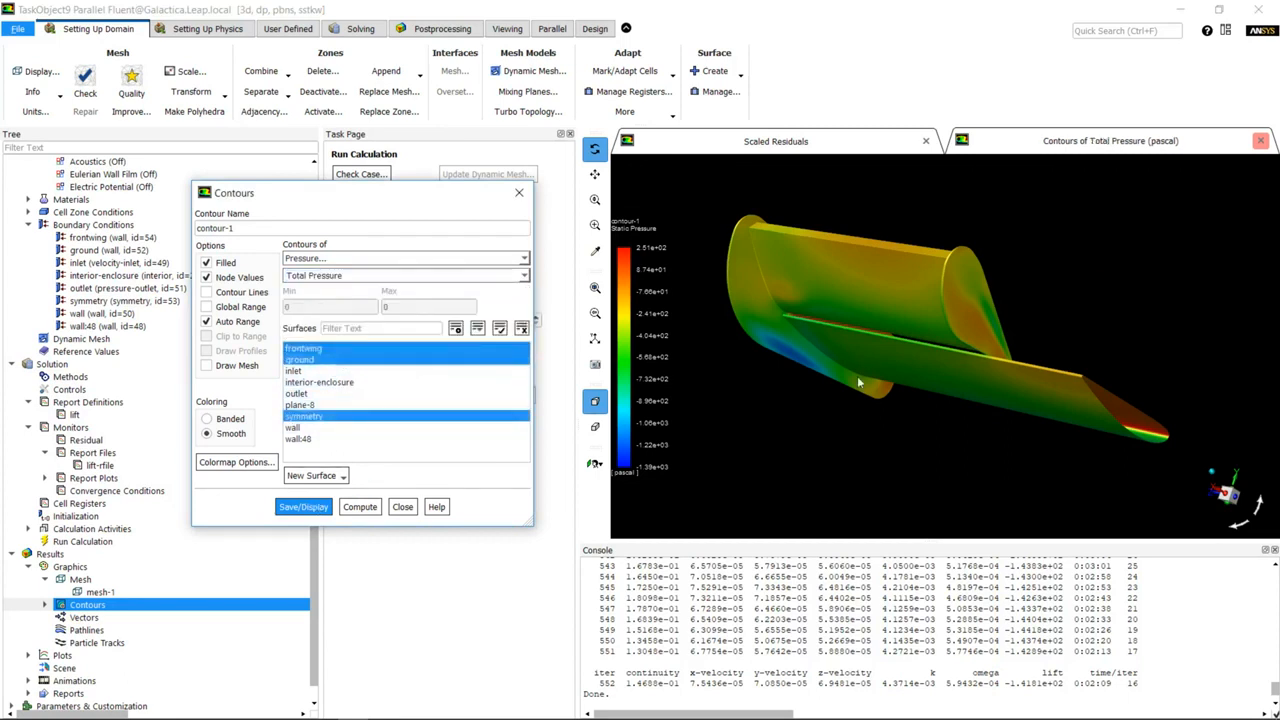
pyautogui.click(303, 506)
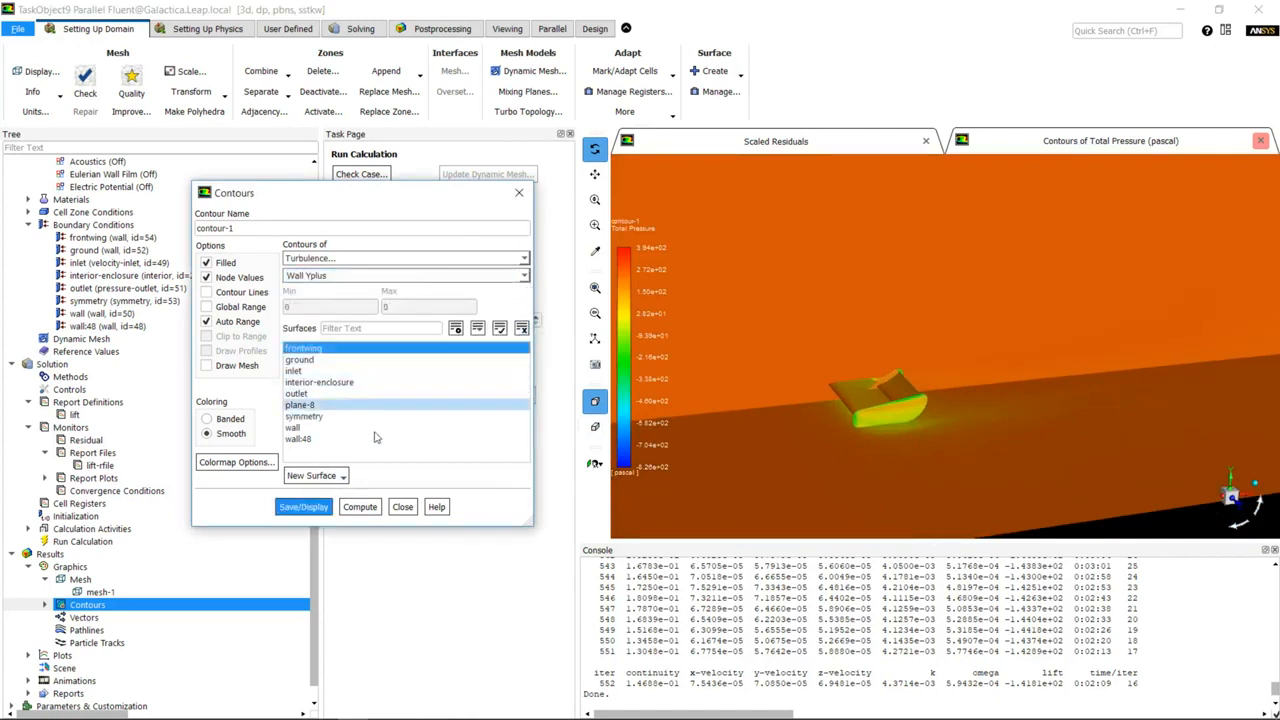
# Step: Draw Wall Yplus contours on the front wing (about 1.2 to 38), then select Turbulent Viscosity Ratio
pyautogui.click(303, 506)
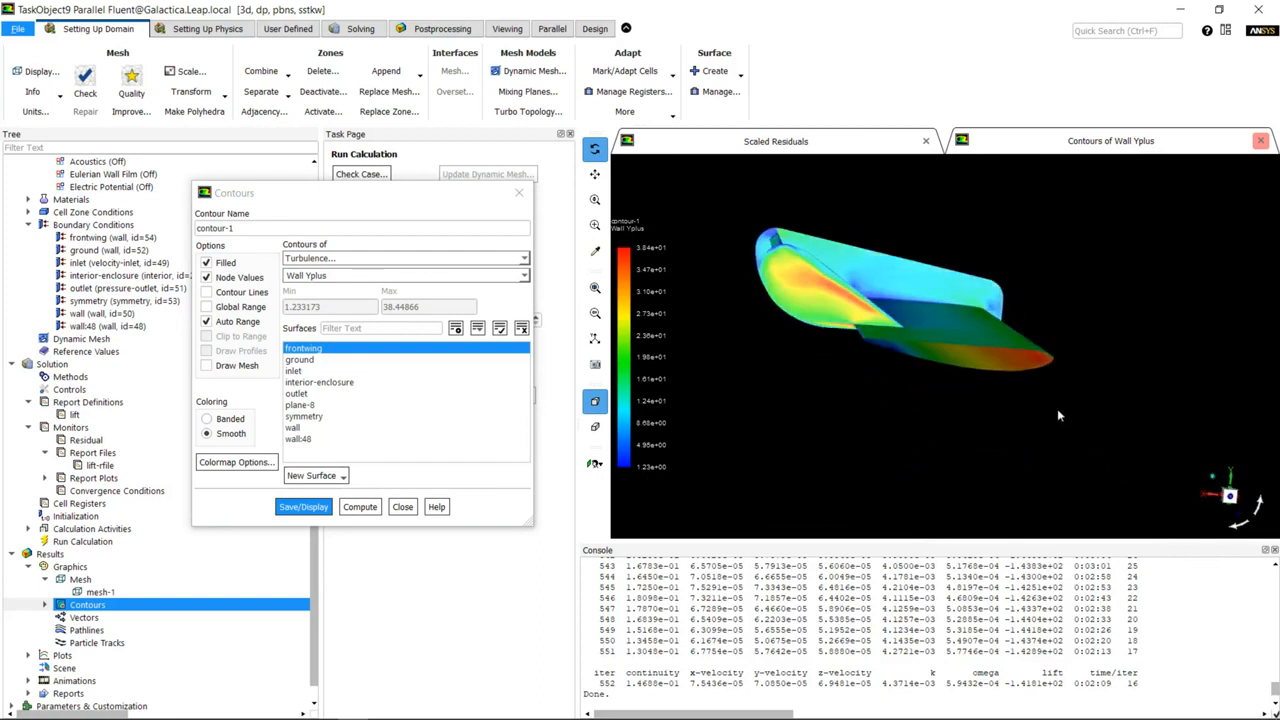
pyautogui.click(524, 276)
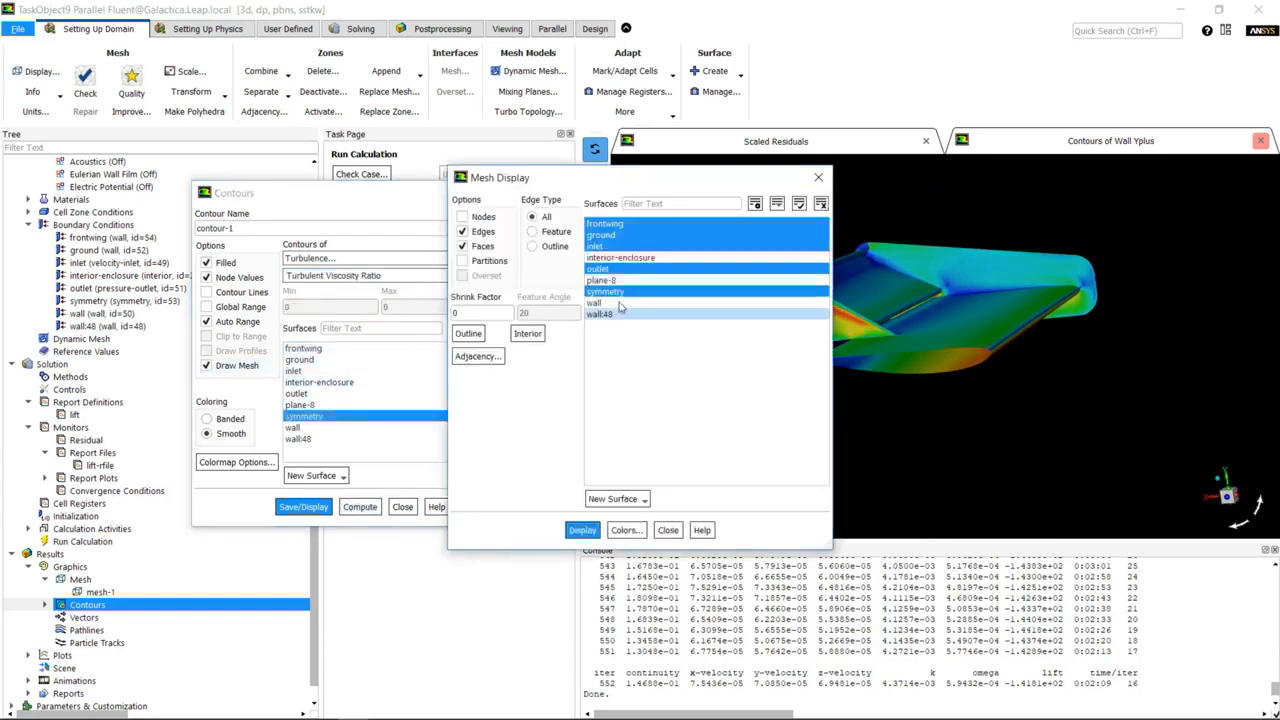
# Step: Overlay an edges-only mesh on the symmetry surface
pyautogui.click(605, 291)
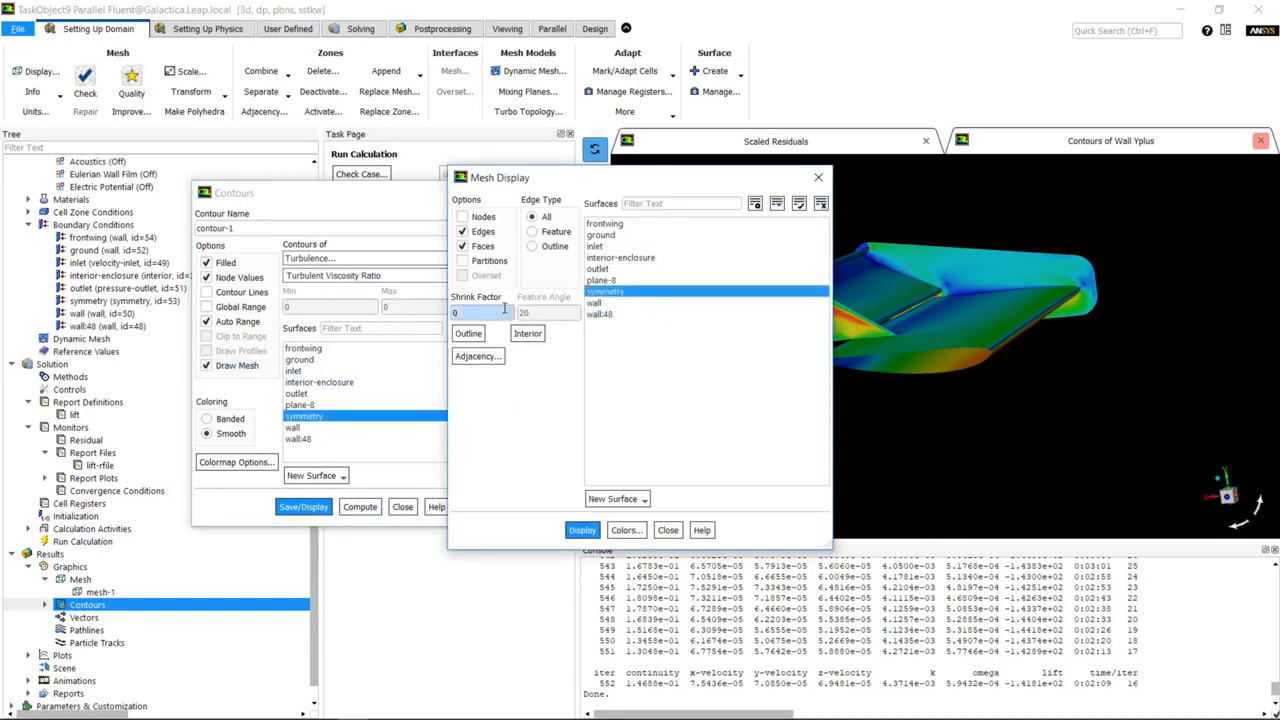
pyautogui.click(462, 246)
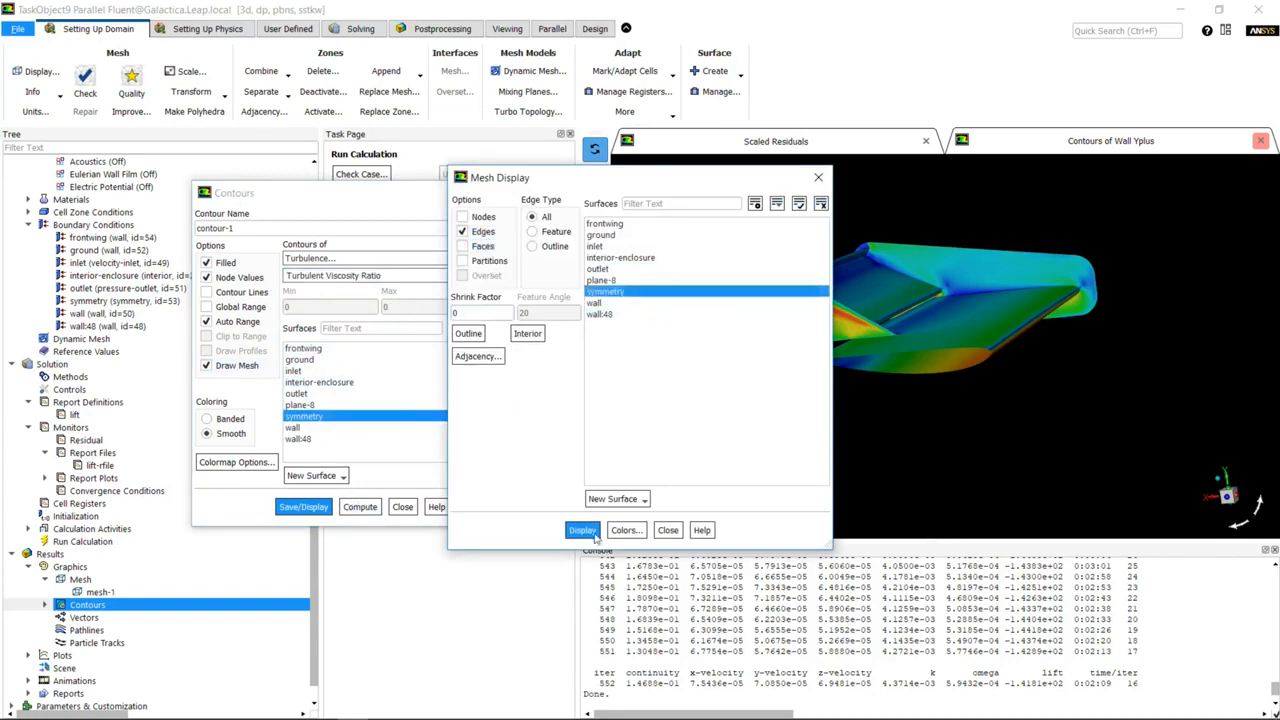
pyautogui.click(581, 530)
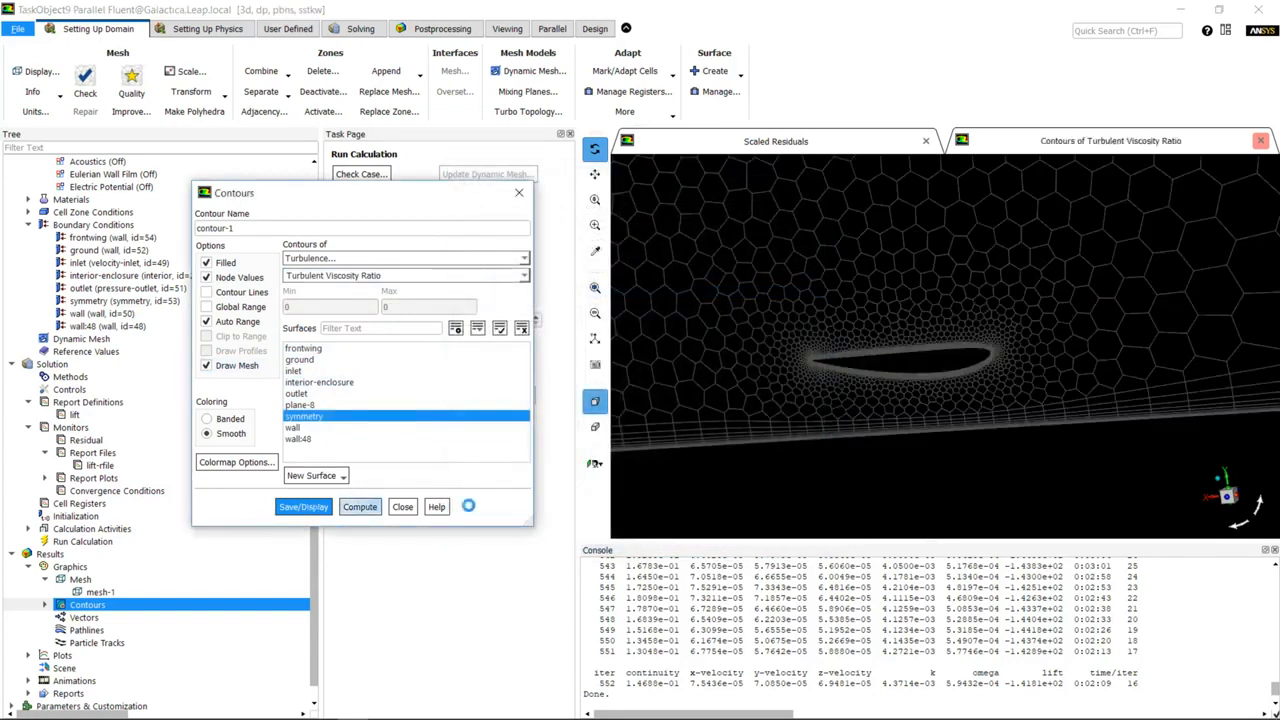
# Step: Draw turbulent viscosity ratio contours with the mesh, capping the range manually at 100
pyautogui.click(302, 506)
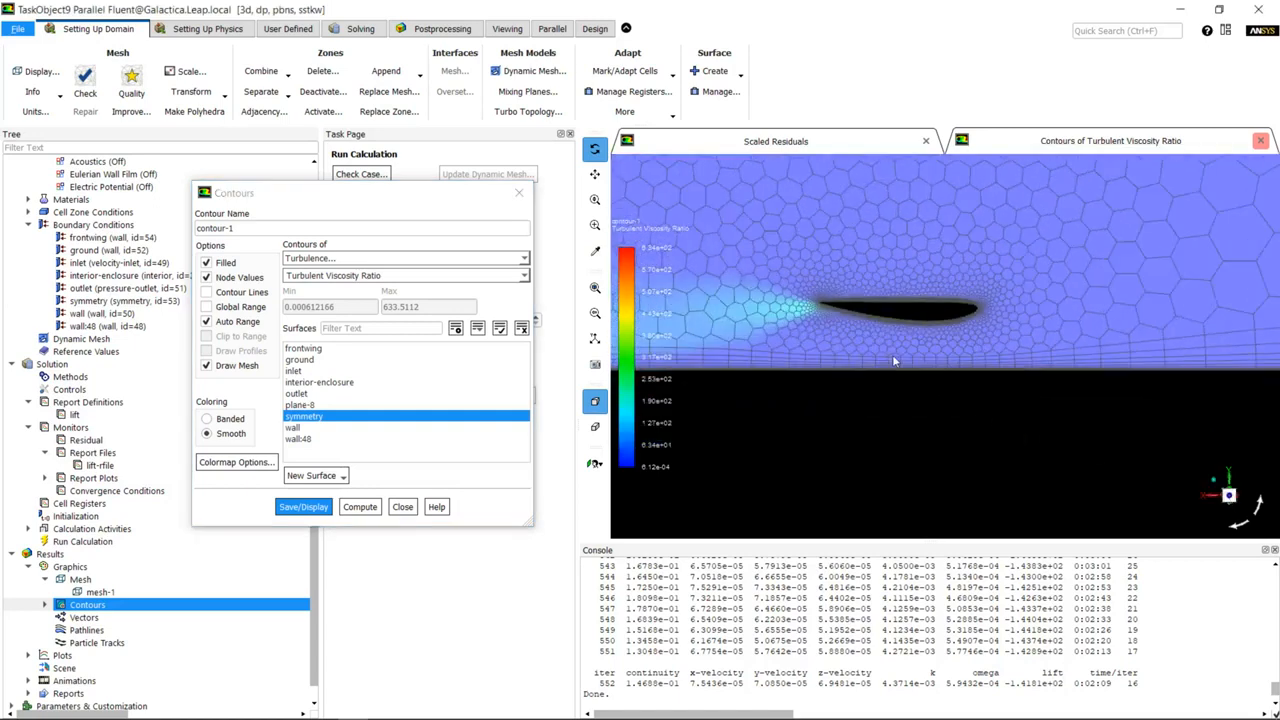
pyautogui.click(207, 321)
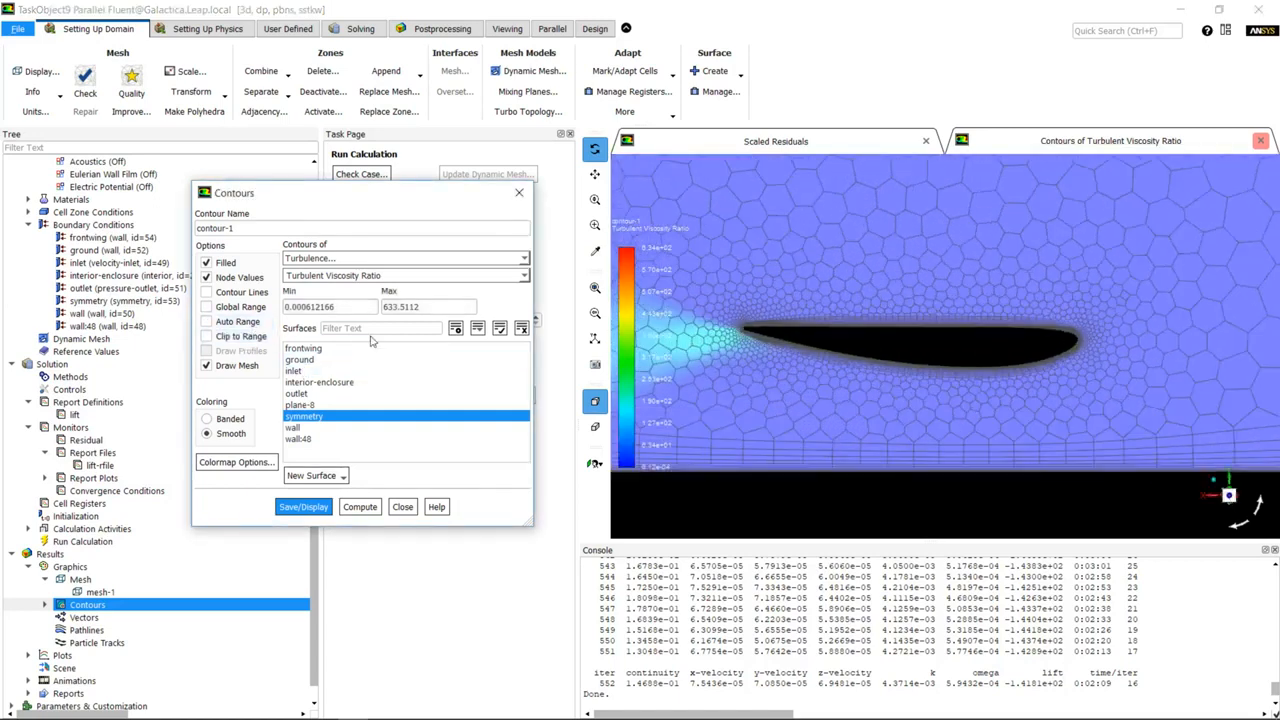
pyautogui.tripleClick(410, 306)
pyautogui.write('100')
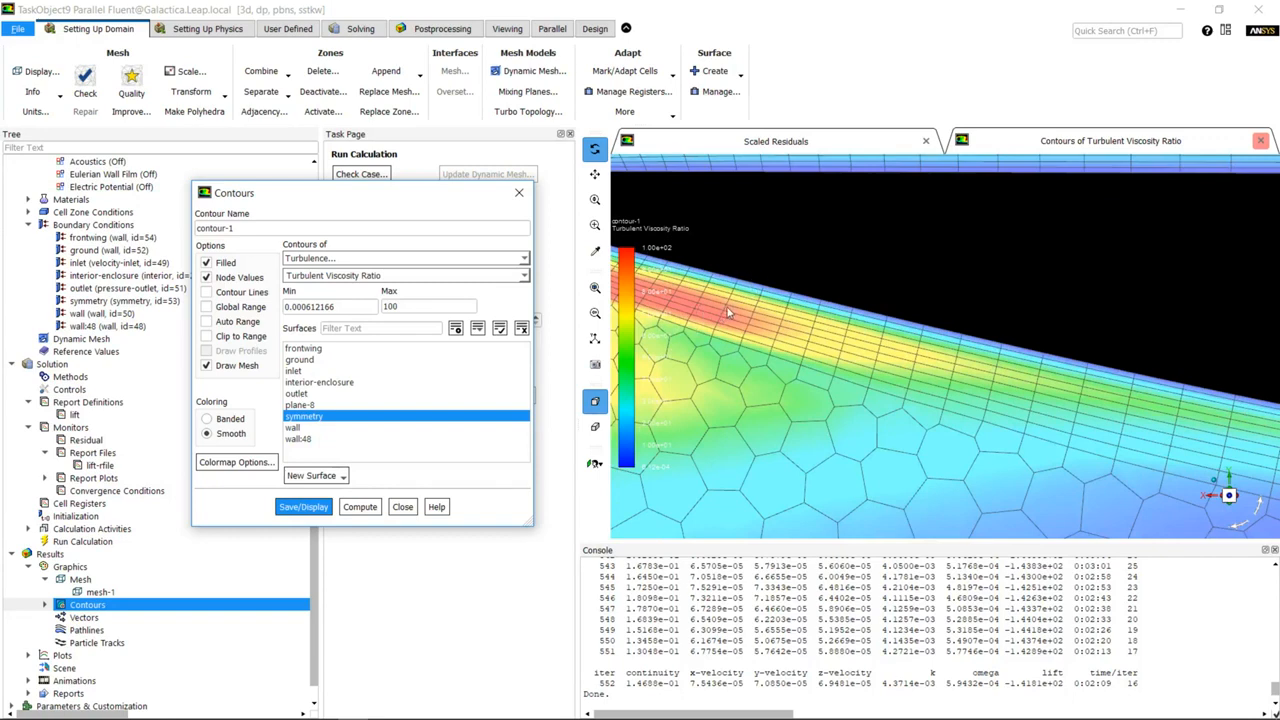
pyautogui.moveTo(687, 358)
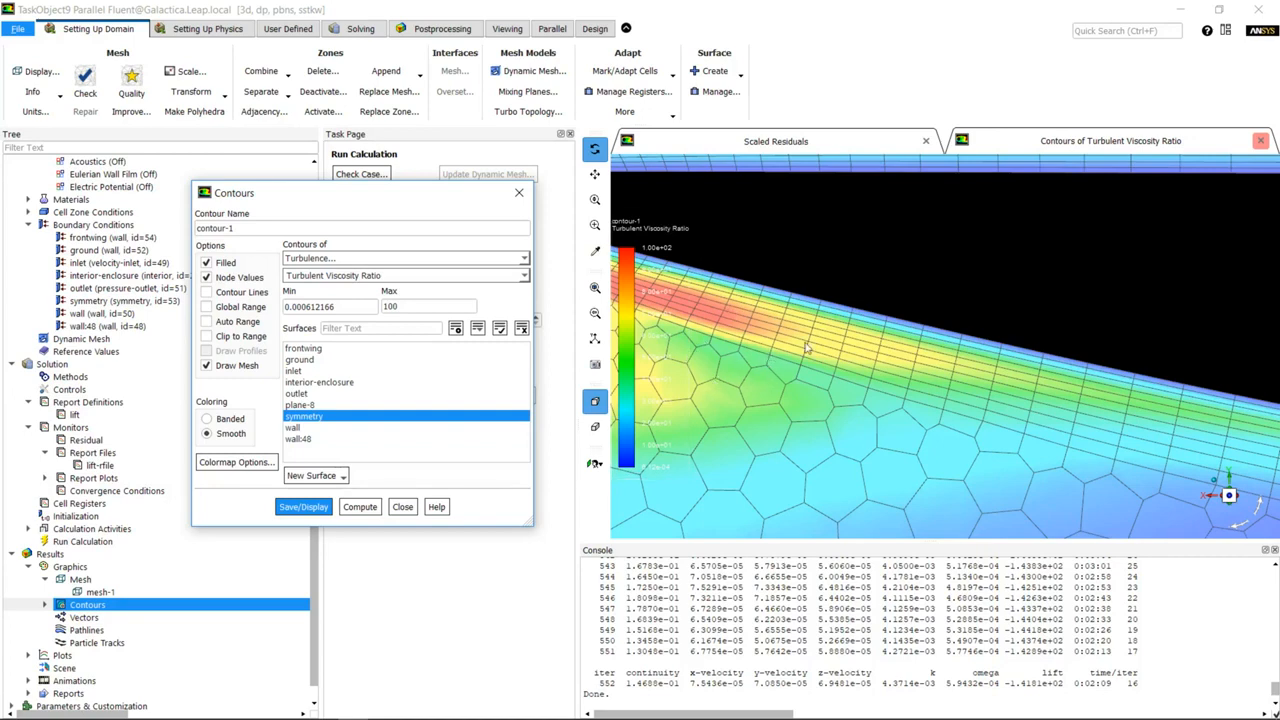
pyautogui.moveTo(843, 338)
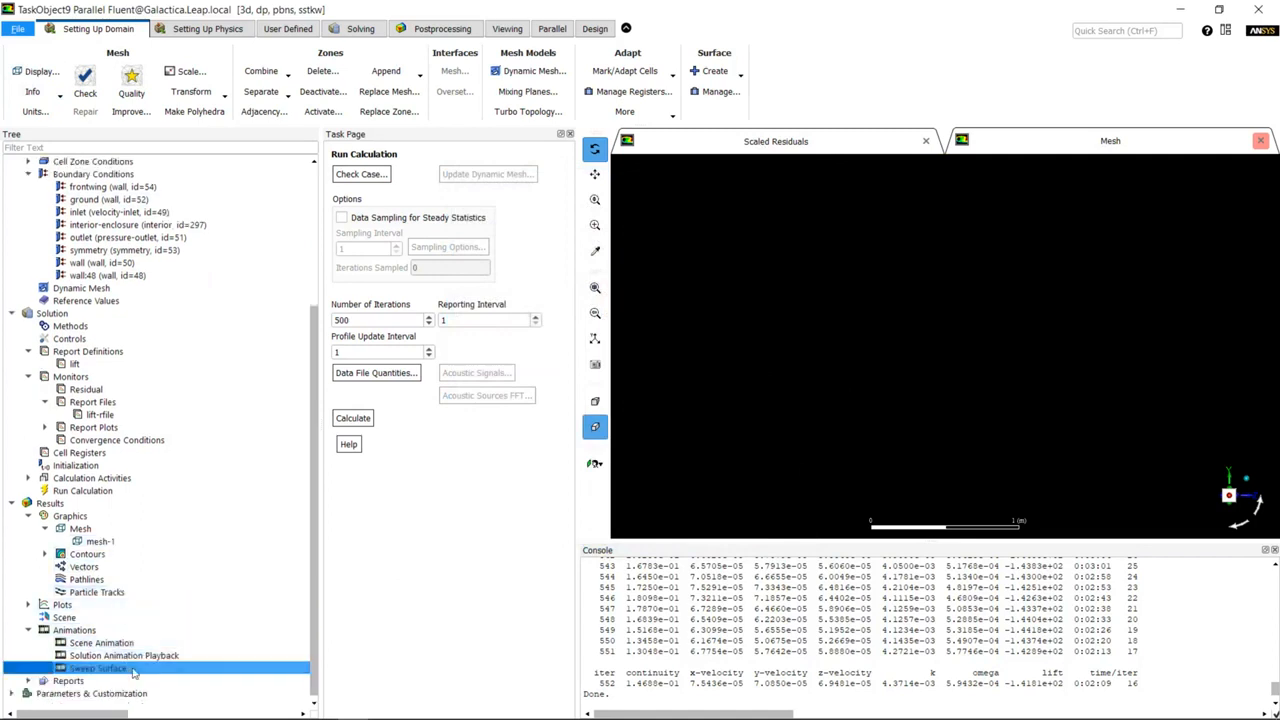
# Step: Set up a Sweep Surface animation using Total Pressure contours
pyautogui.doubleClick(98, 668)
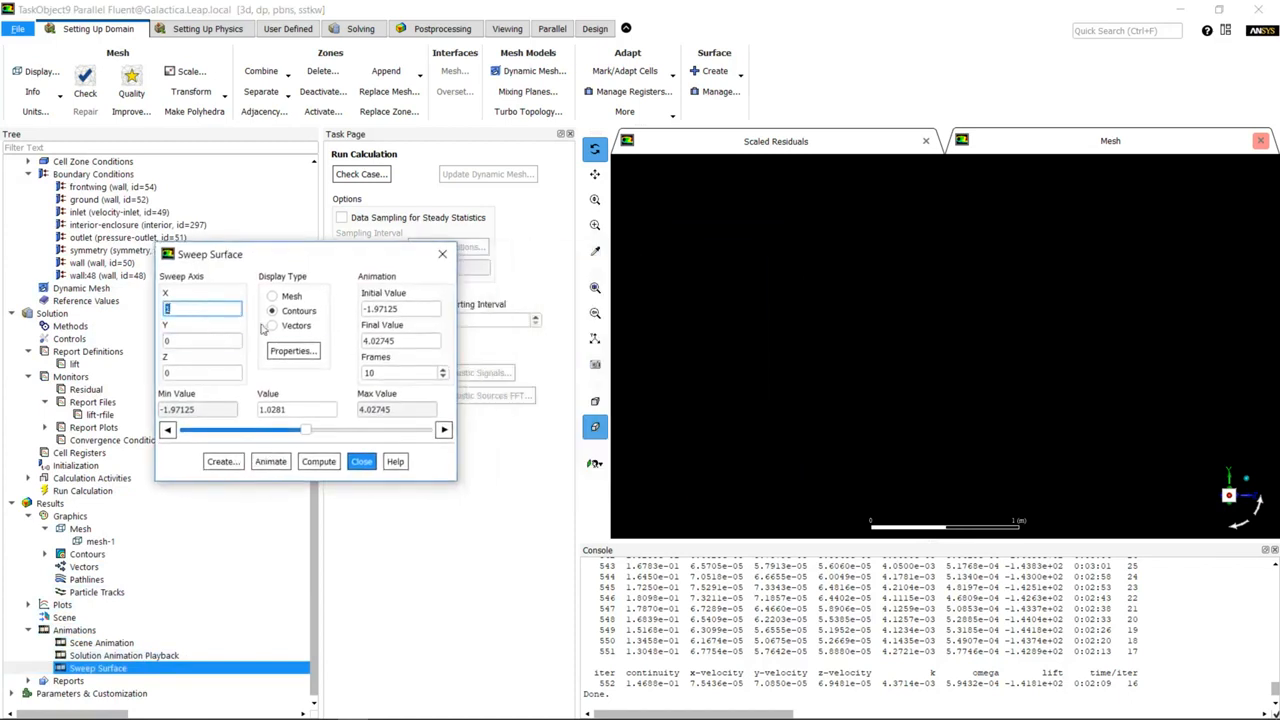
pyautogui.click(318, 461)
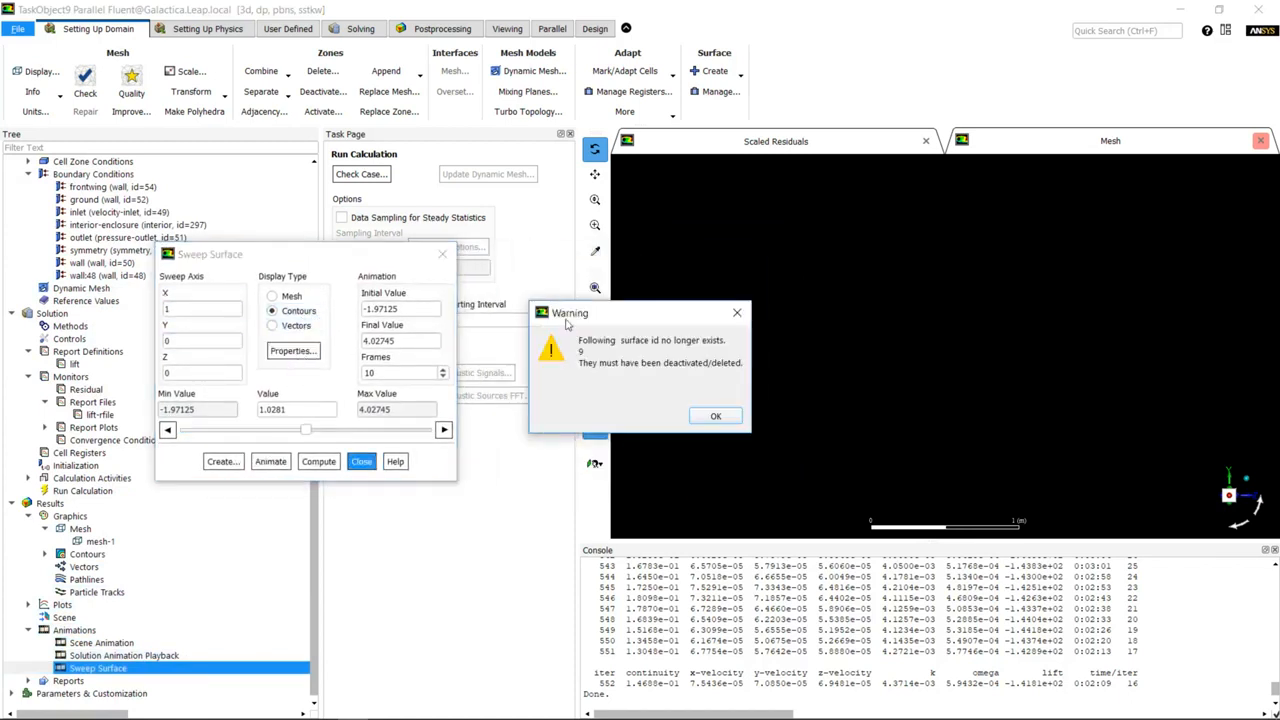
pyautogui.click(716, 415)
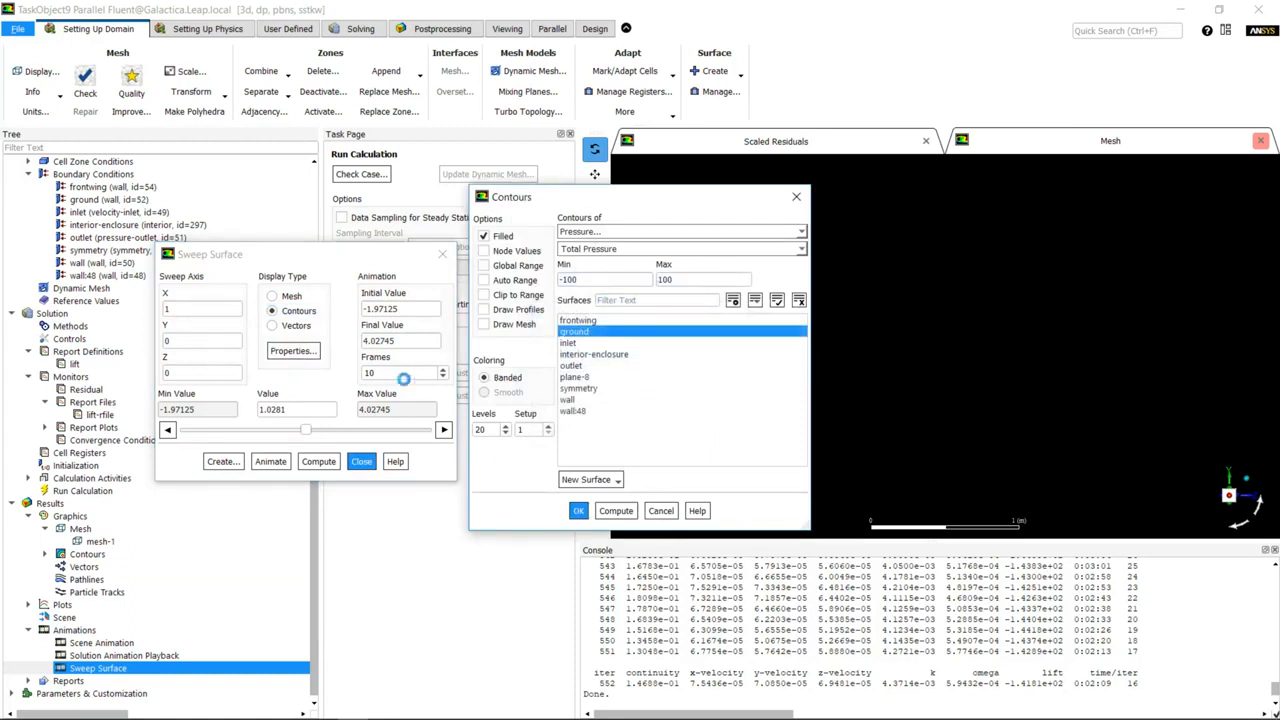
pyautogui.click(578, 510)
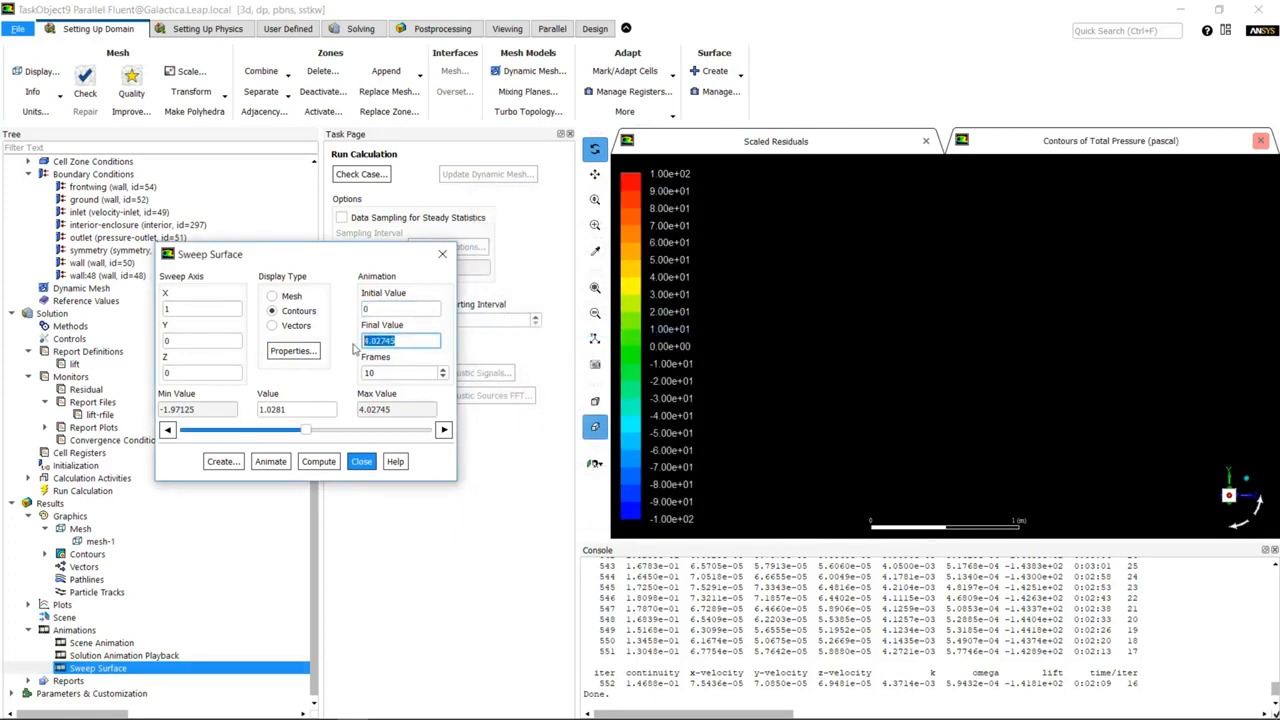
# Step: Animate the X sweep from 0 to 1 over 100 frames
pyautogui.click(270, 461)
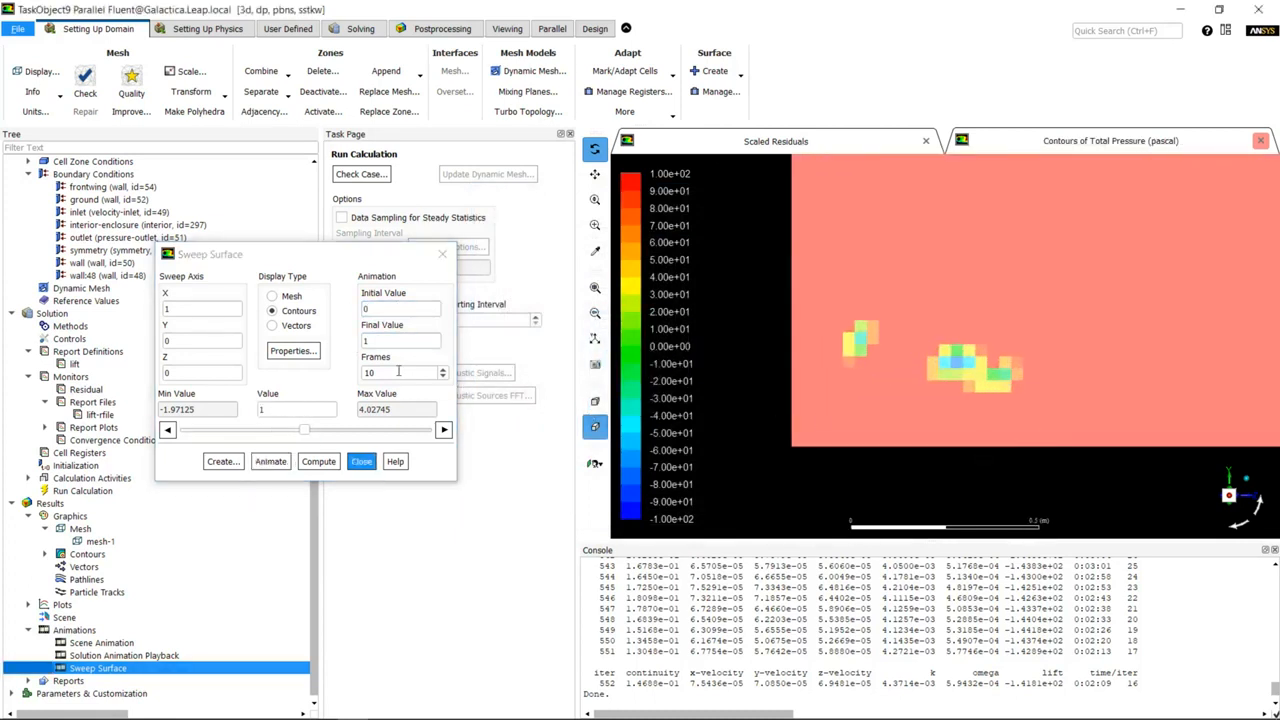
pyautogui.click(270, 461)
pyautogui.write('0')
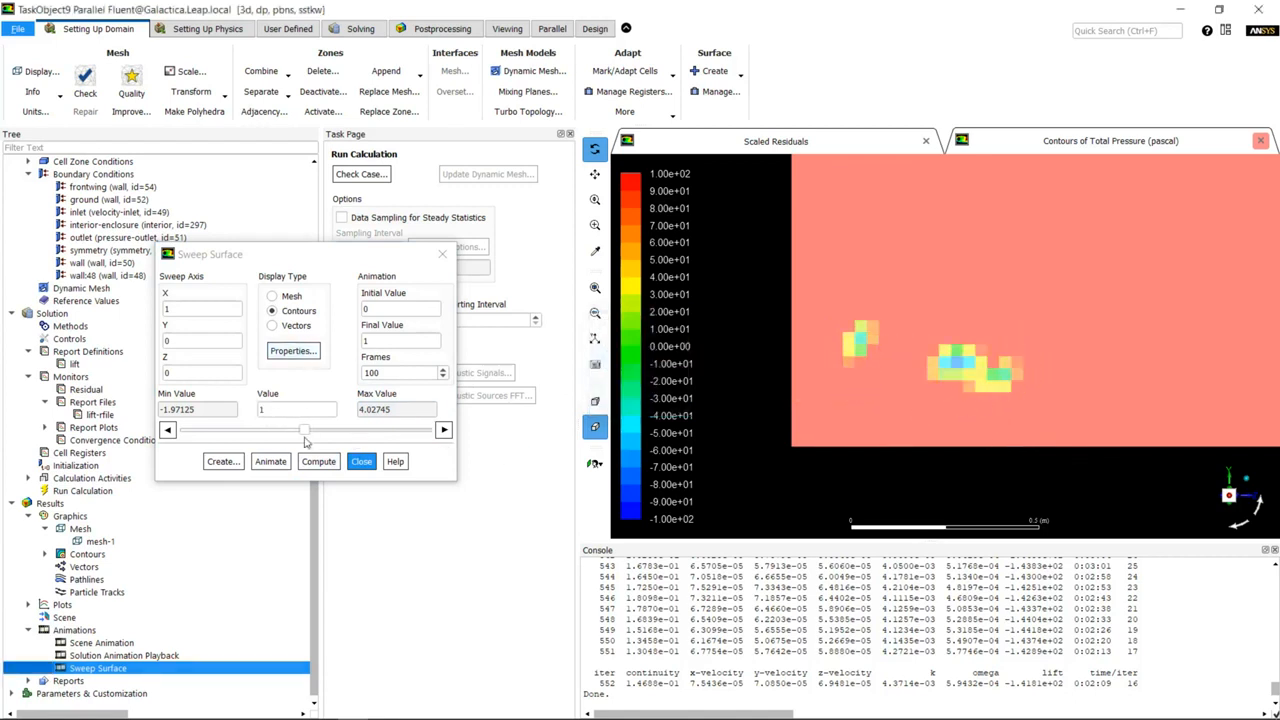
pyautogui.click(270, 461)
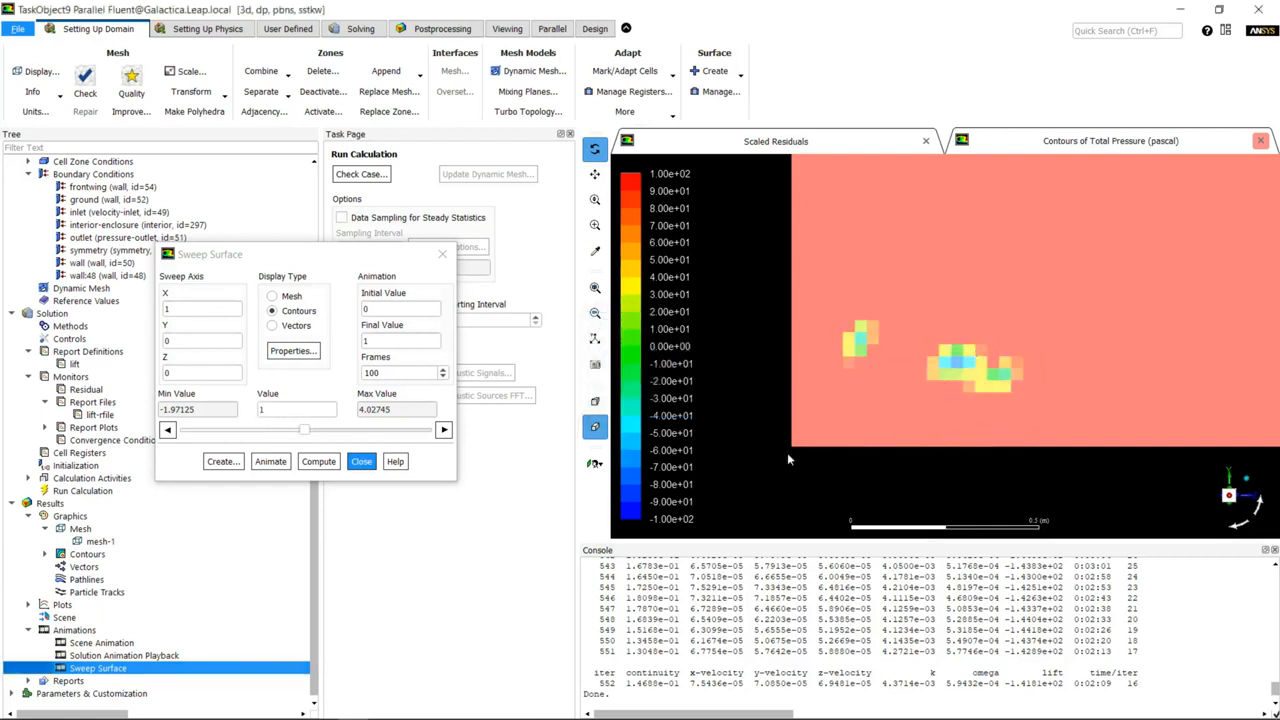
pyautogui.click(270, 461)
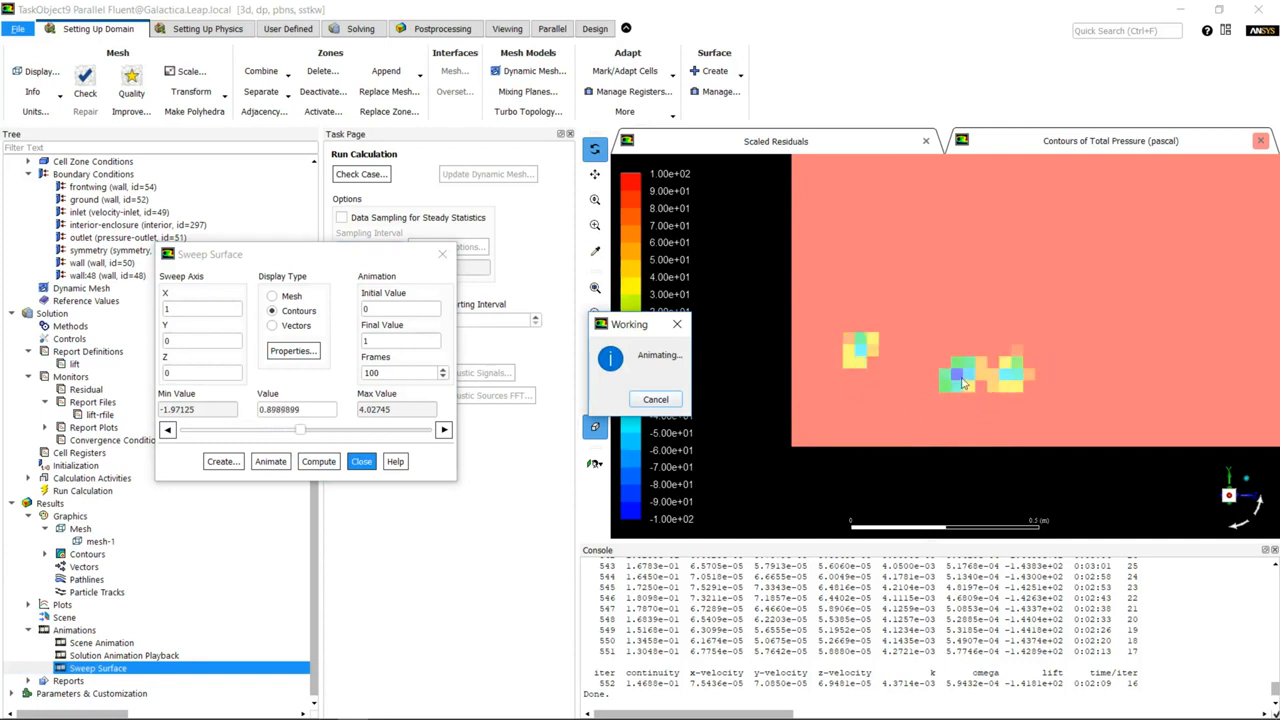
pyautogui.click(655, 399)
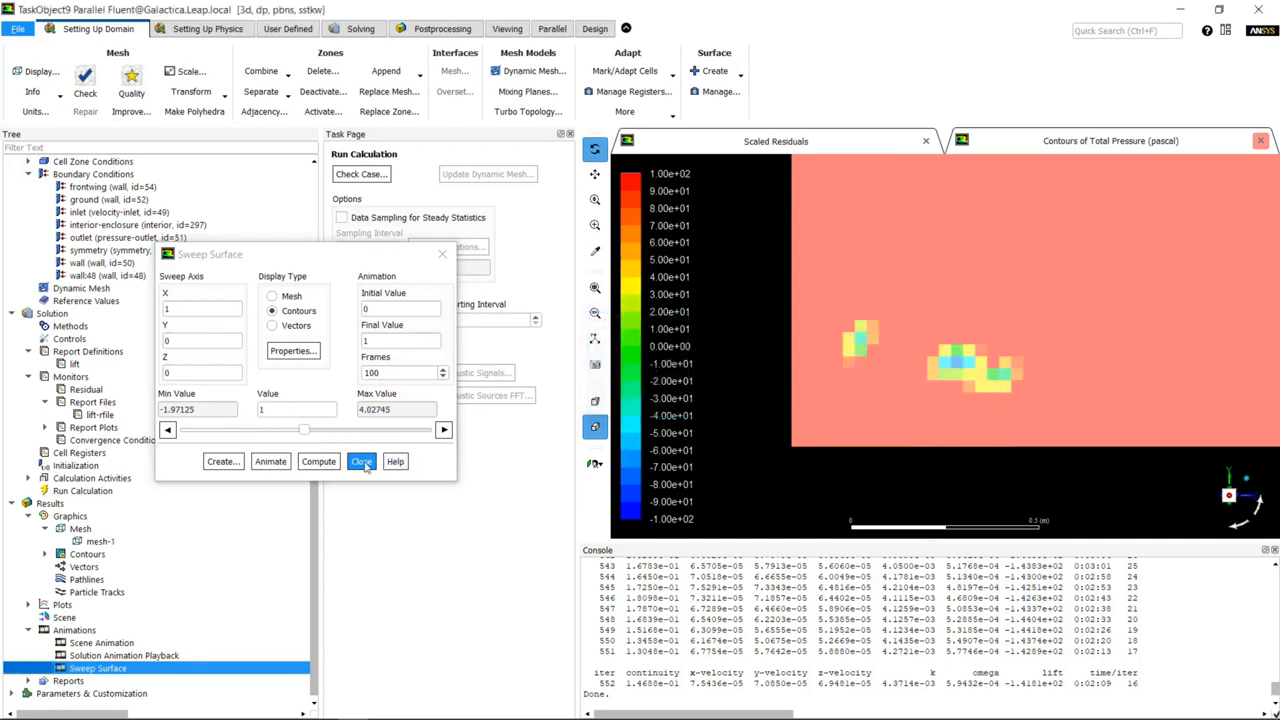
pyautogui.click(362, 461)
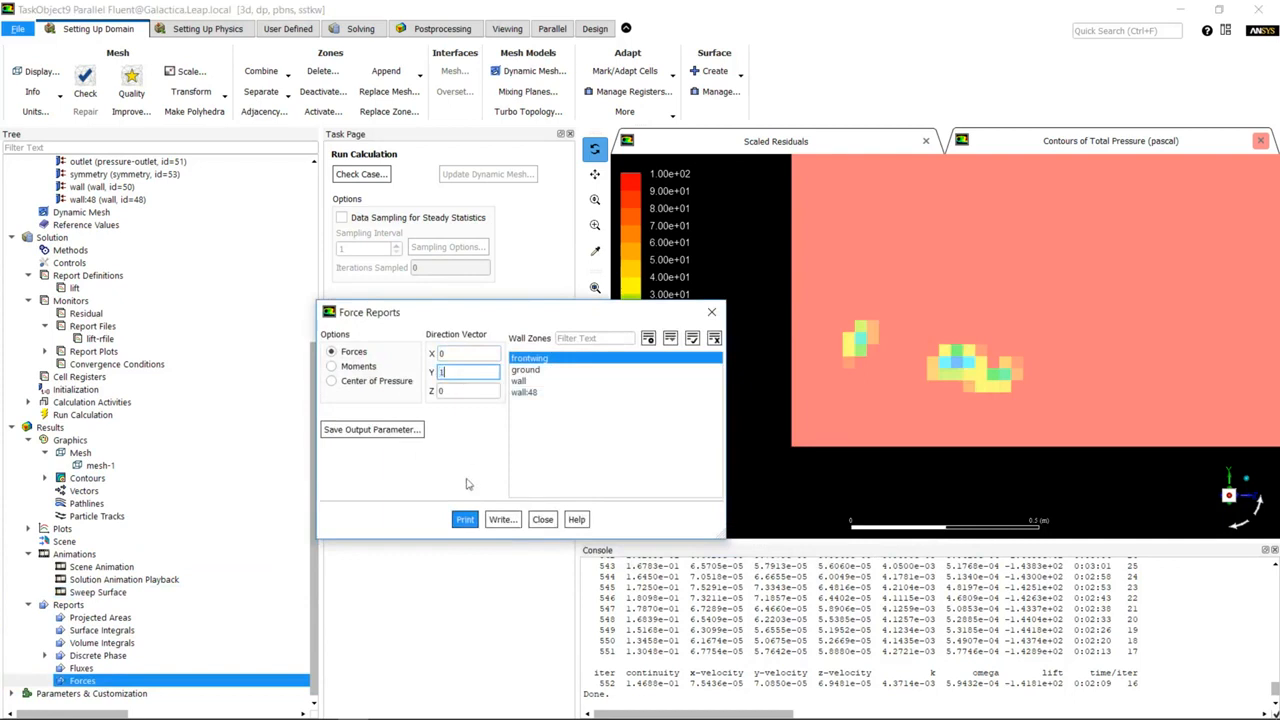
# Step: Print the frontwing Y-direction force report (about -141.8 N, coefficient -231.5)
pyautogui.click(464, 519)
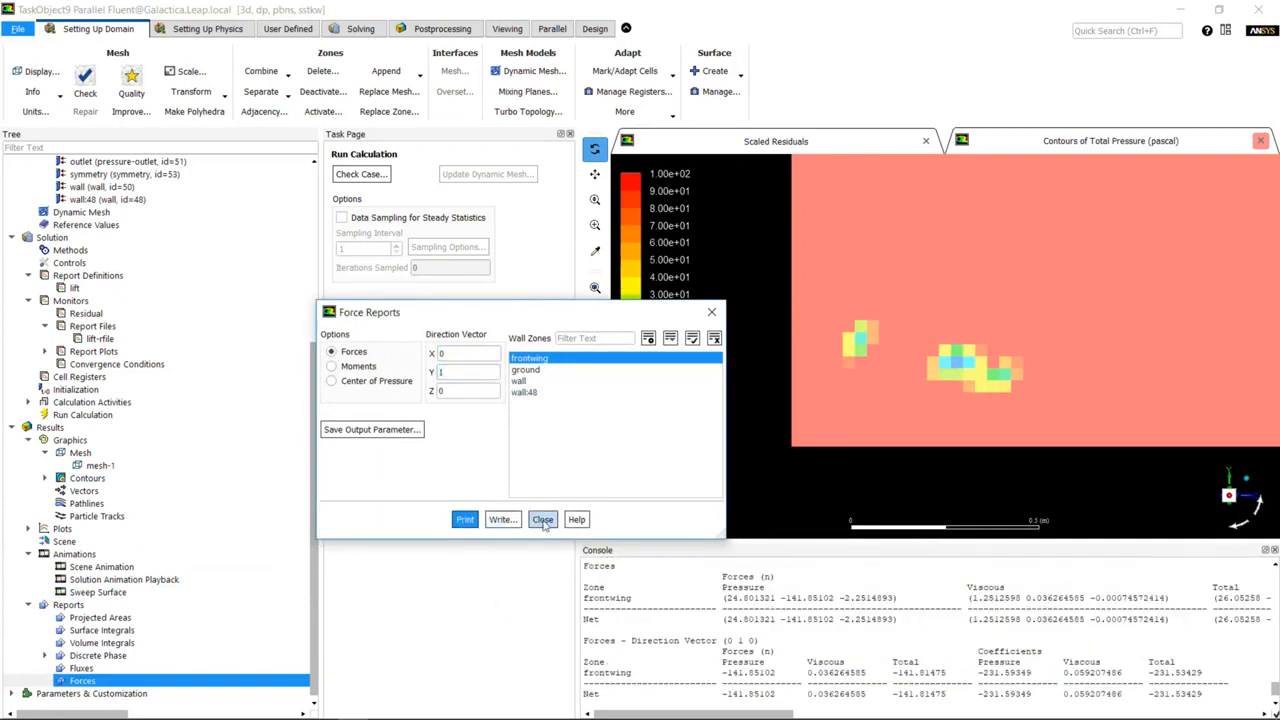
pyautogui.click(542, 519)
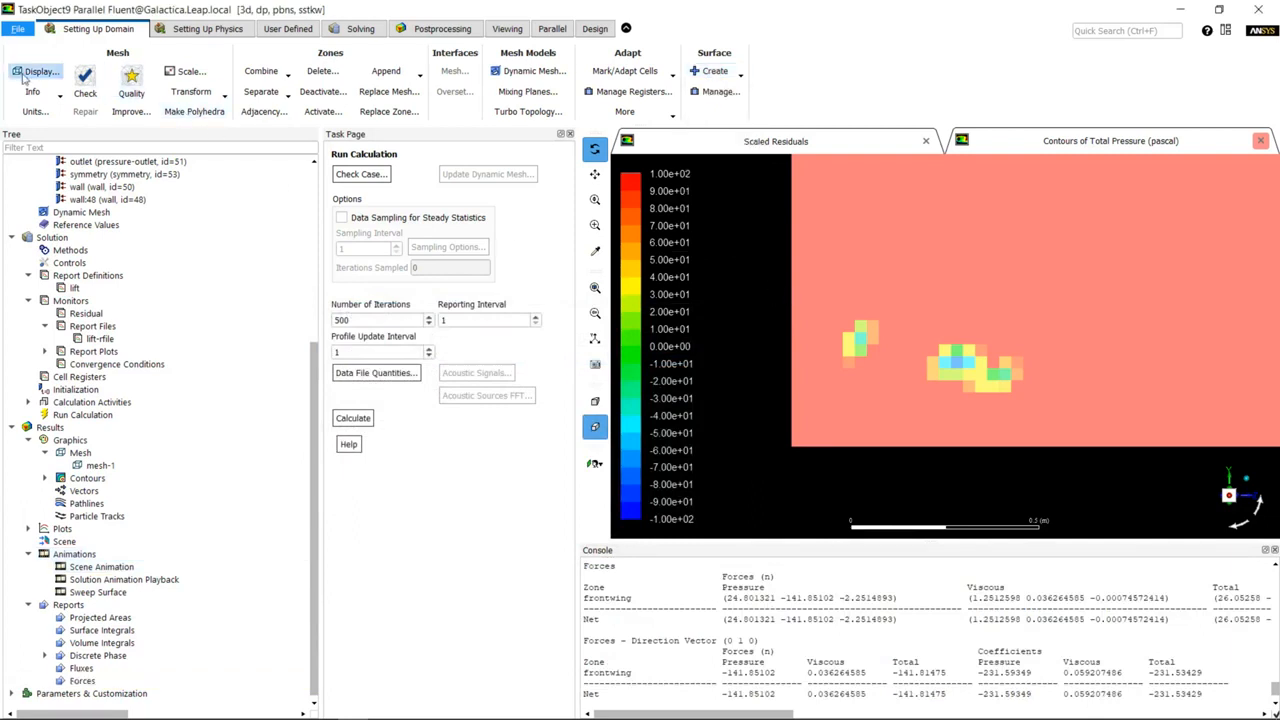
# Step: Create a Total Pressure iso-surface near -45 Pa, then start writing the data file
pyautogui.click(40, 71)
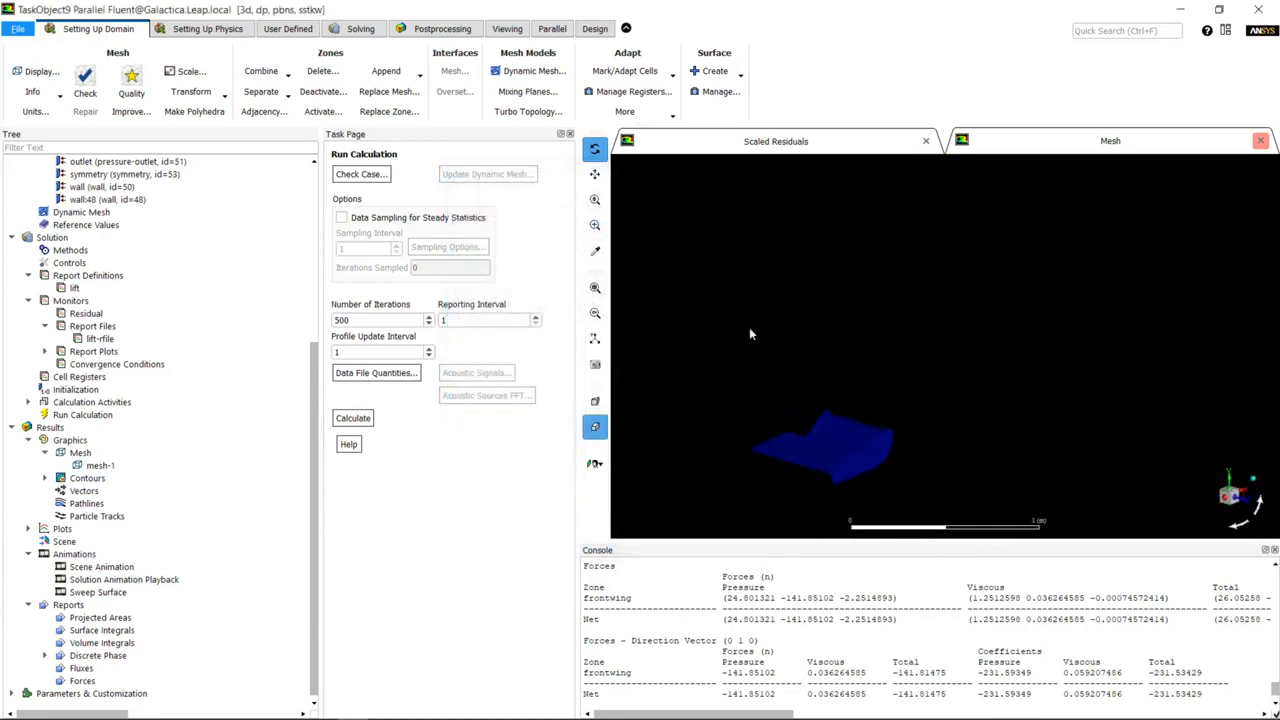
pyautogui.click(714, 71)
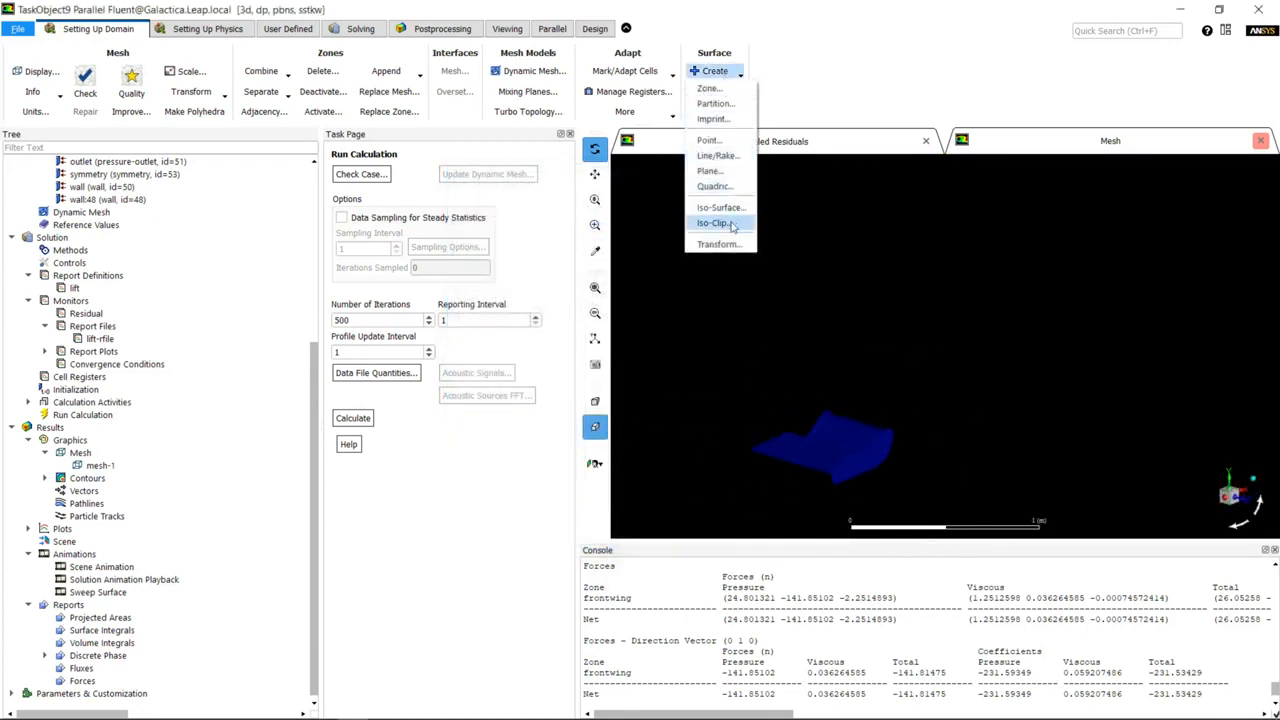
pyautogui.click(721, 207)
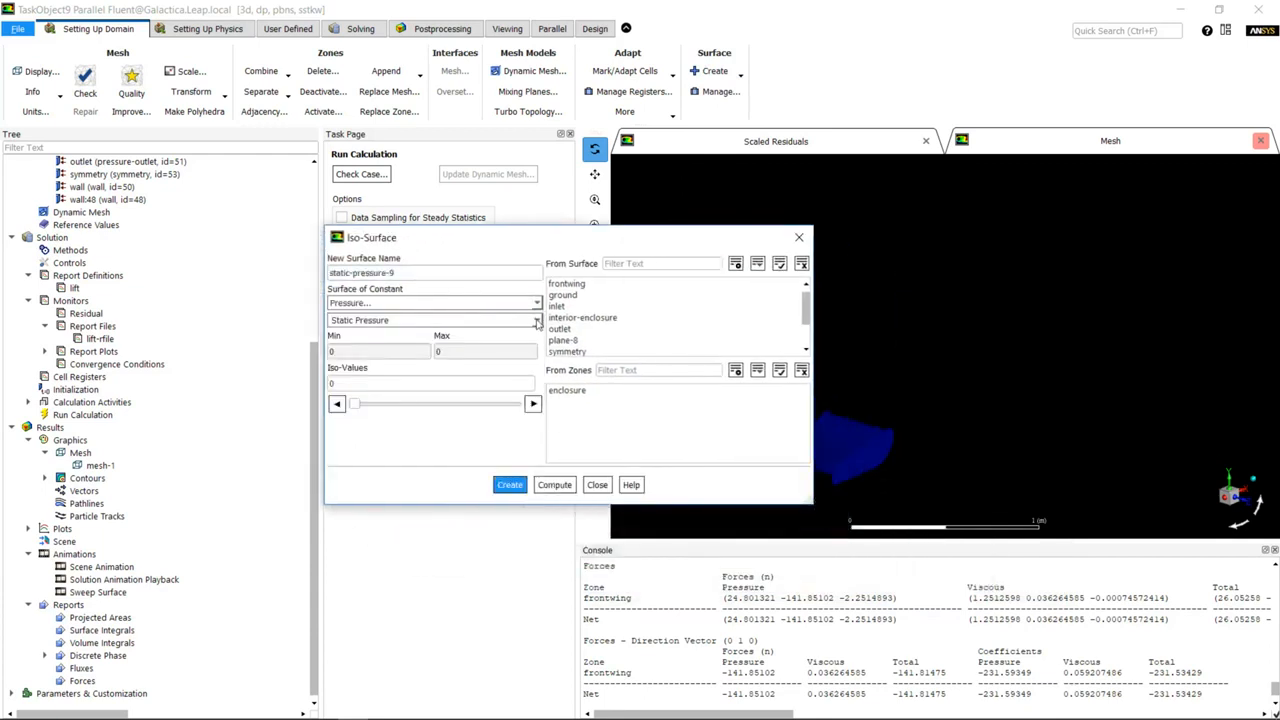
pyautogui.click(432, 320)
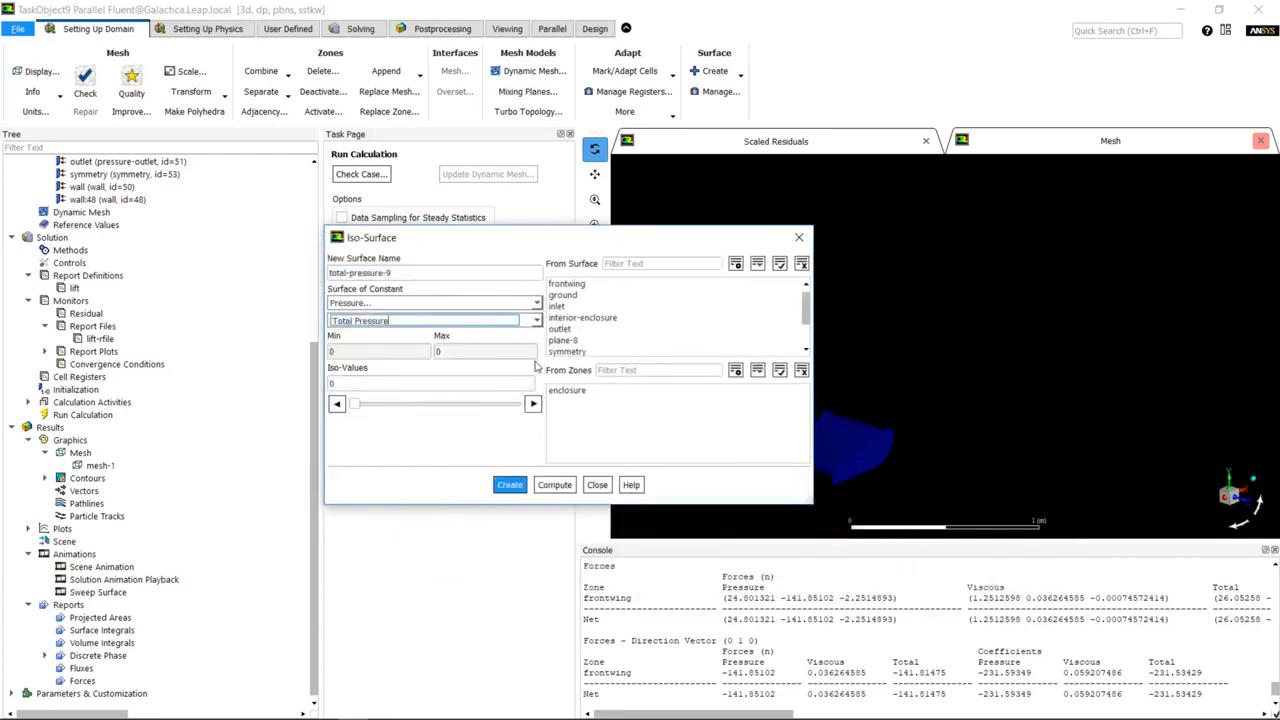
pyautogui.click(554, 484)
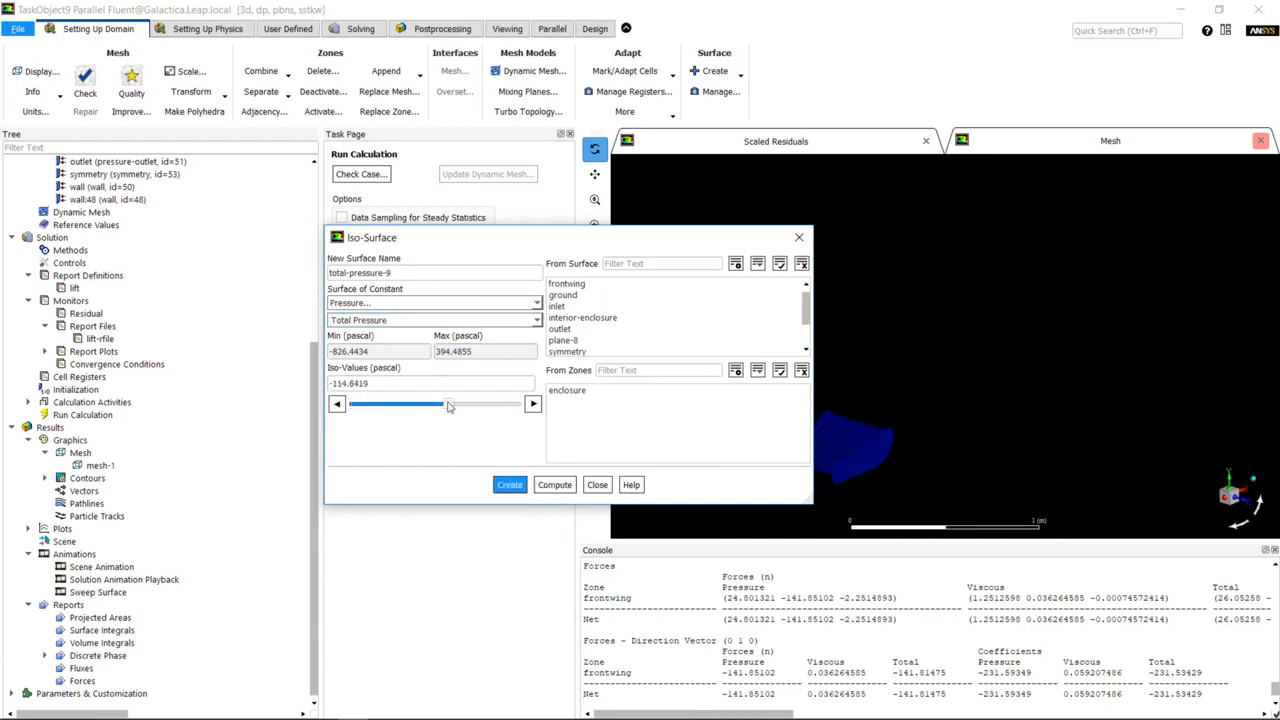
pyautogui.moveTo(395, 403); pyautogui.dragTo(458, 403)
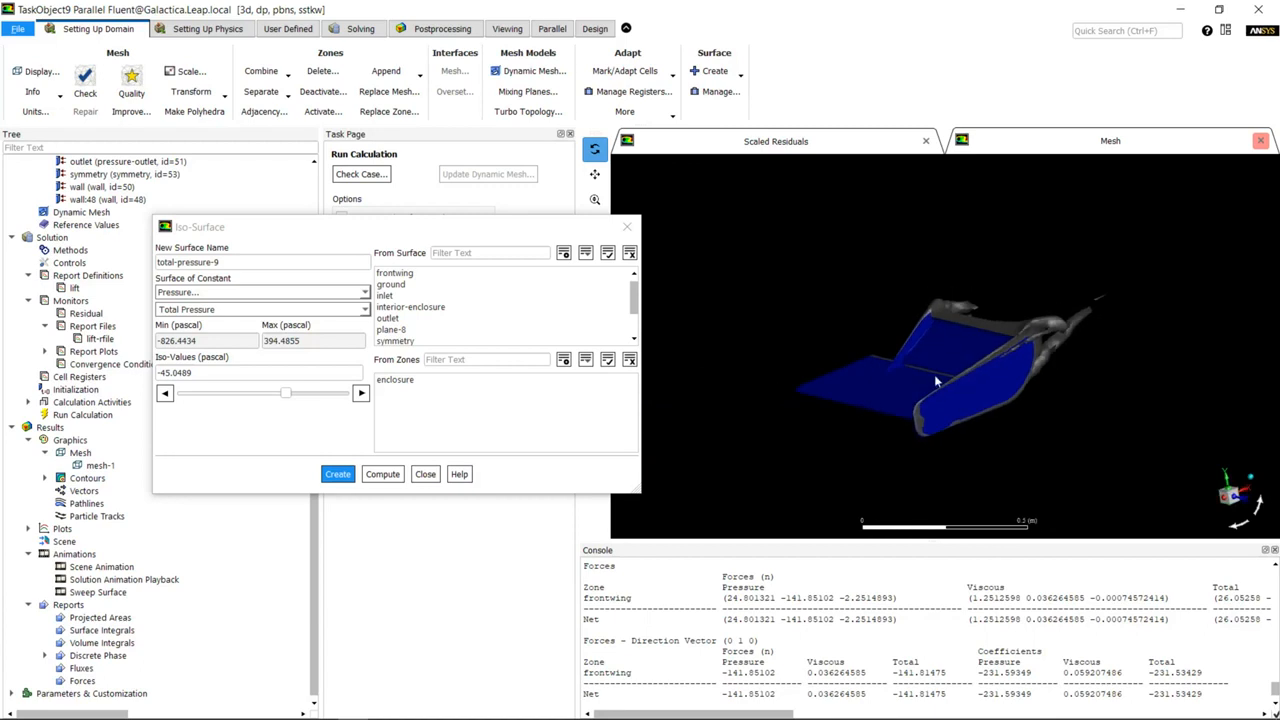
pyautogui.moveTo(878, 453)
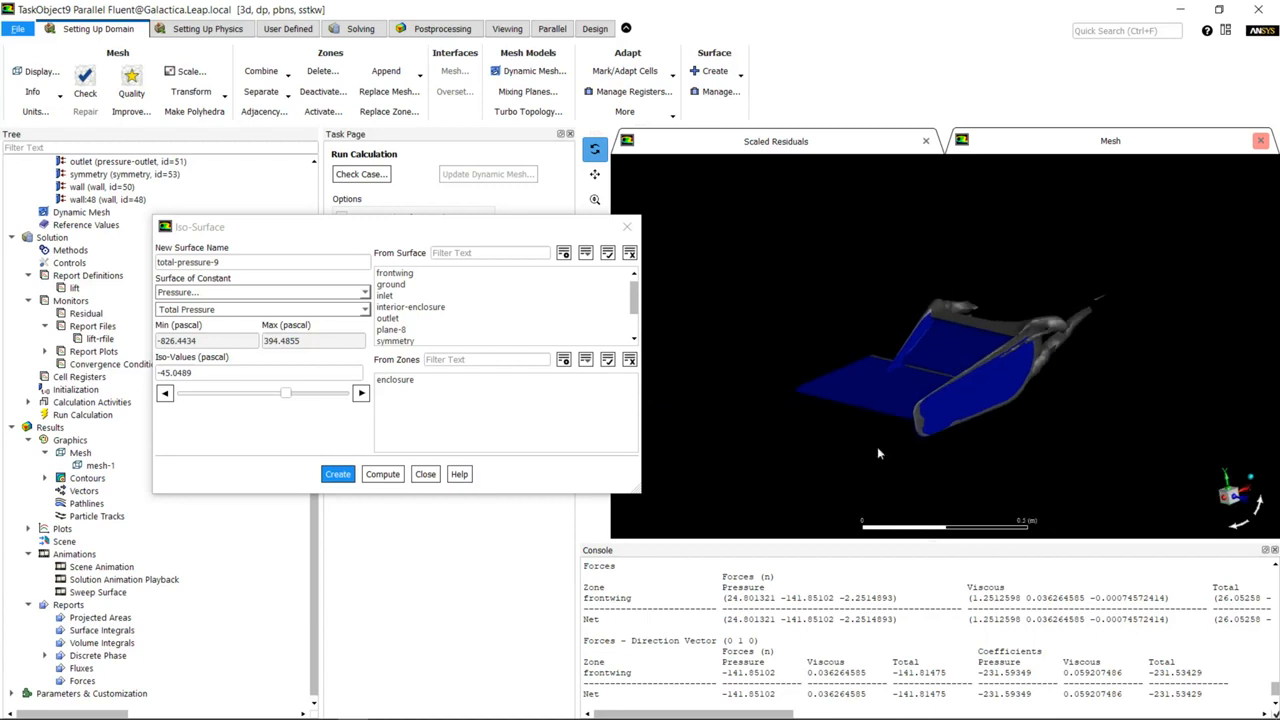
pyautogui.click(425, 473)
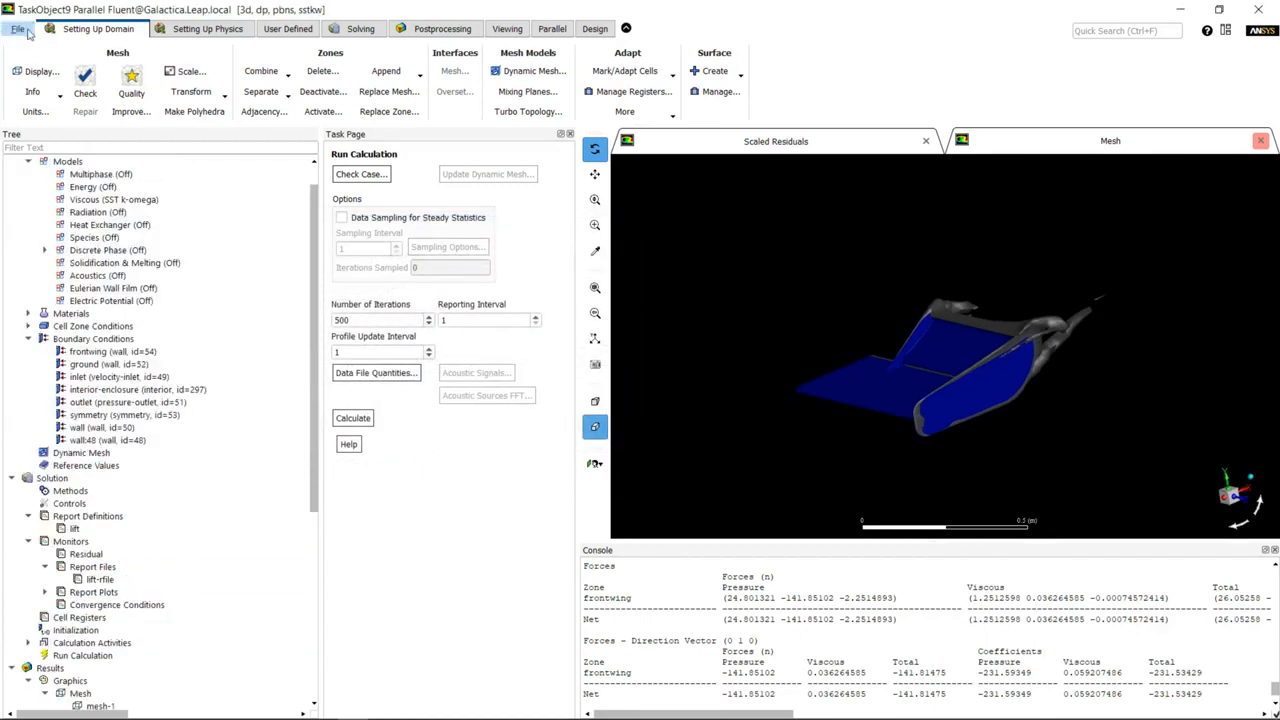
pyautogui.click(17, 28)
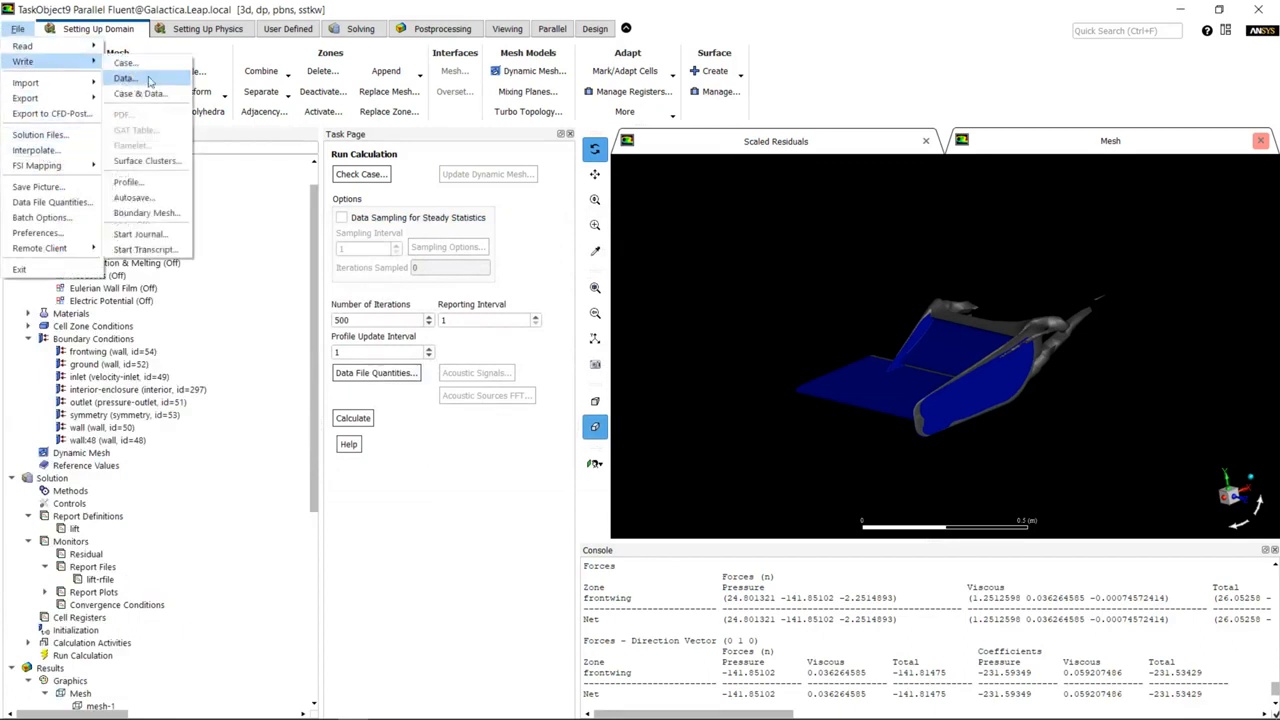
pyautogui.click(124, 78)
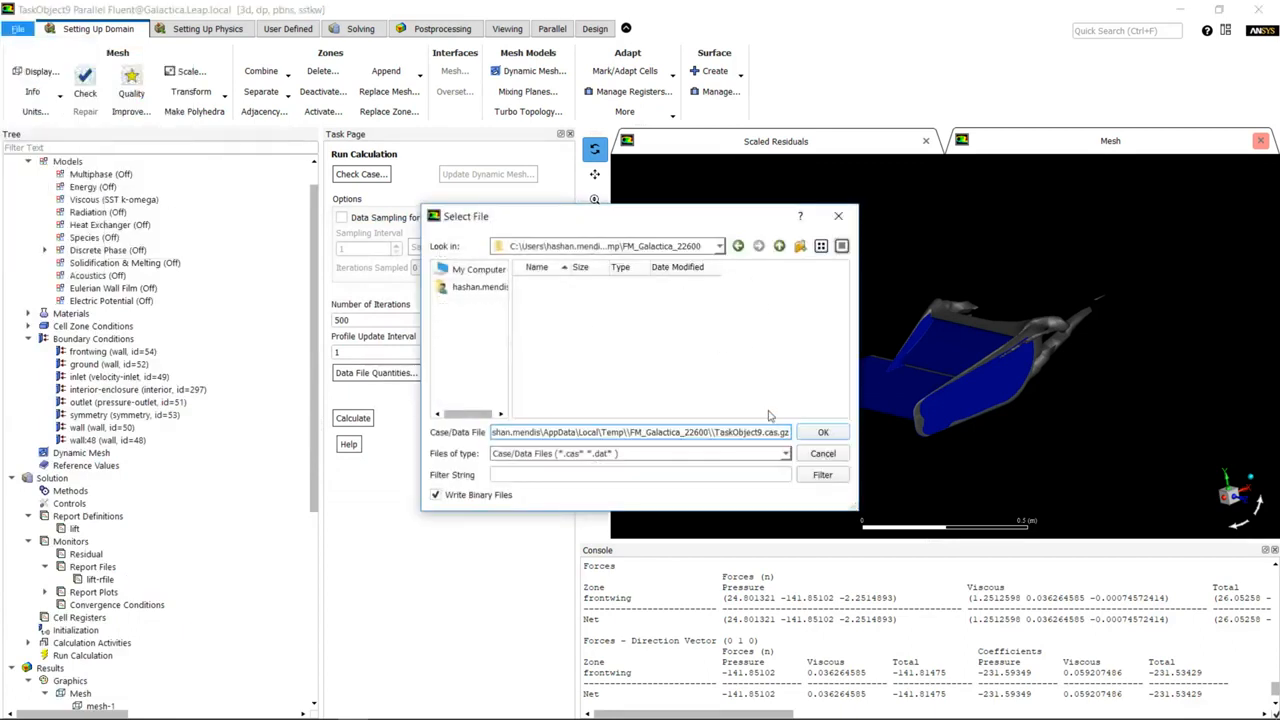